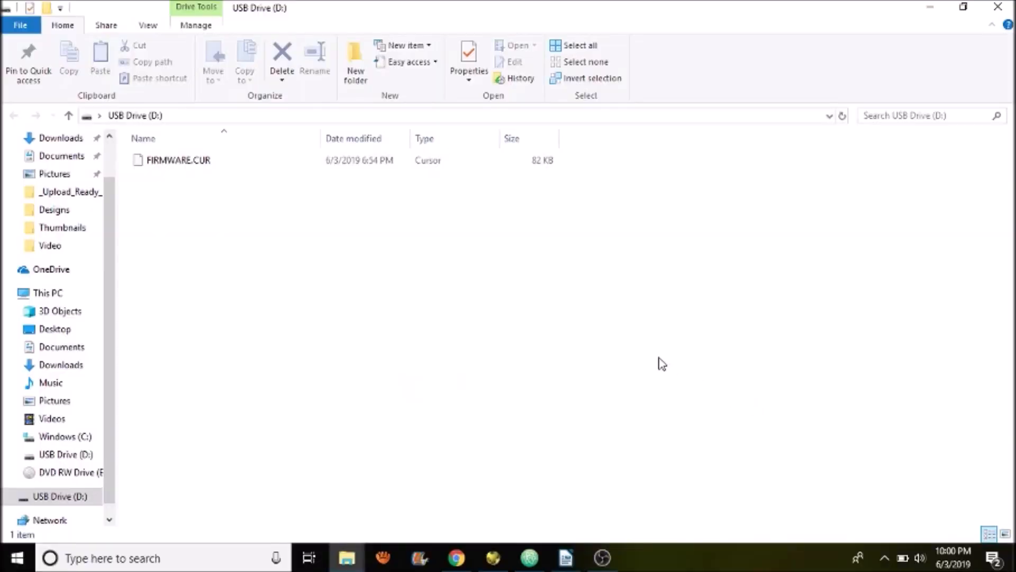
mouse_move(414, 238)
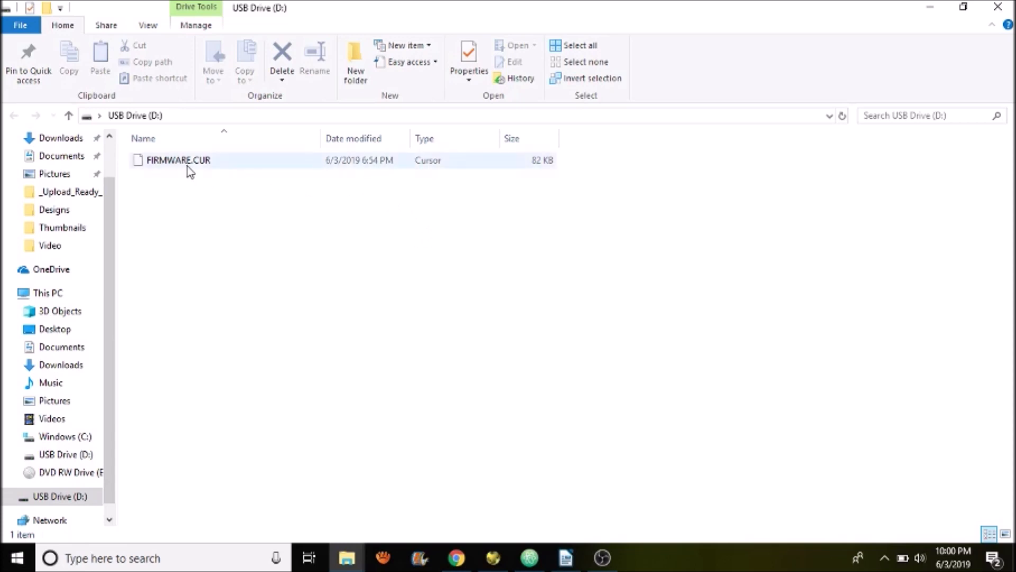
mouse_move(201, 172)
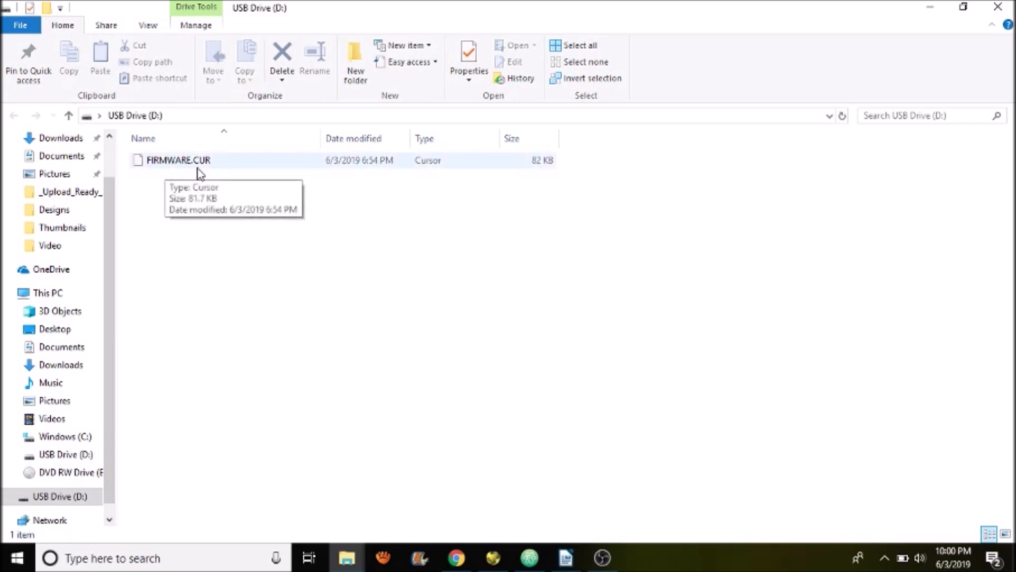
mouse_move(195, 172)
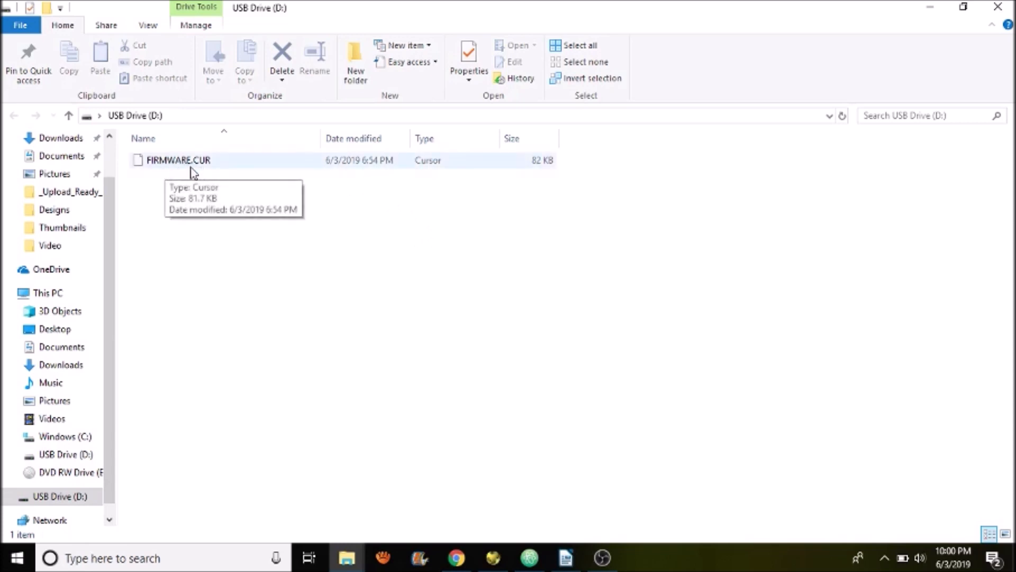
mouse_move(230, 290)
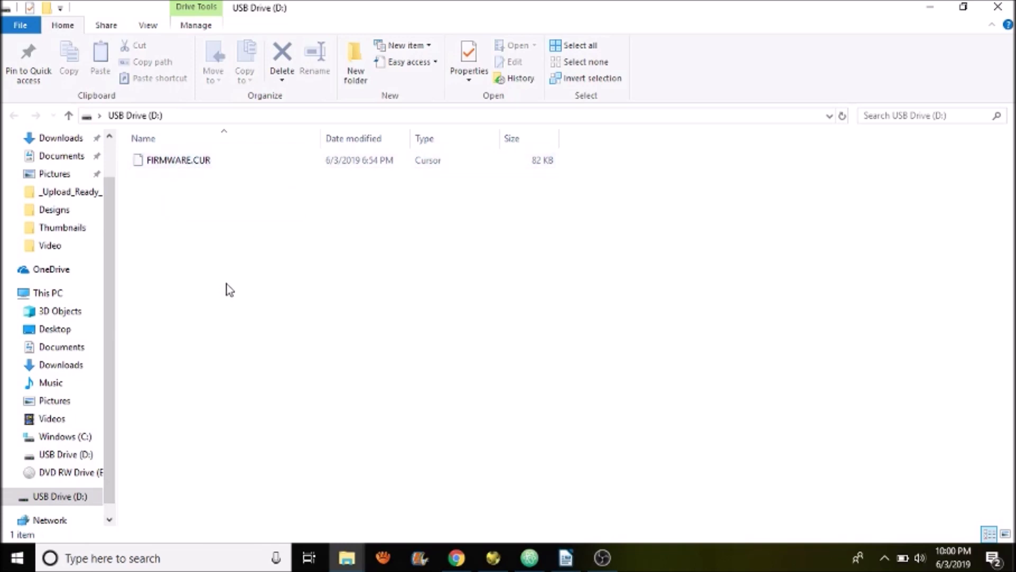
mouse_move(175, 177)
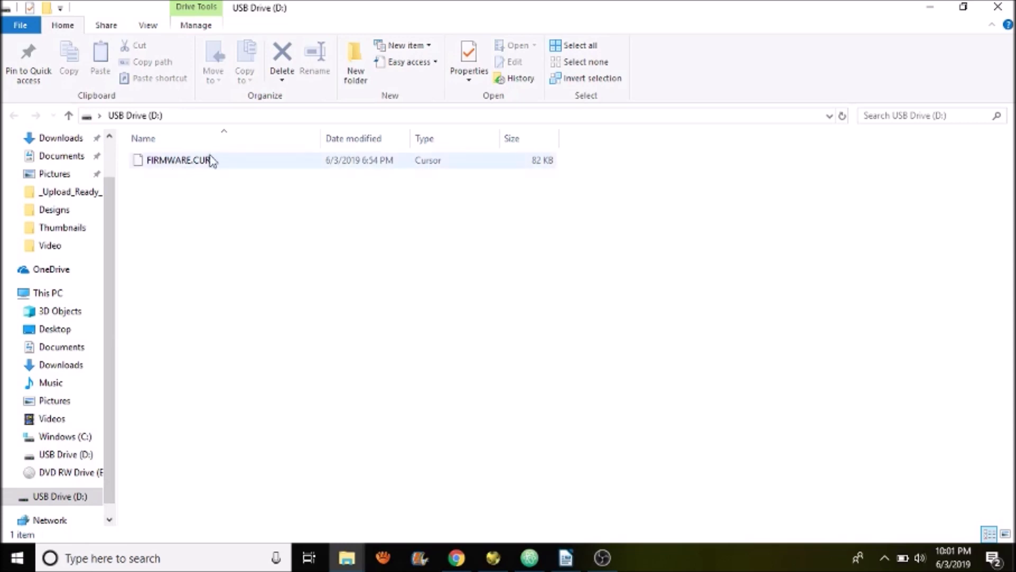
mouse_move(219, 174)
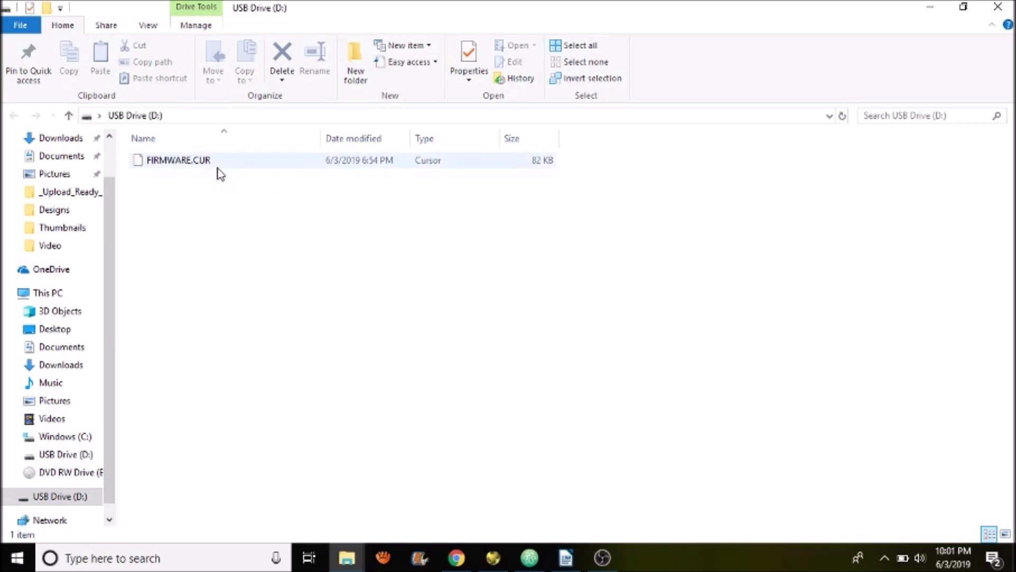
mouse_move(210, 168)
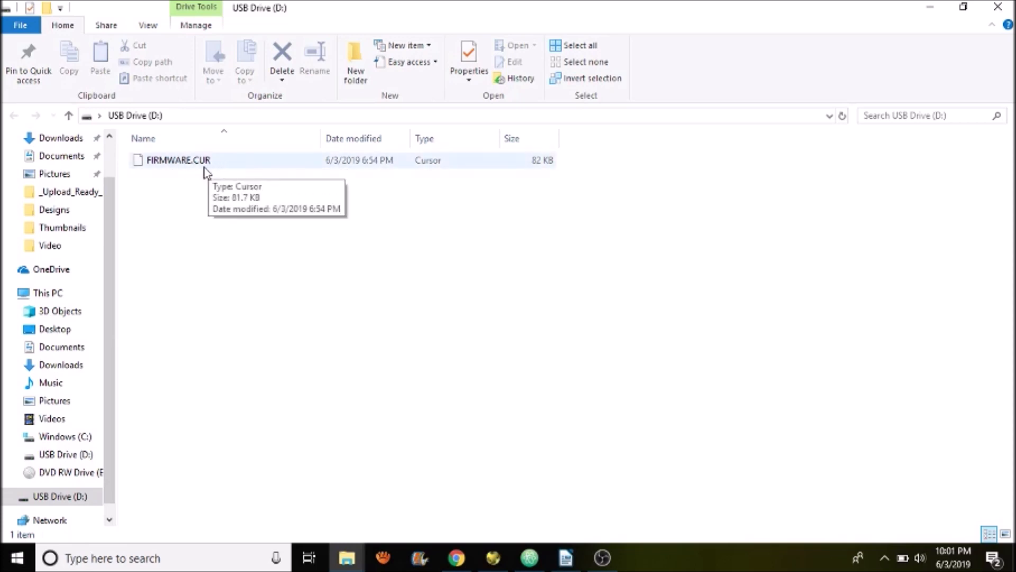
mouse_move(538, 536)
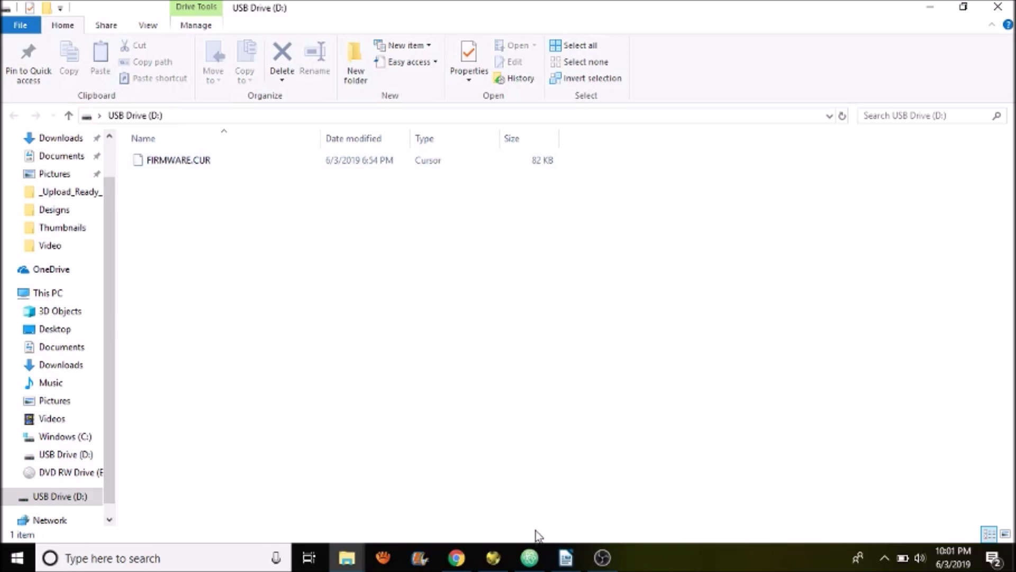
Switch to the Atom window and bring up the File menu over the Marlin project
click(531, 558)
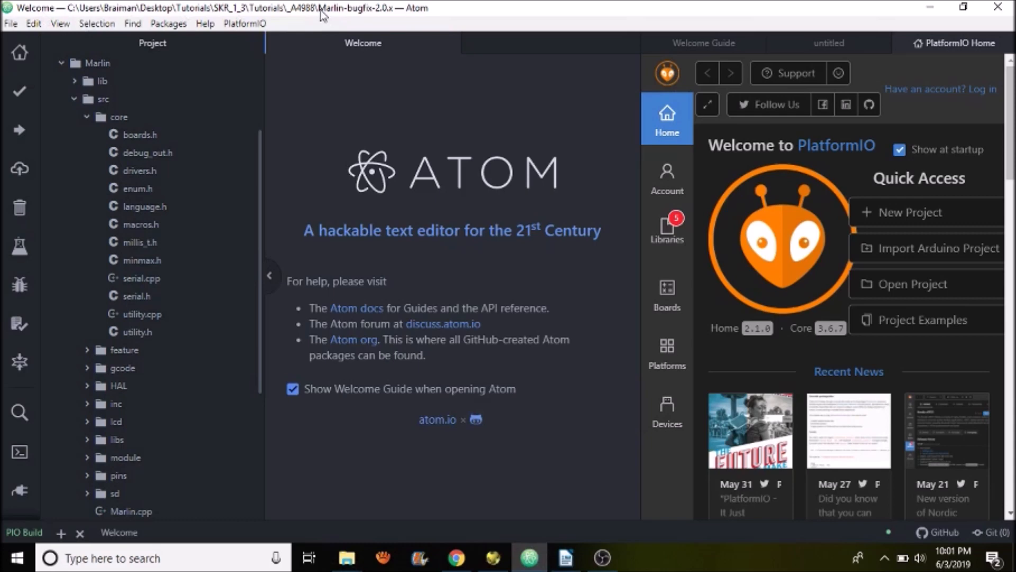
mouse_move(874, 159)
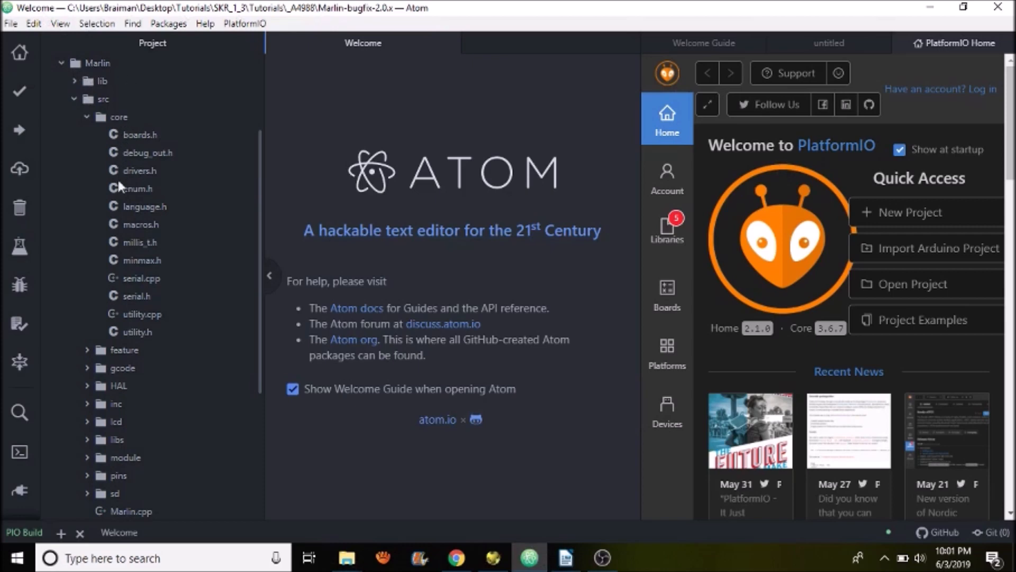
mouse_move(109, 74)
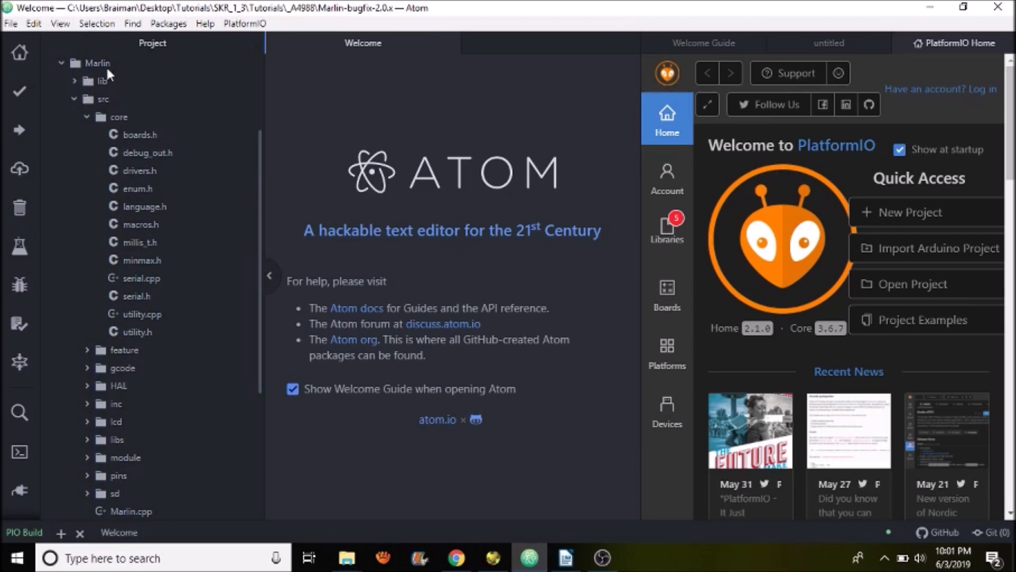
mouse_move(98, 62)
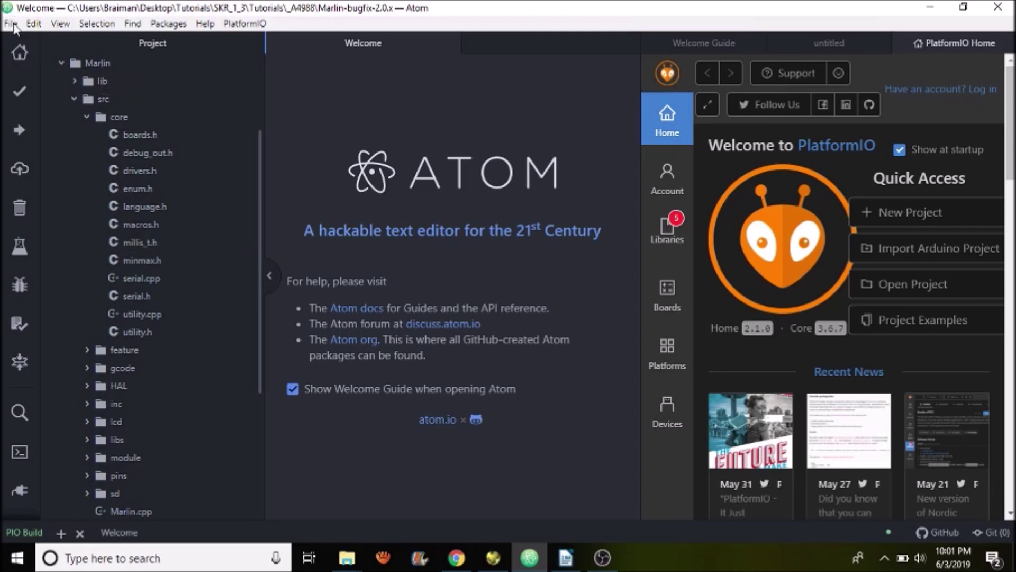
click(10, 24)
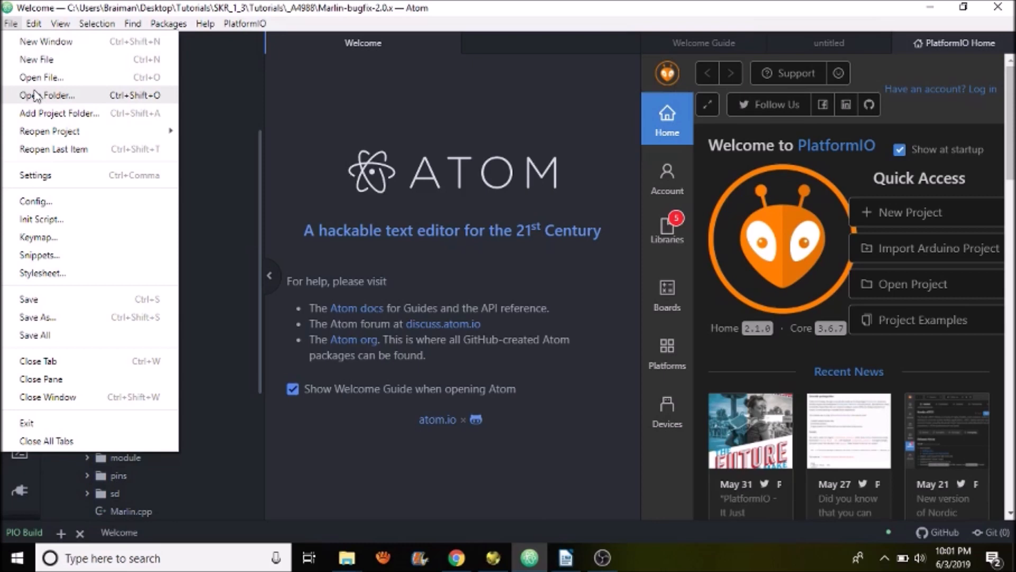
mouse_move(41, 77)
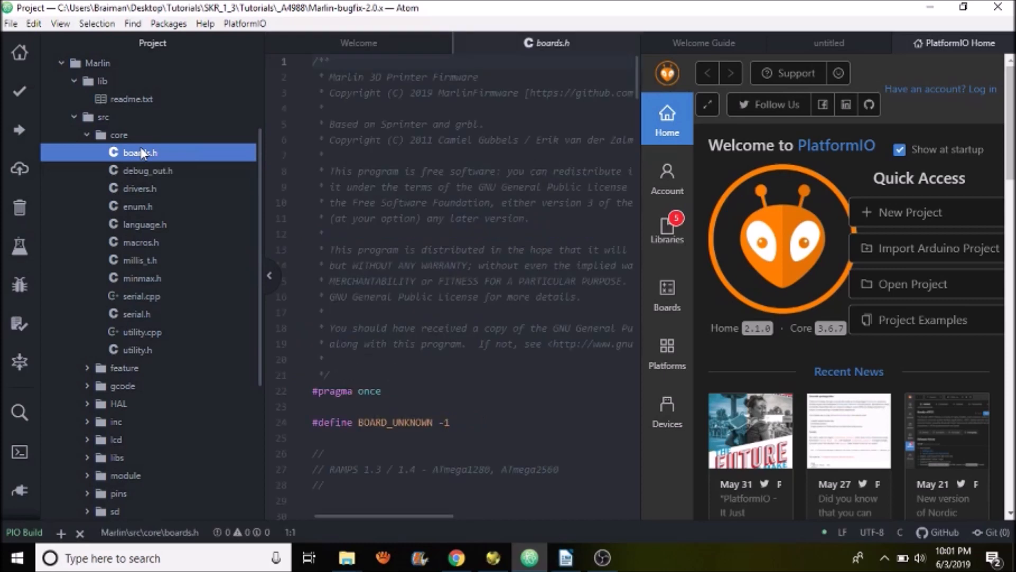
mouse_move(403, 189)
text(s)
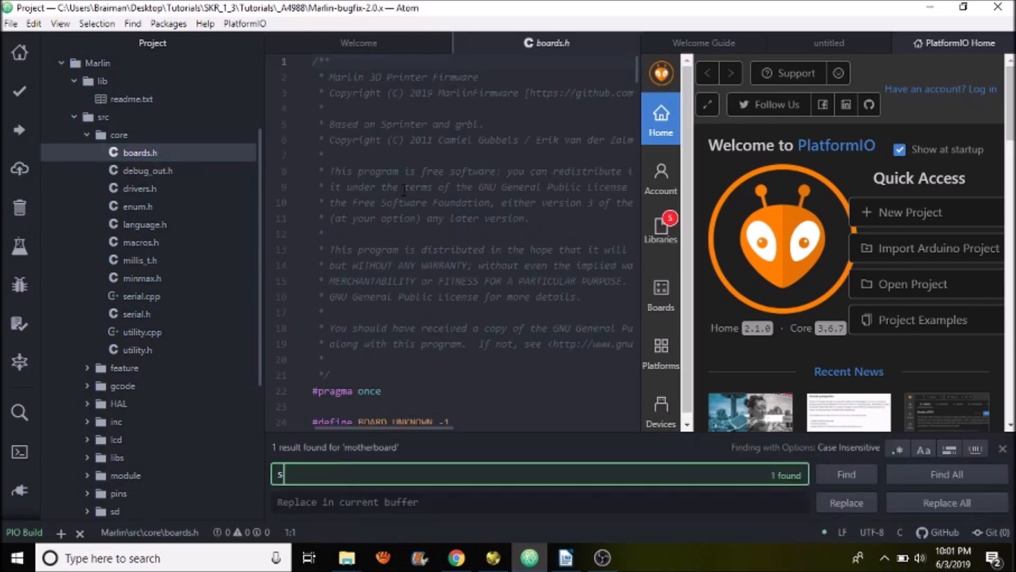
Search boards.h for "skr" and select BOARD_BIGTREE_SKR_V1_3 for copying
text(kr)
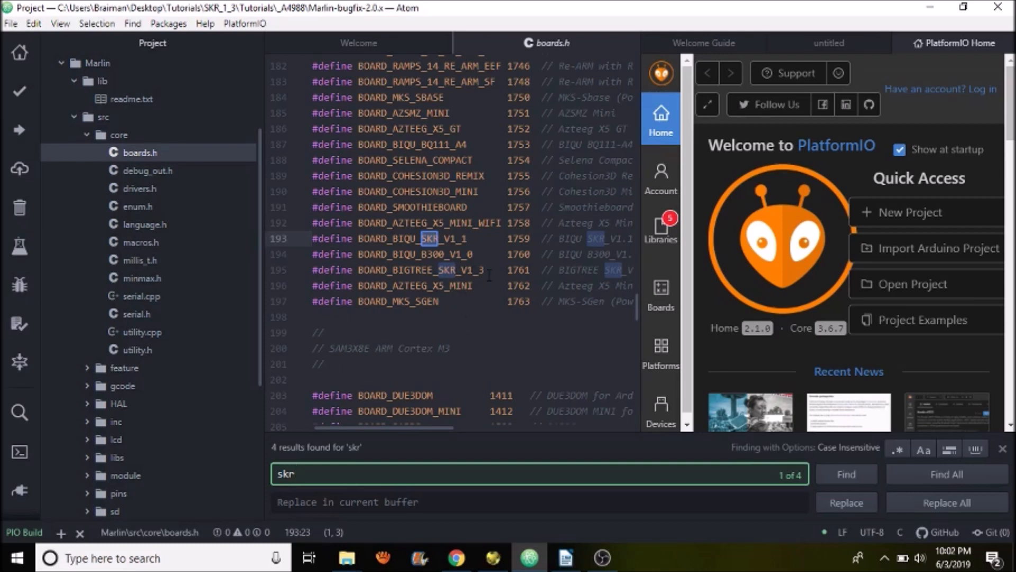
click(846, 474)
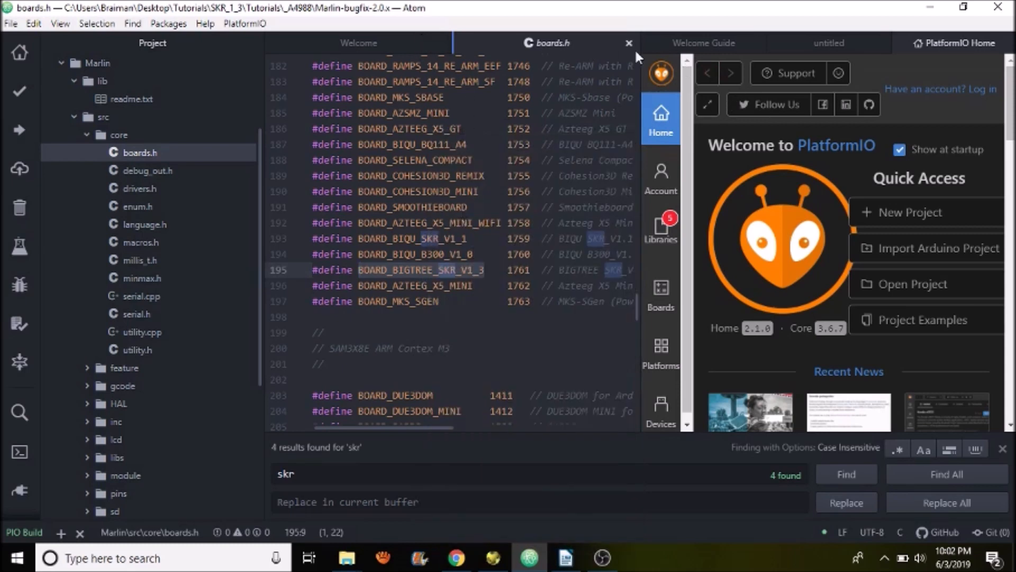
Close boards.h, collapse the core folder and open Configuration.h in the editor
click(628, 42)
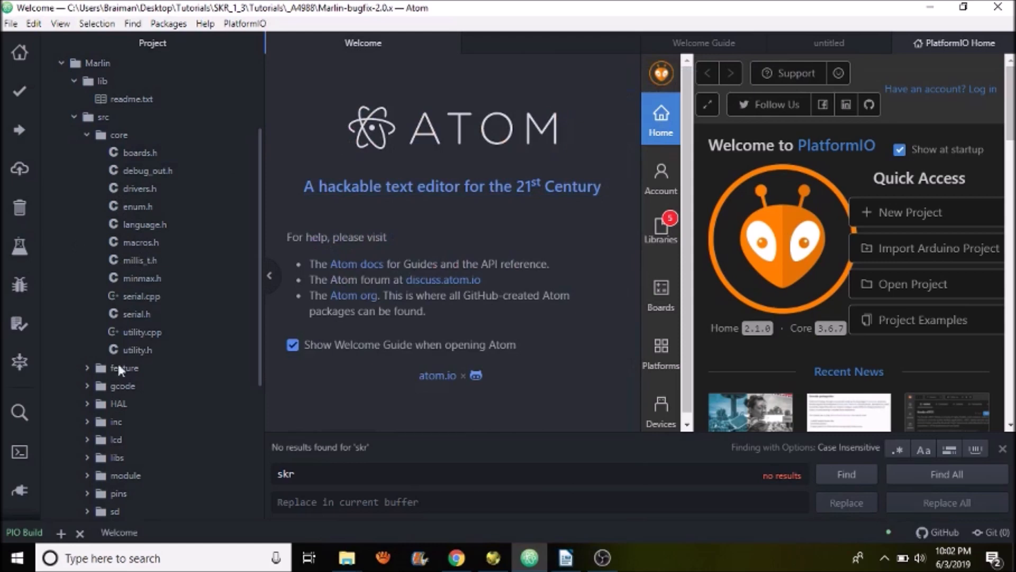
click(117, 134)
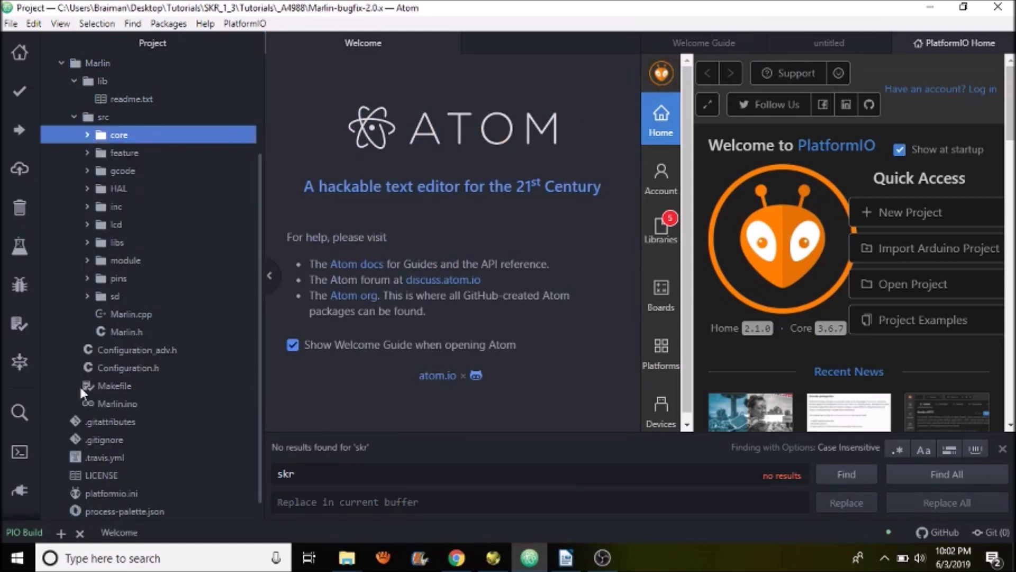
mouse_move(127, 368)
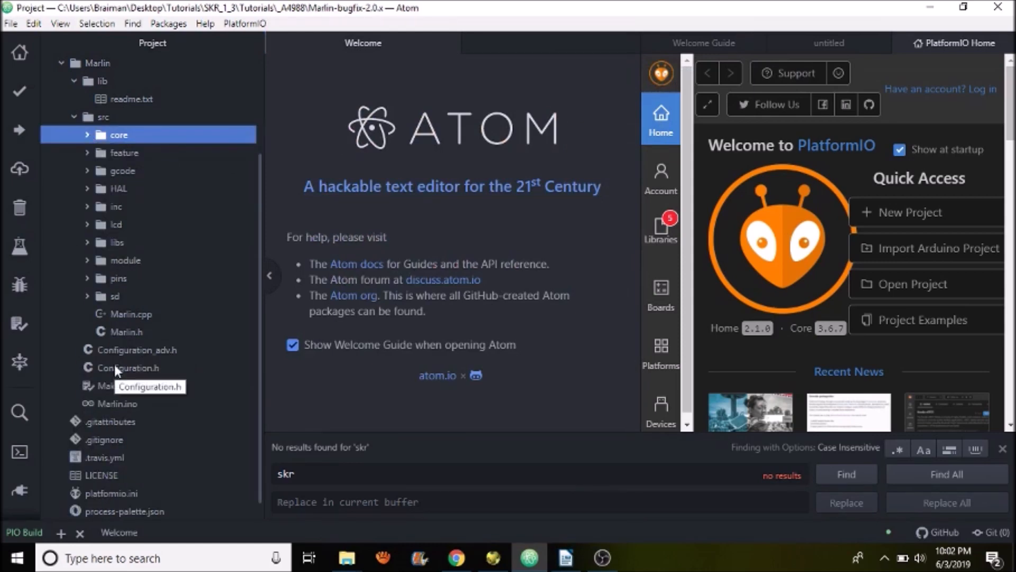
click(129, 368)
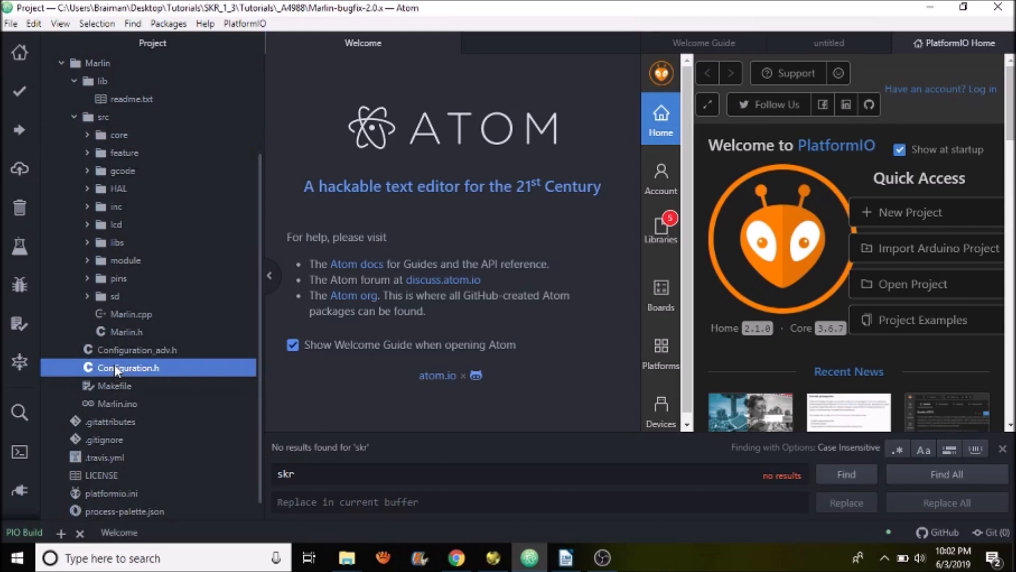
double_click(128, 368)
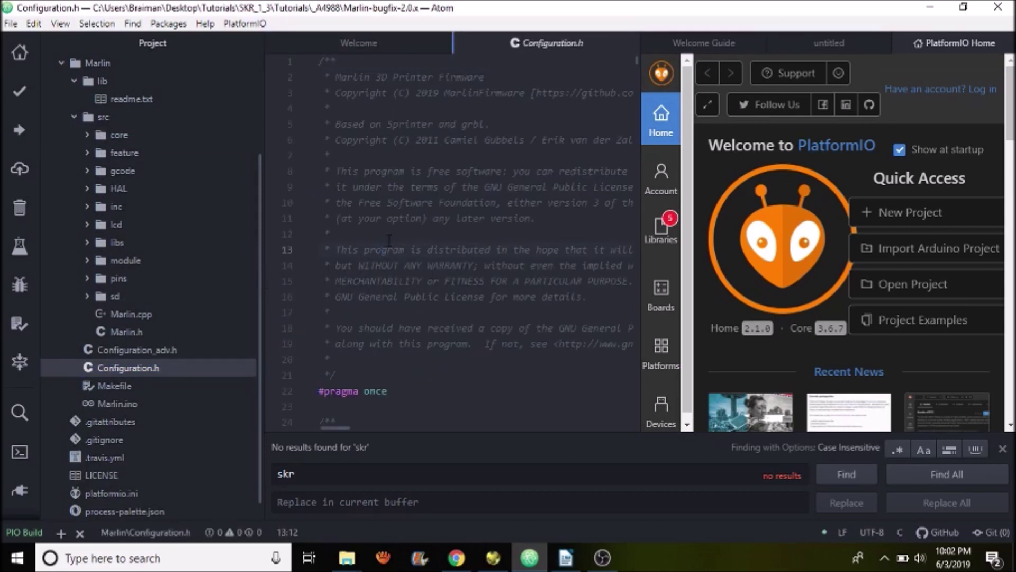
Search for "motherboard" and select the current value BOARD_RAMPS_14_EFB for replacement
text(moth)
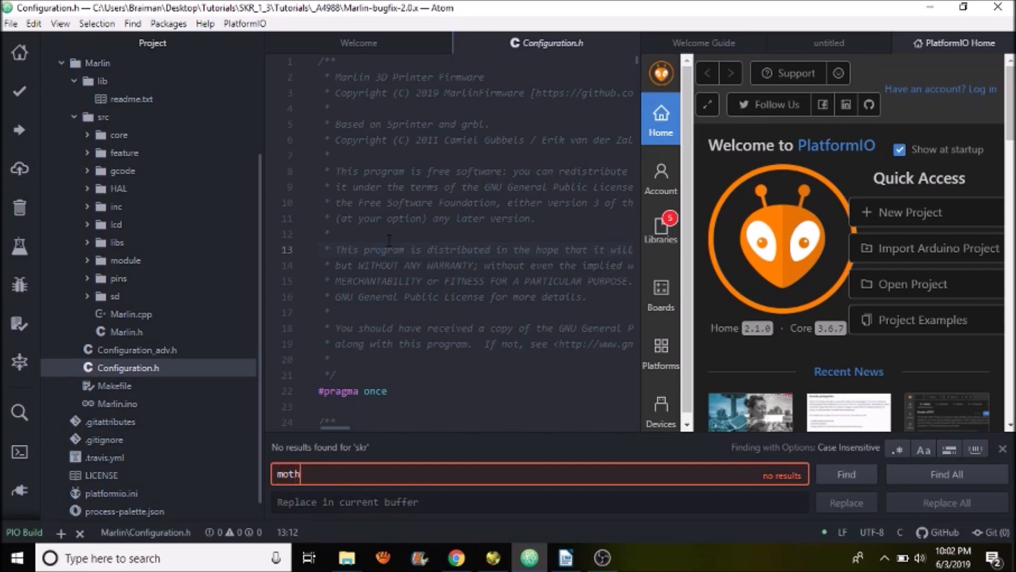
text(erboard)
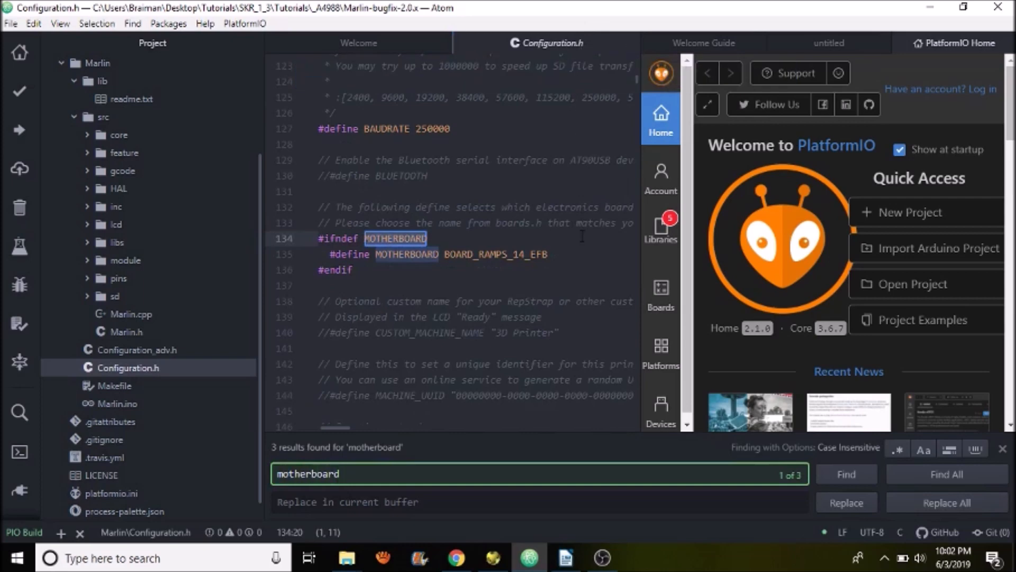
click(844, 474)
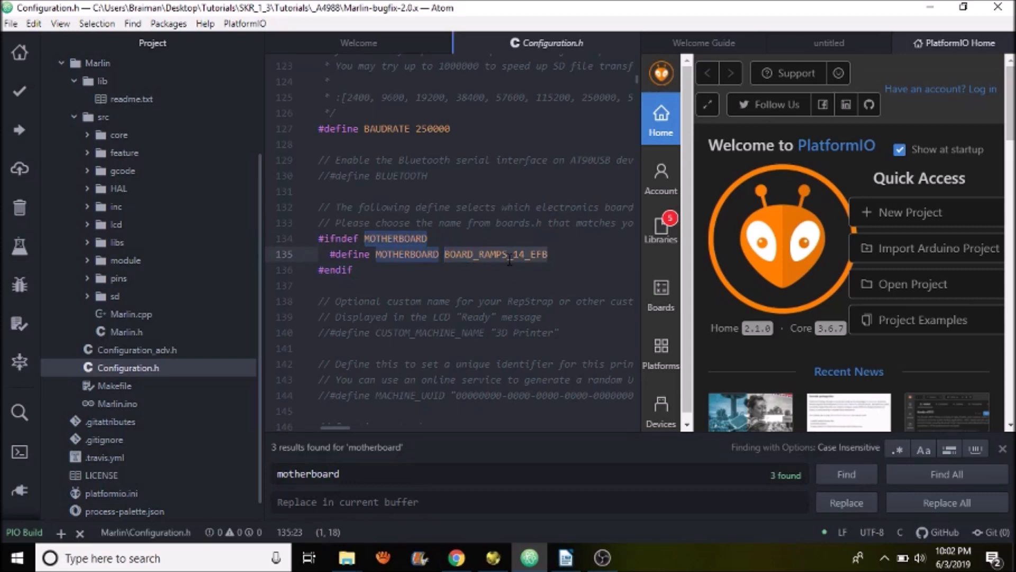
right_click(509, 259)
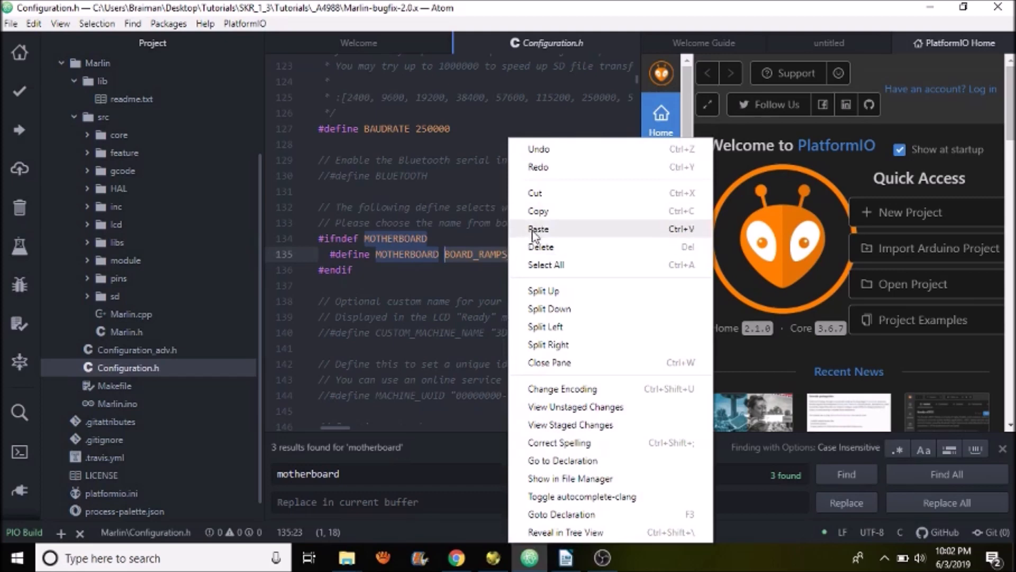
Set MOTHERBOARD to BOARD_BIGTREE_SKR_V1_3 and SERIAL_PORT to -1
click(539, 228)
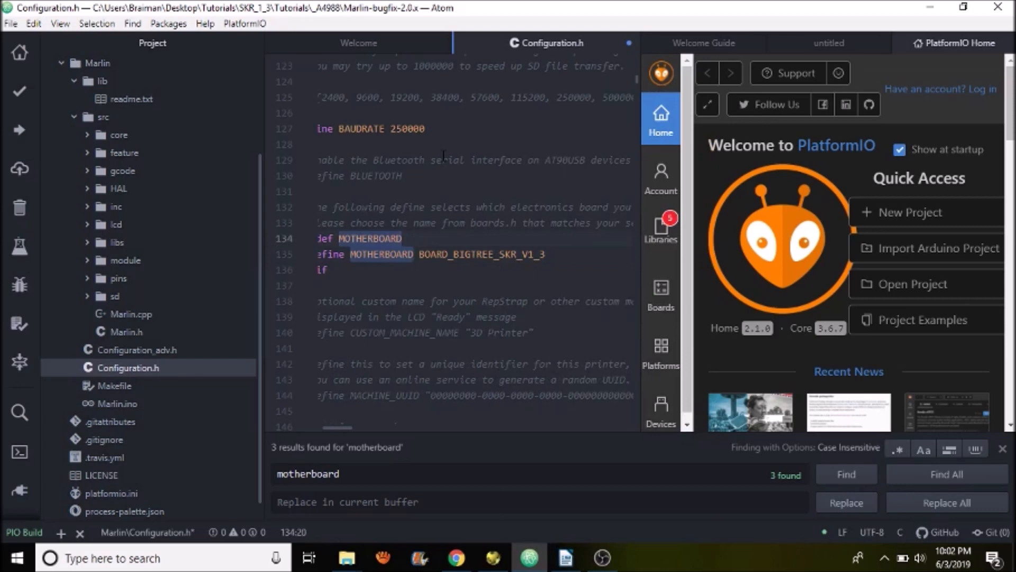
scroll(up, 3)
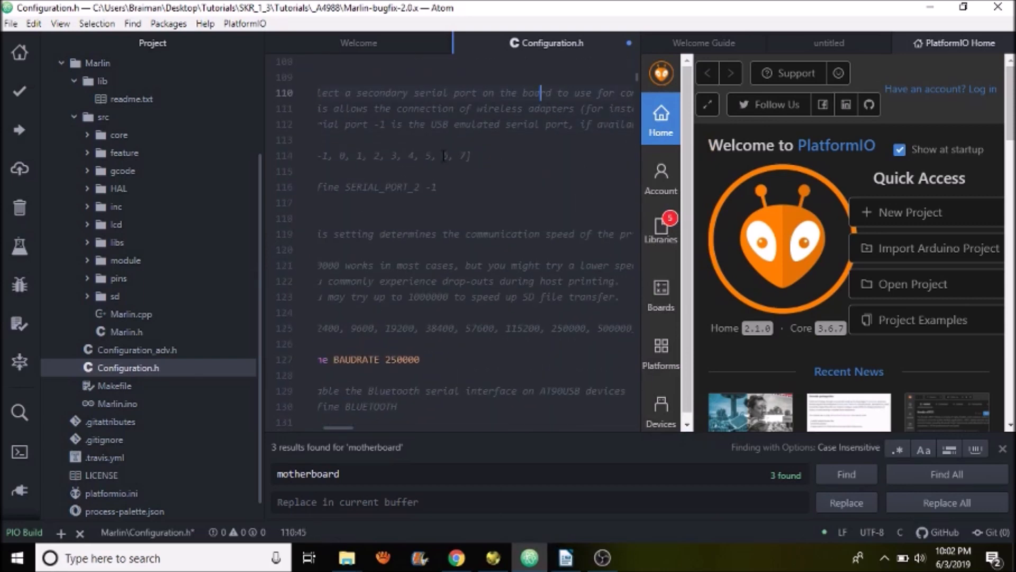
scroll(up, 3)
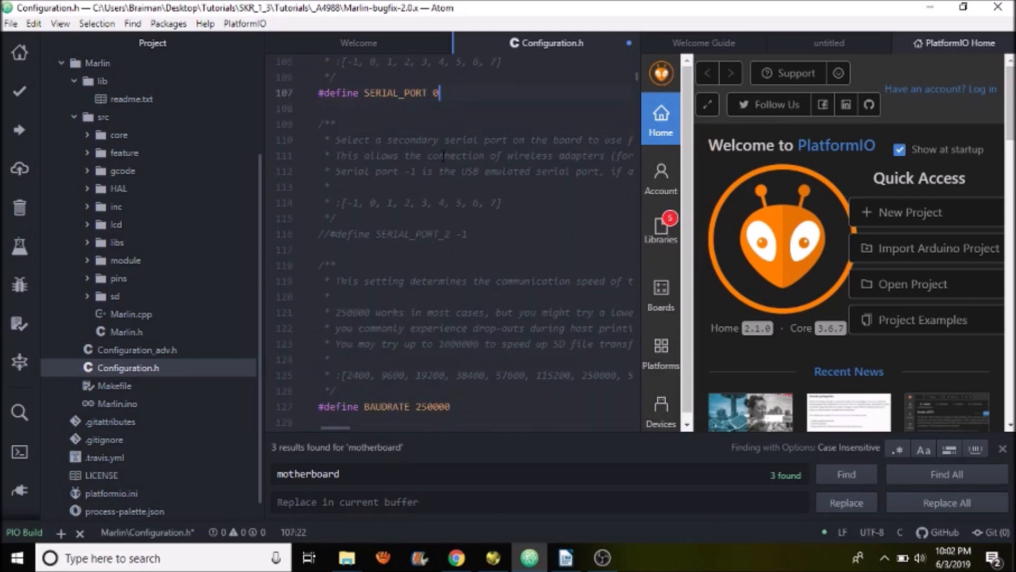
scroll(up, 3)
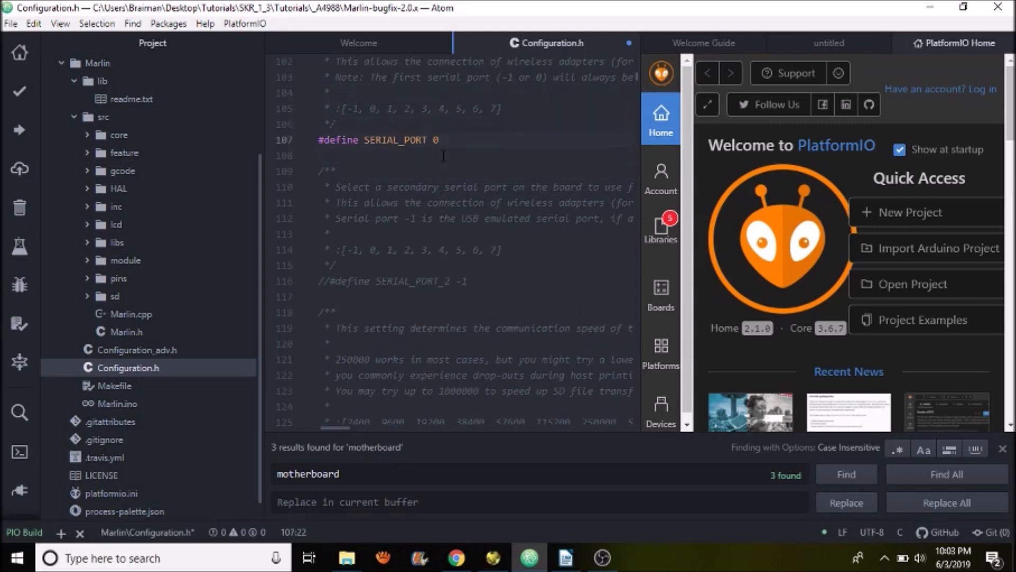
text(-1)
click(540, 474)
text(en)
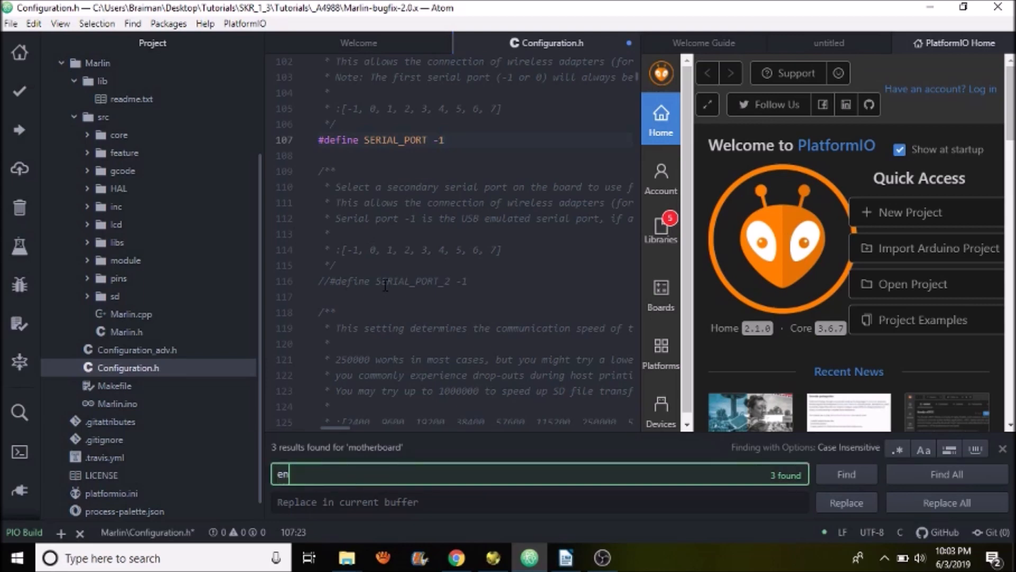
Jump to the Endstop Settings via "endstop" and close the PlatformIO Home, Welcome Guide and untitled tabs
text(stop)
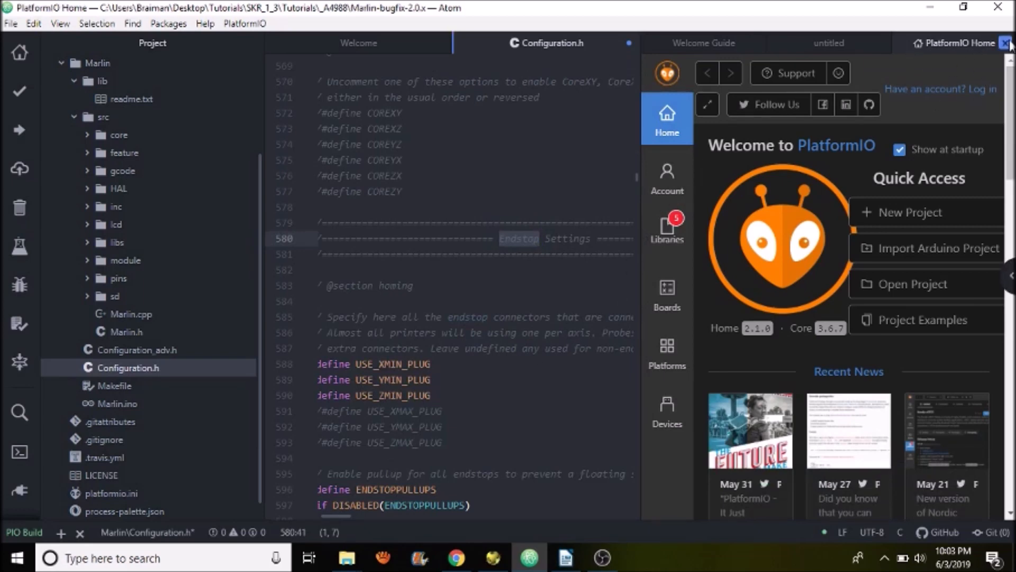
click(1009, 43)
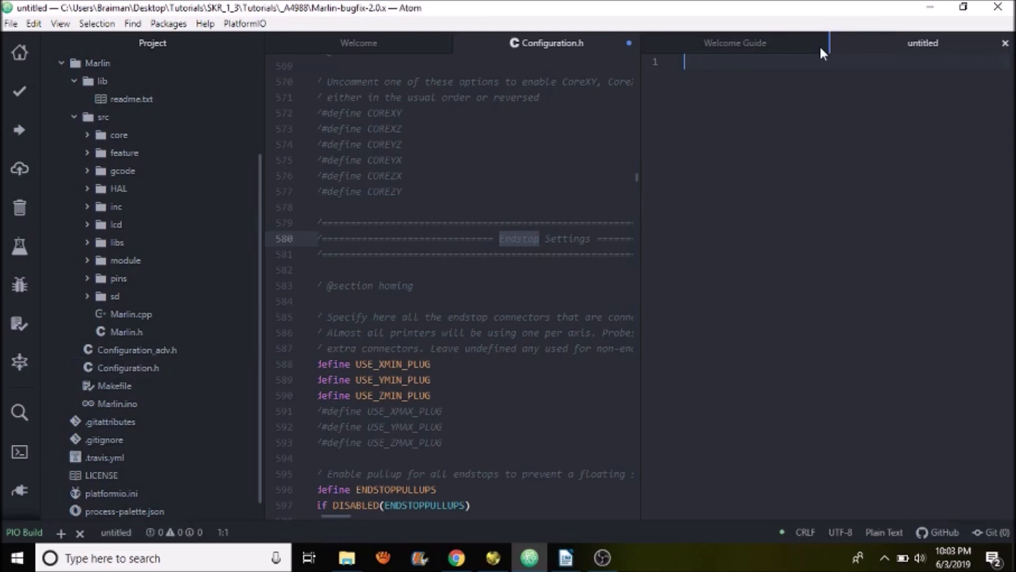
click(830, 42)
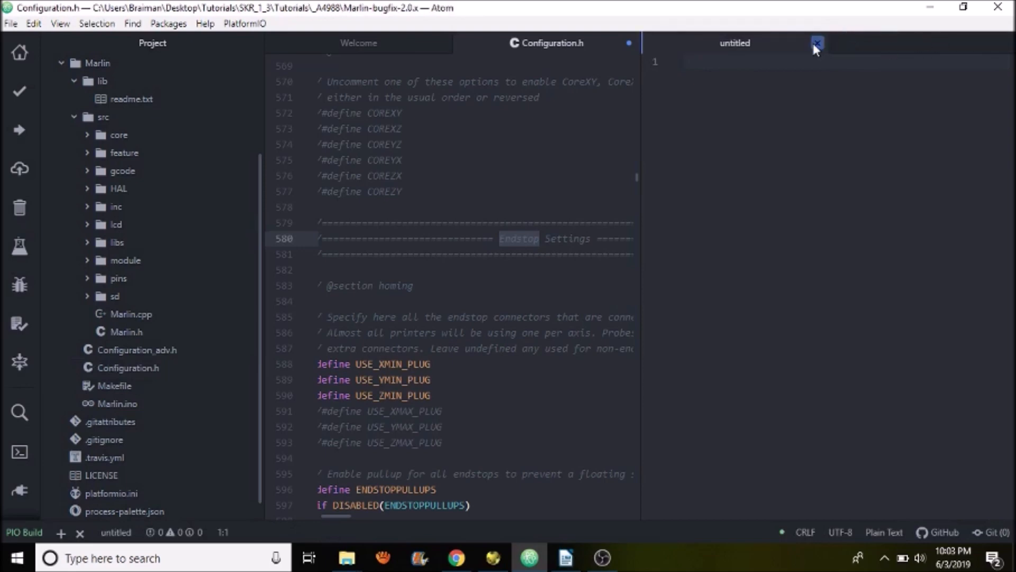
click(817, 43)
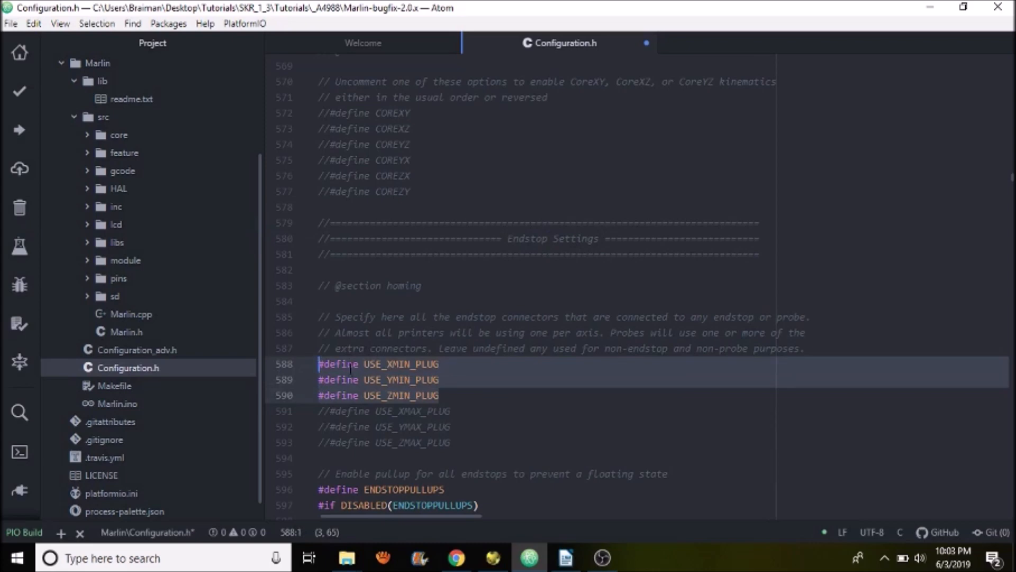
Uncomment #define USE_XMAX_PLUG and scroll down to the endstop pullup options
click(351, 363)
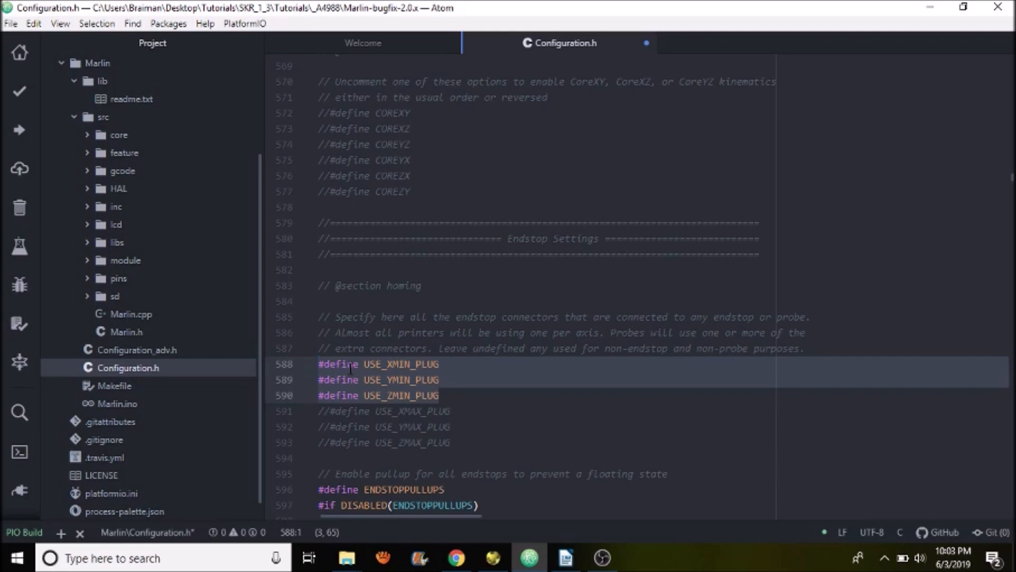
click(327, 411)
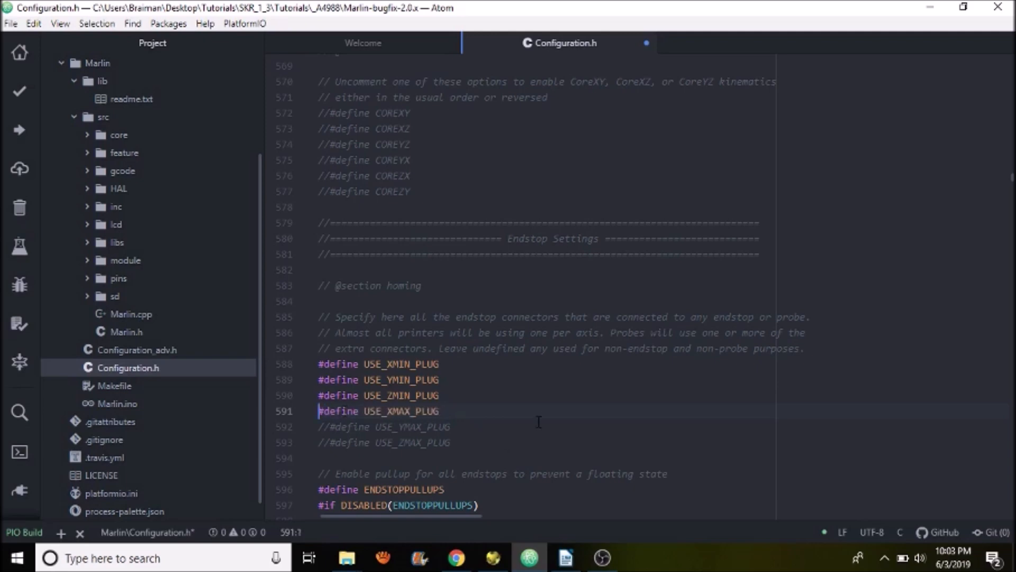
click(385, 411)
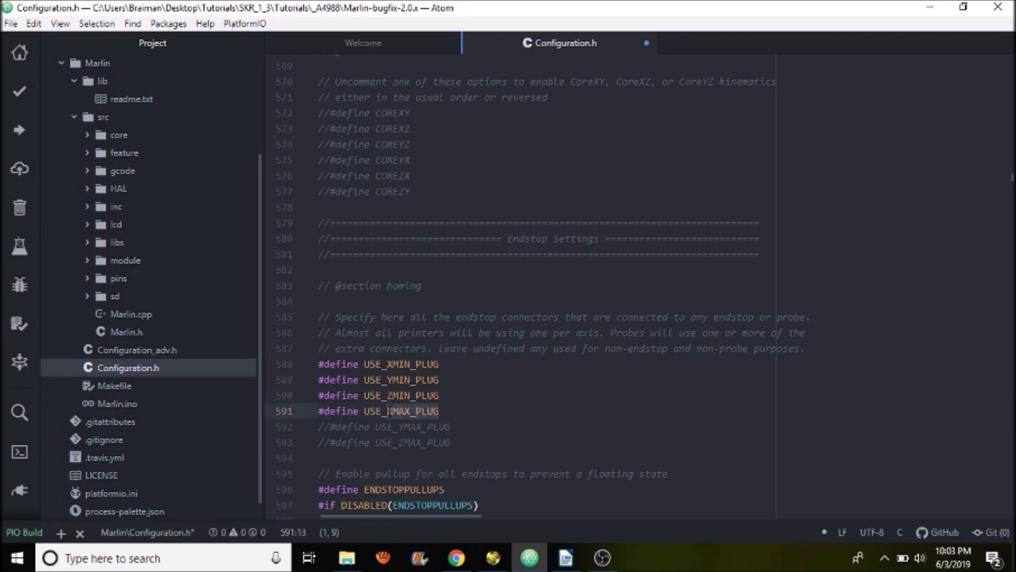
scroll(down, 3)
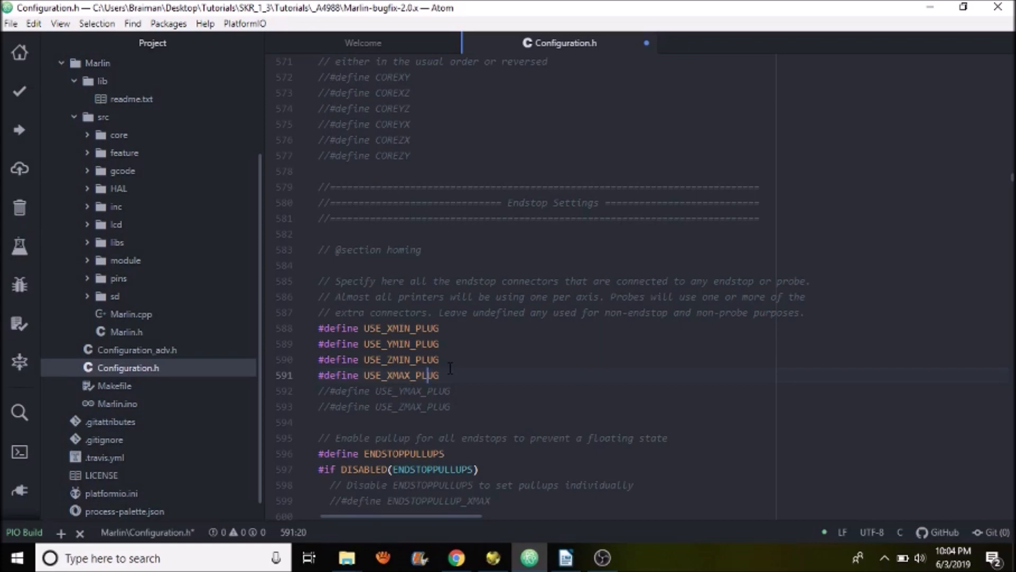
scroll(down, 3)
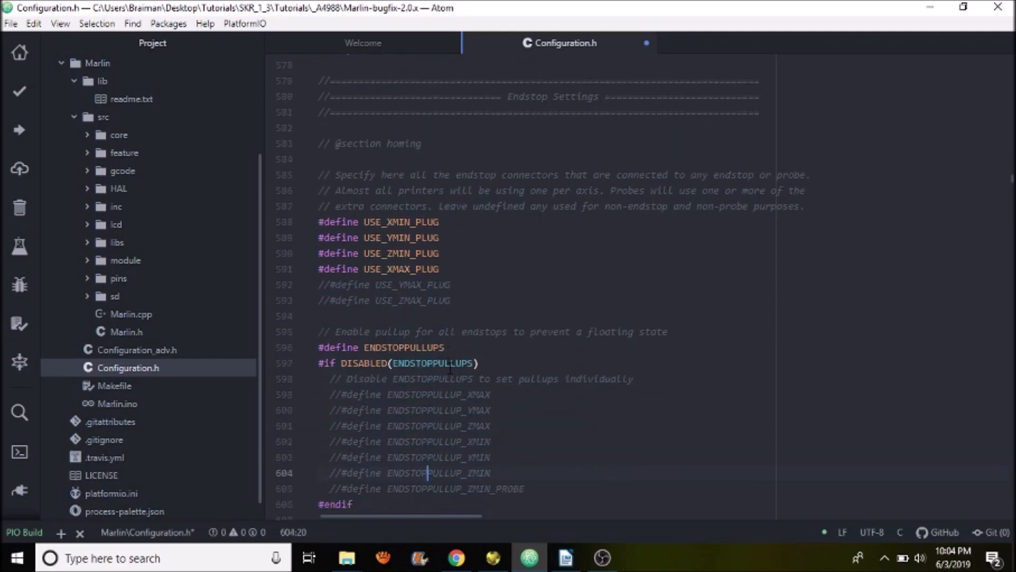
scroll(down, 3)
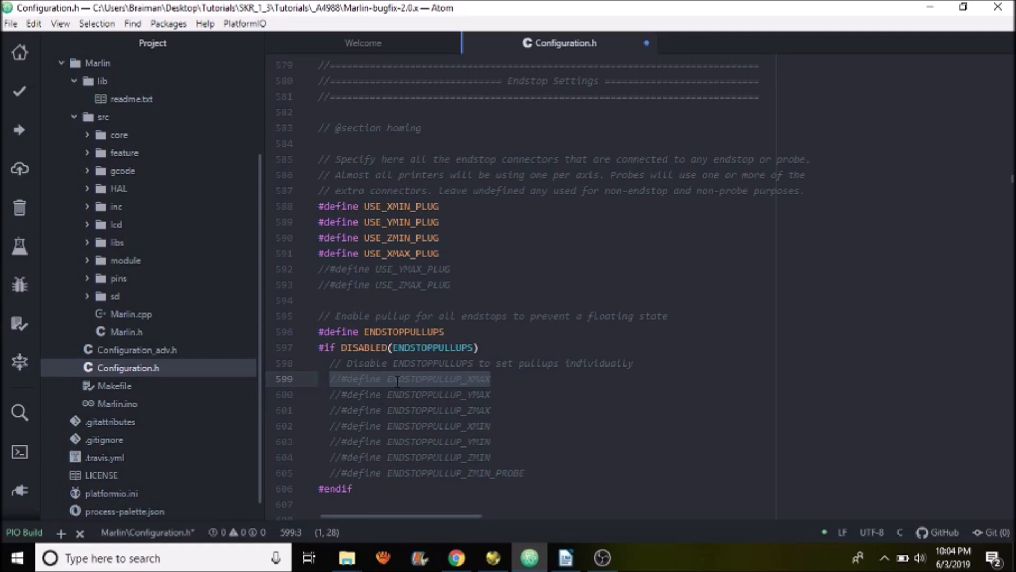
click(491, 472)
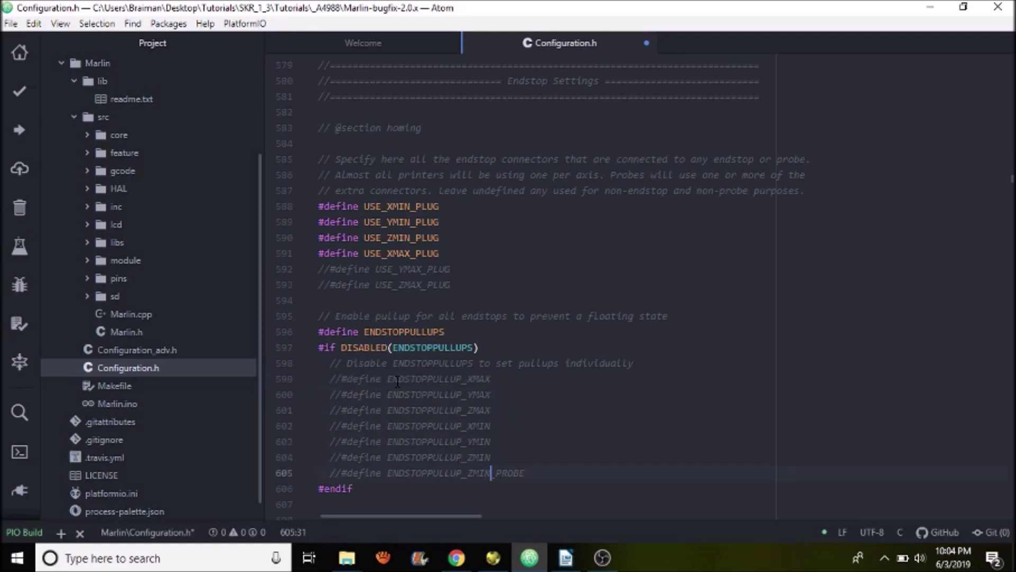
scroll(down, 3)
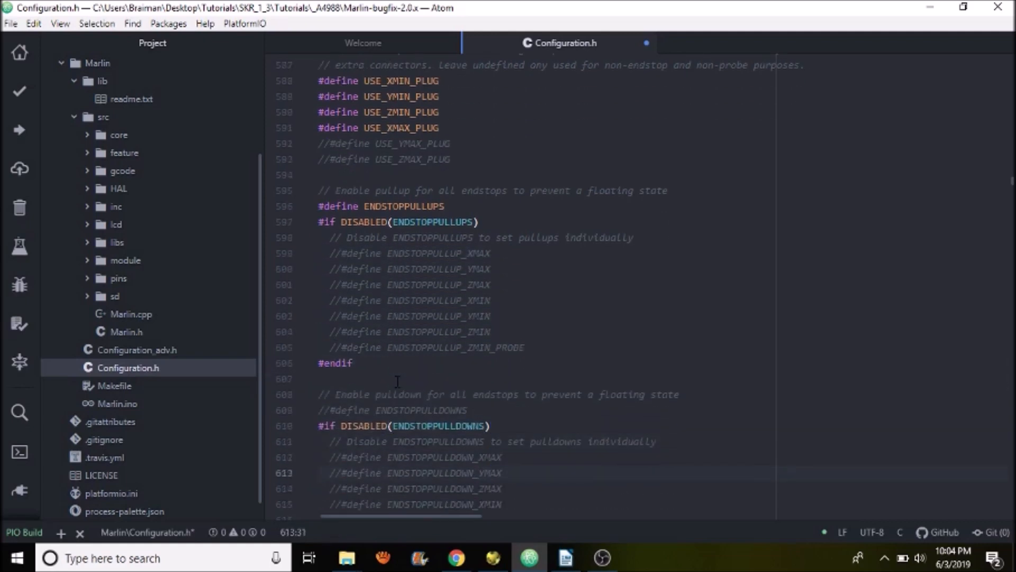
scroll(down, 3)
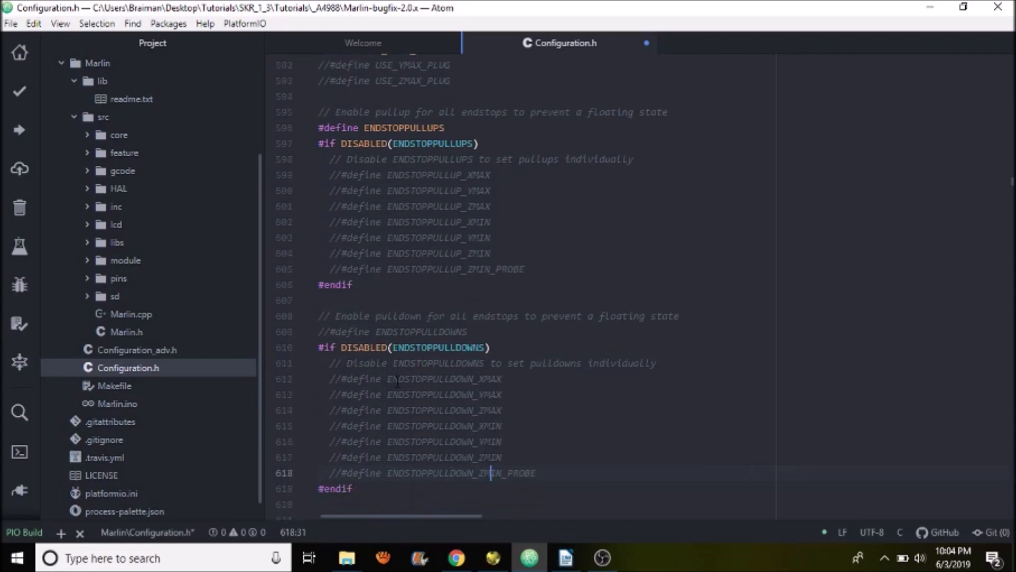
scroll(down, 3)
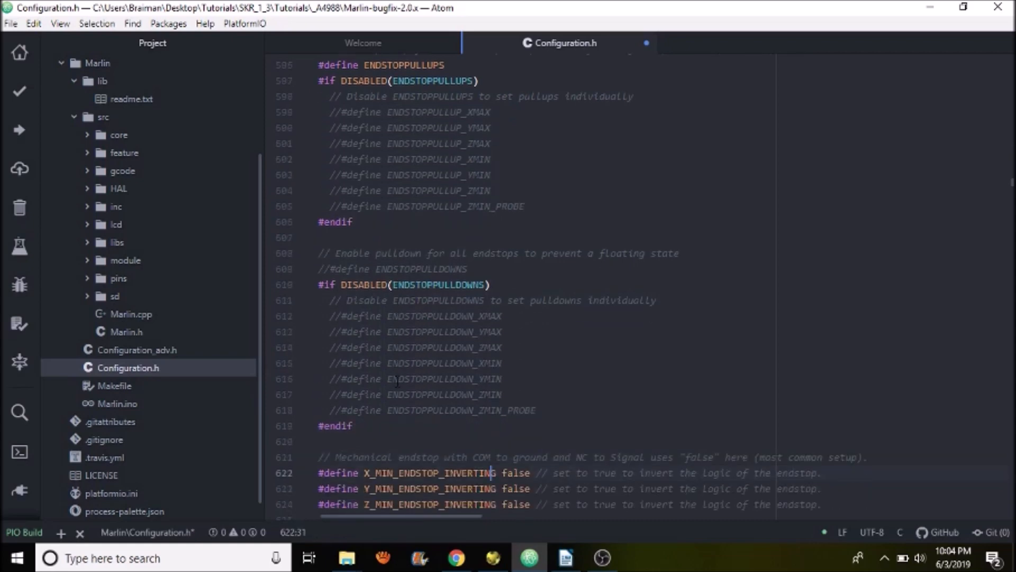
scroll(down, 3)
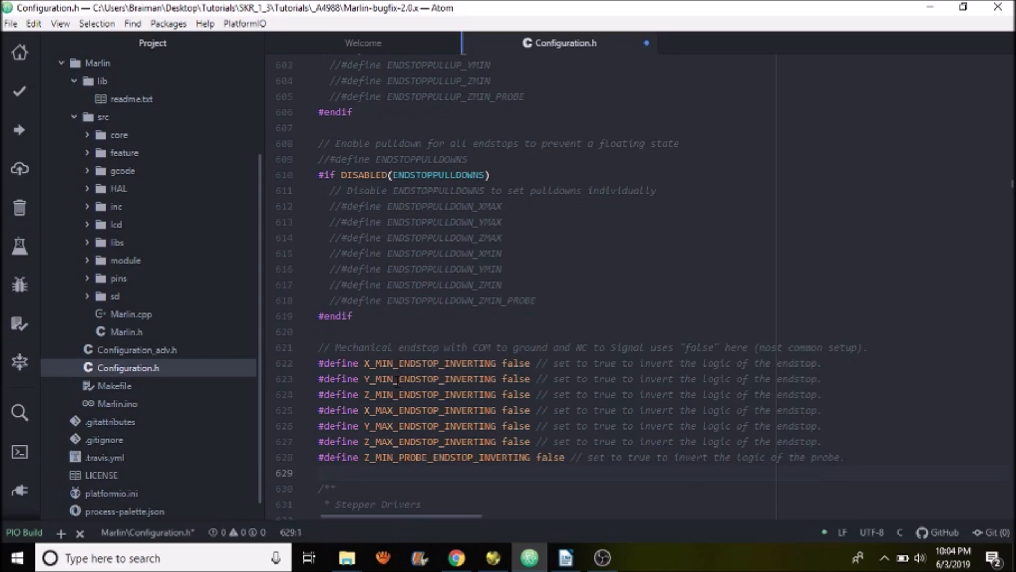
scroll(down, 3)
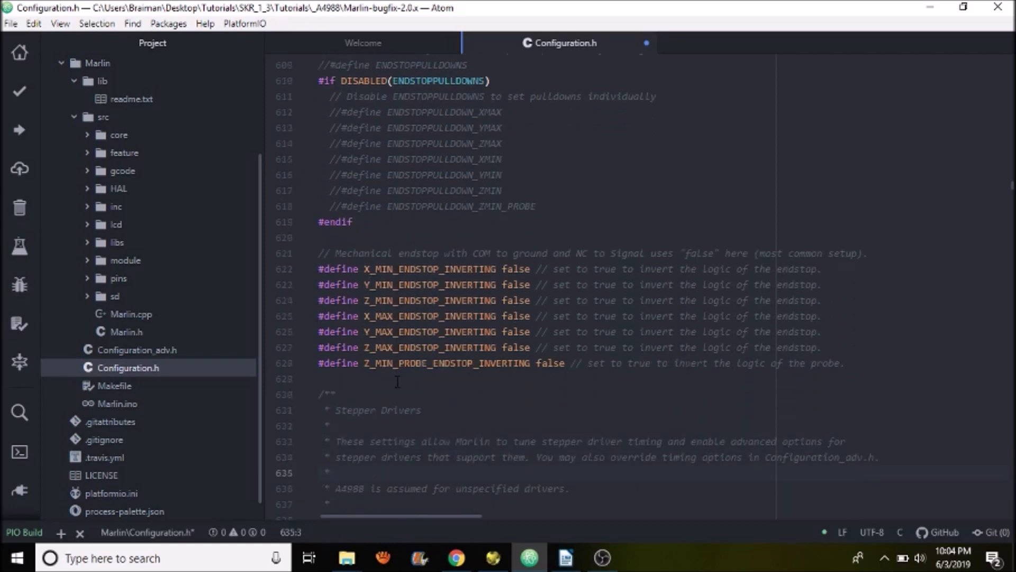
click(330, 472)
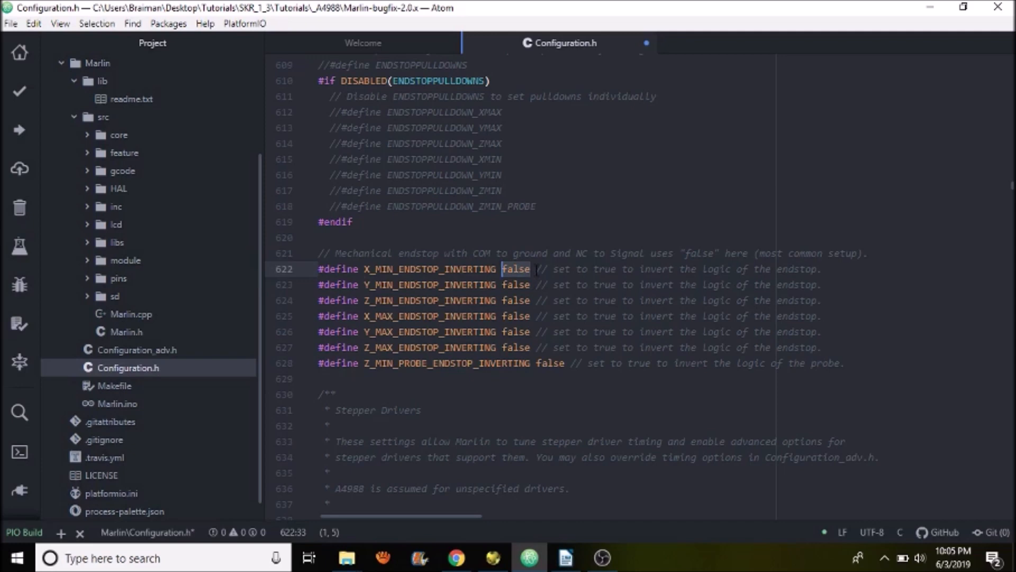
Change X_MIN_ENDSTOP_INVERTING from false to true, leaving the others false
text(tru)
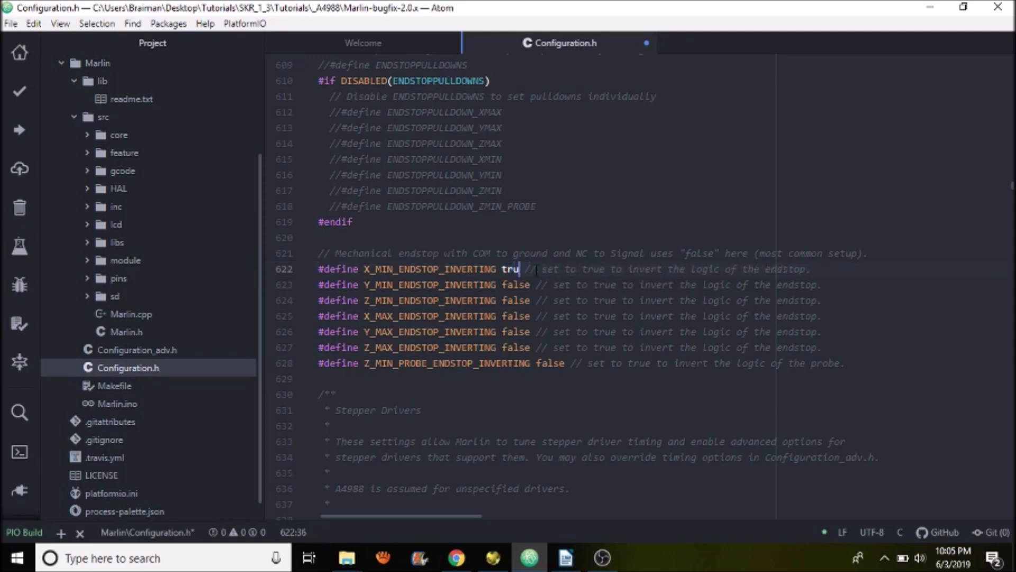
text(e)
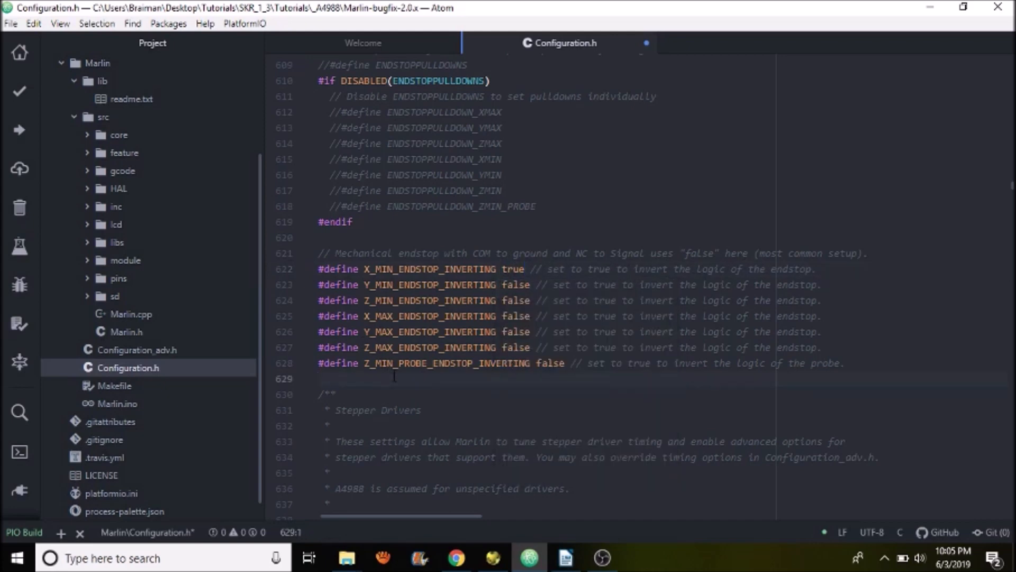
click(319, 378)
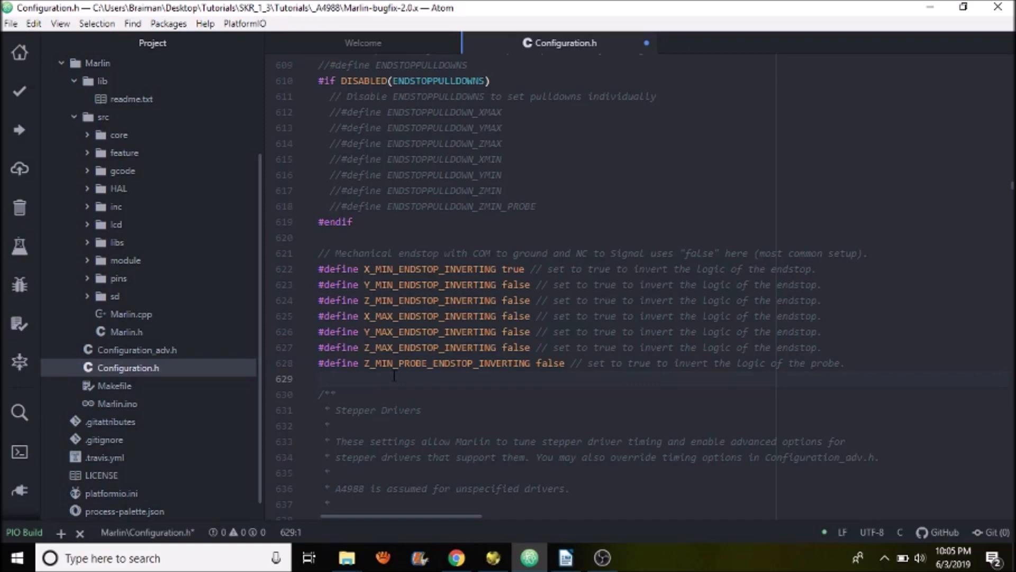
click(318, 379)
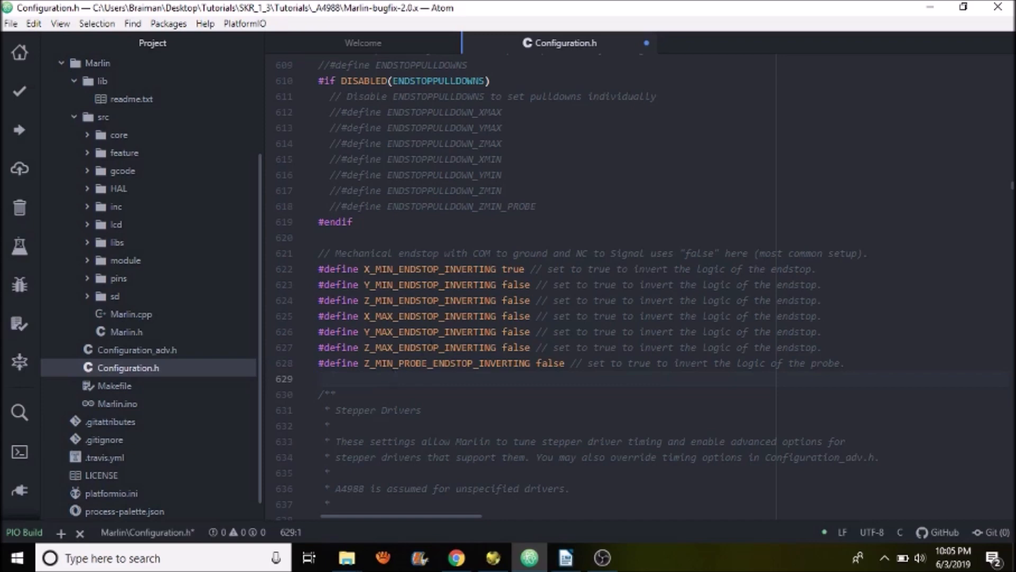
click(319, 379)
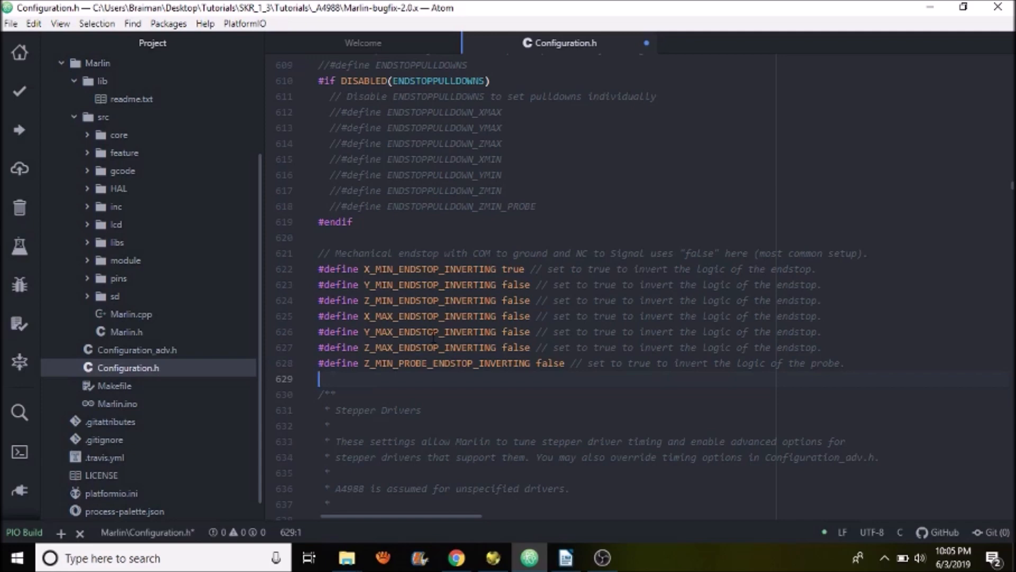
Scroll to the Stepper Drivers section and copy the TMC2208 driver name from the options list
scroll(down, 3)
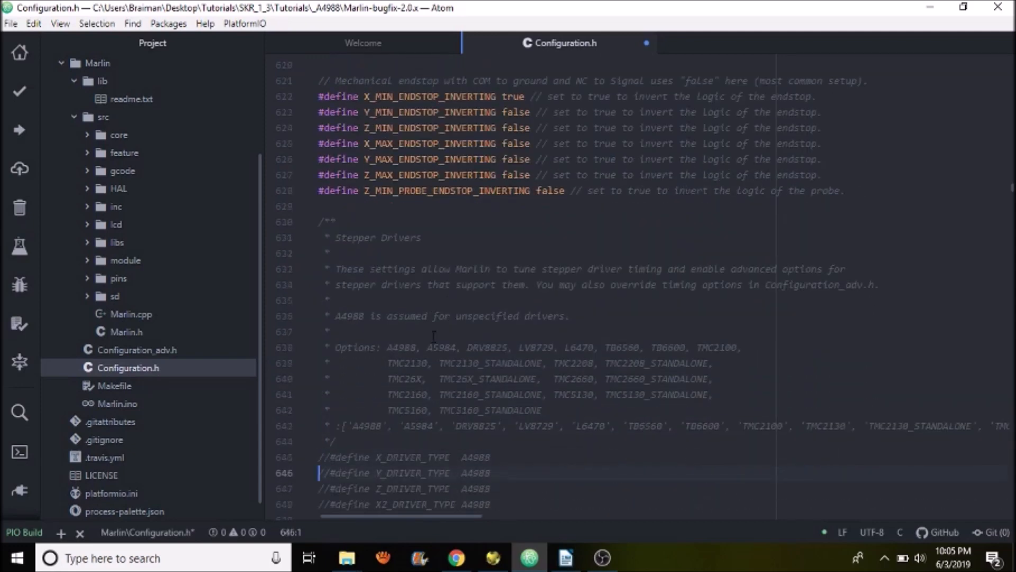
scroll(down, 3)
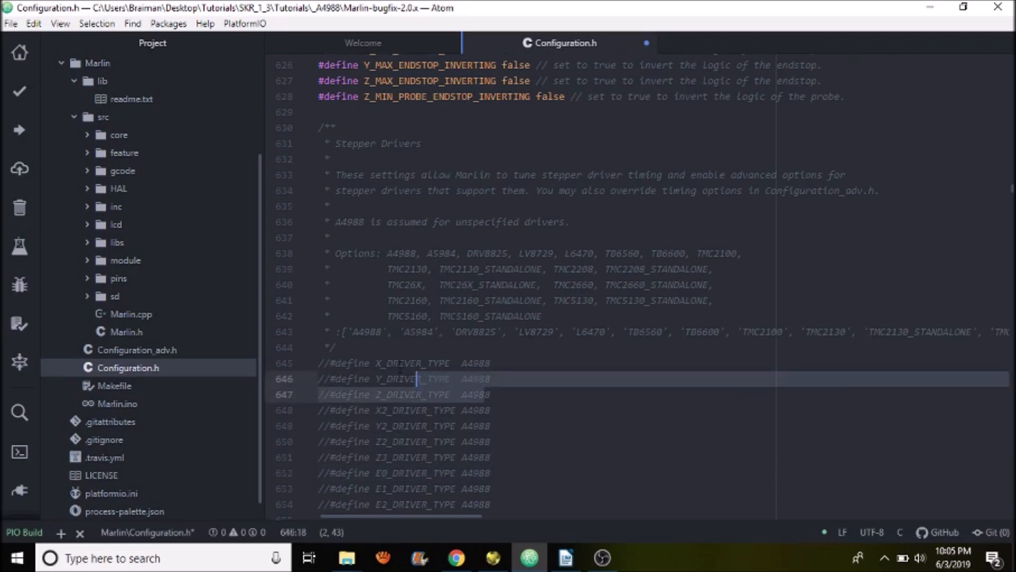
click(324, 363)
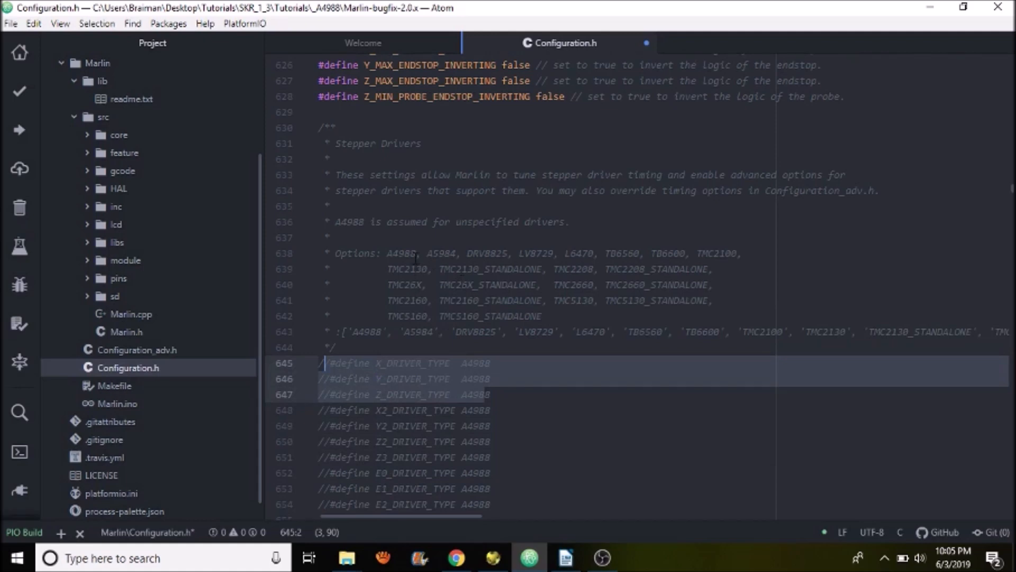
click(459, 394)
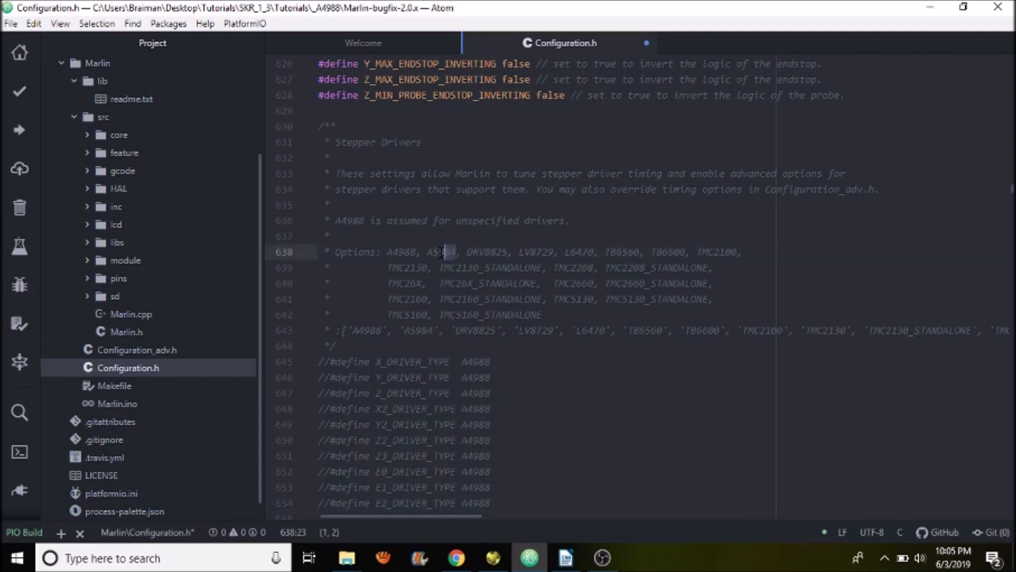
double_click(440, 252)
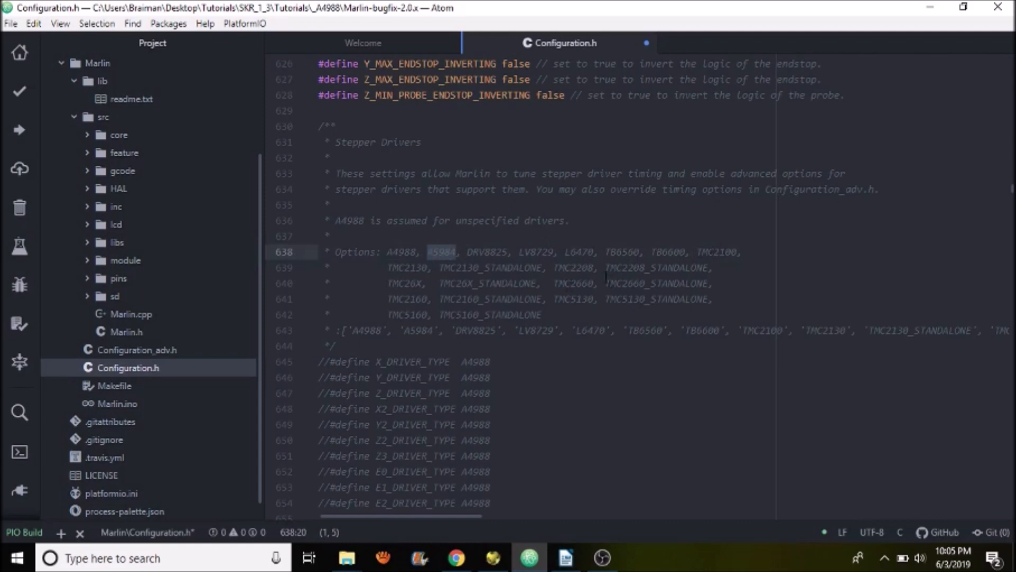
double_click(574, 268)
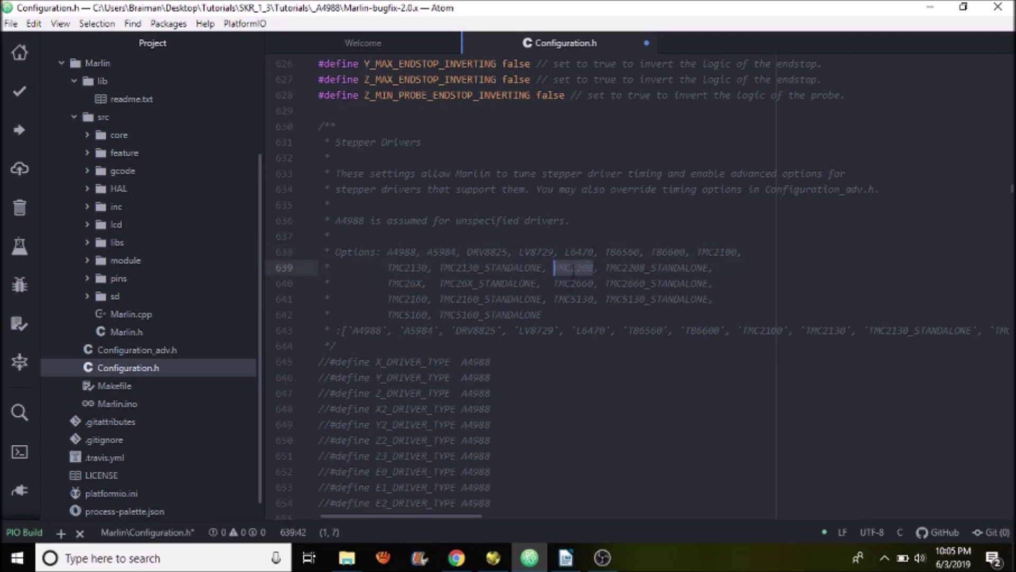
right_click(574, 266)
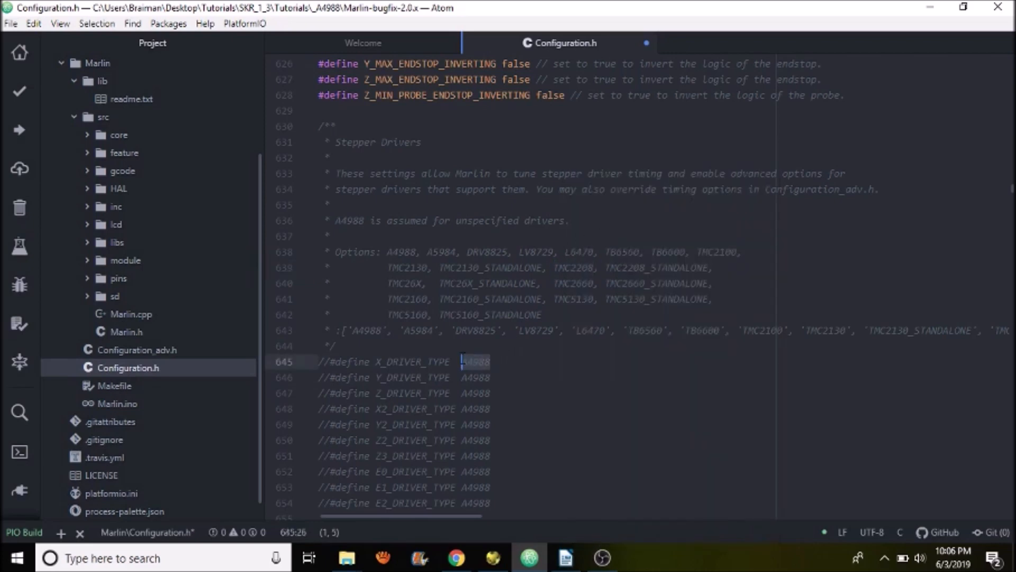
Paste TMC2208 as the X_DRIVER_TYPE value, then select it to be replaced with A4988
right_click(462, 362)
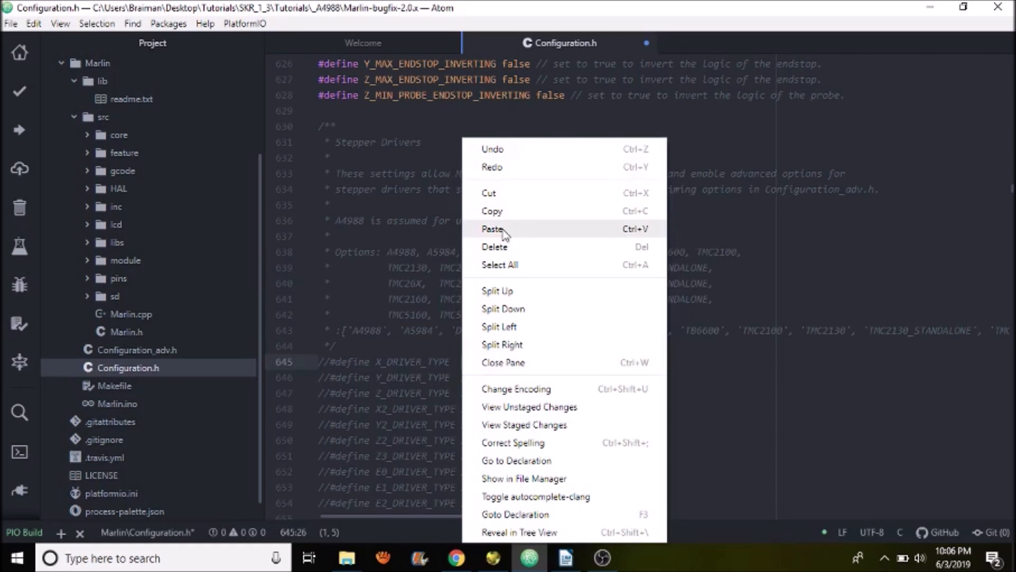
click(494, 229)
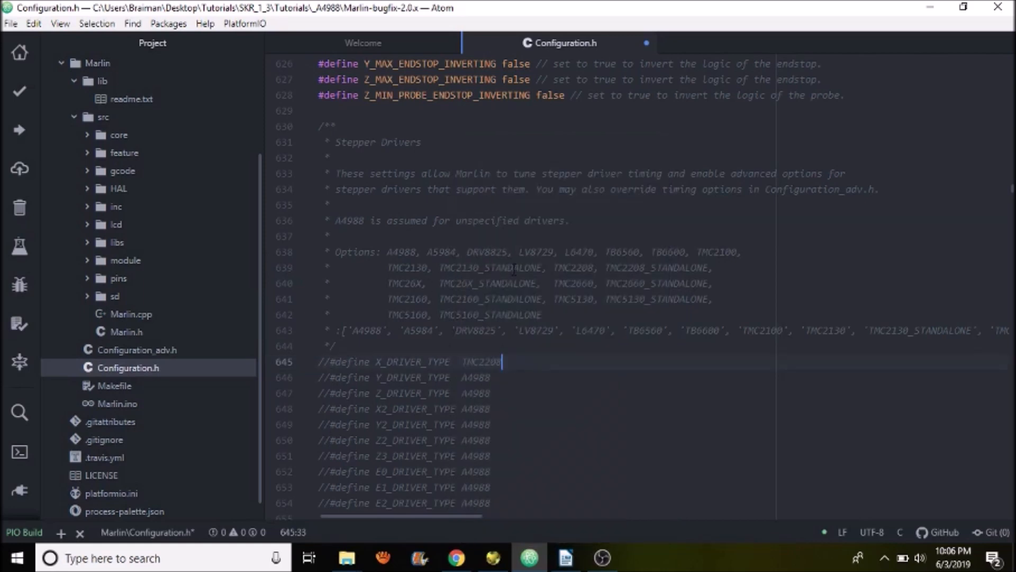
double_click(490, 267)
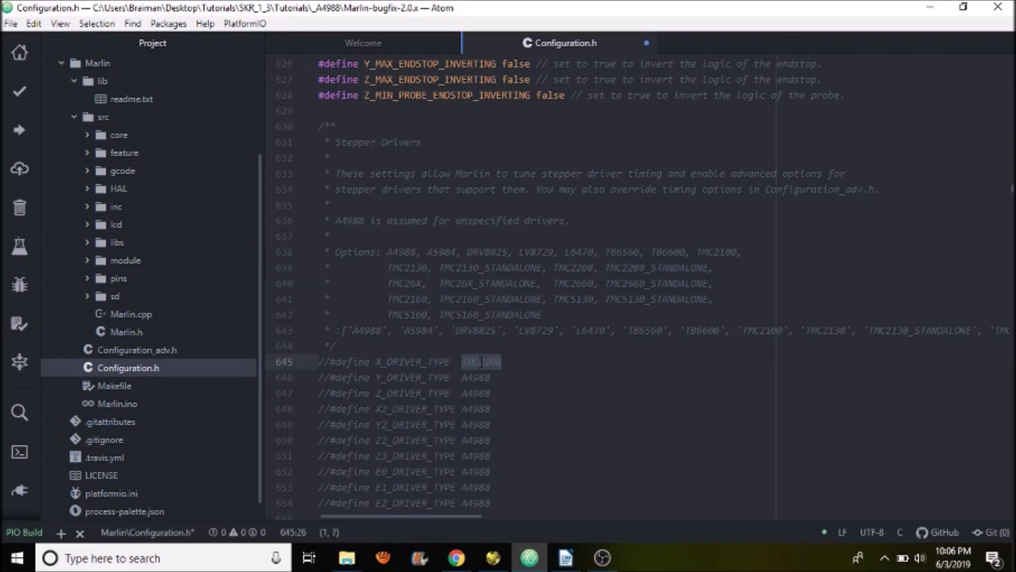
double_click(472, 362)
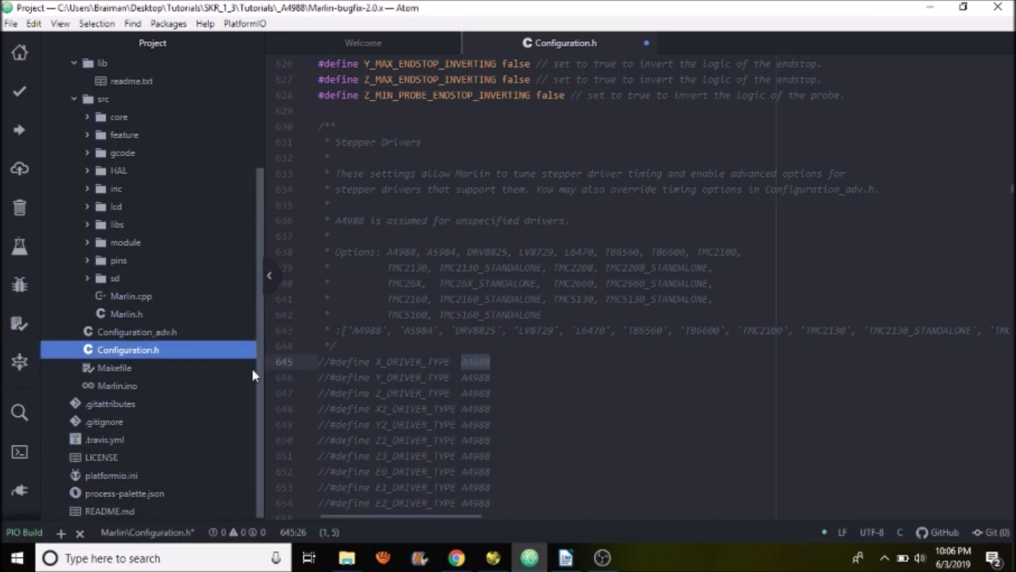
mouse_move(108, 490)
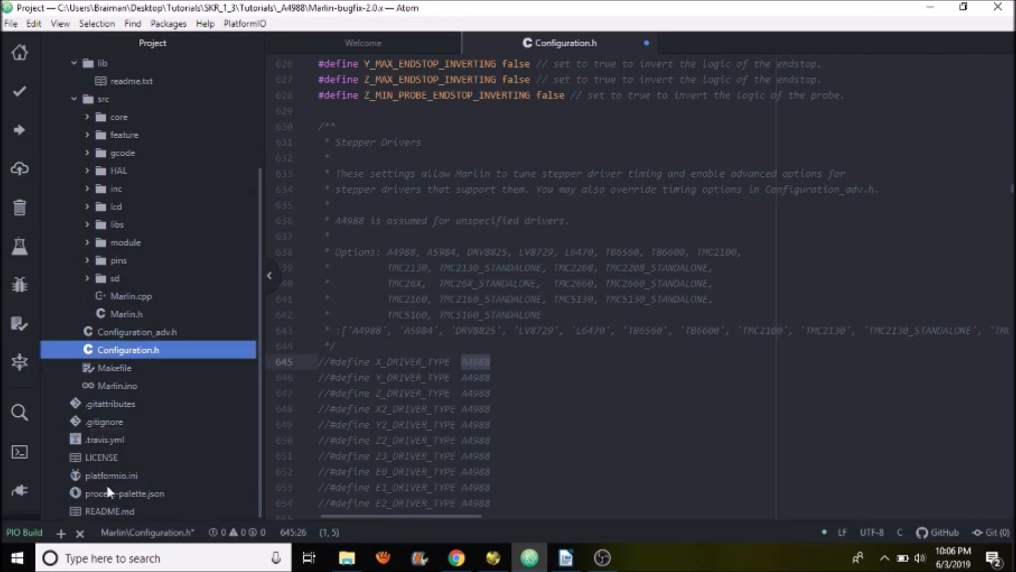
Open platformio.ini at env_default = megaatmega2560 and scroll down to [env:LPC1768]
click(110, 476)
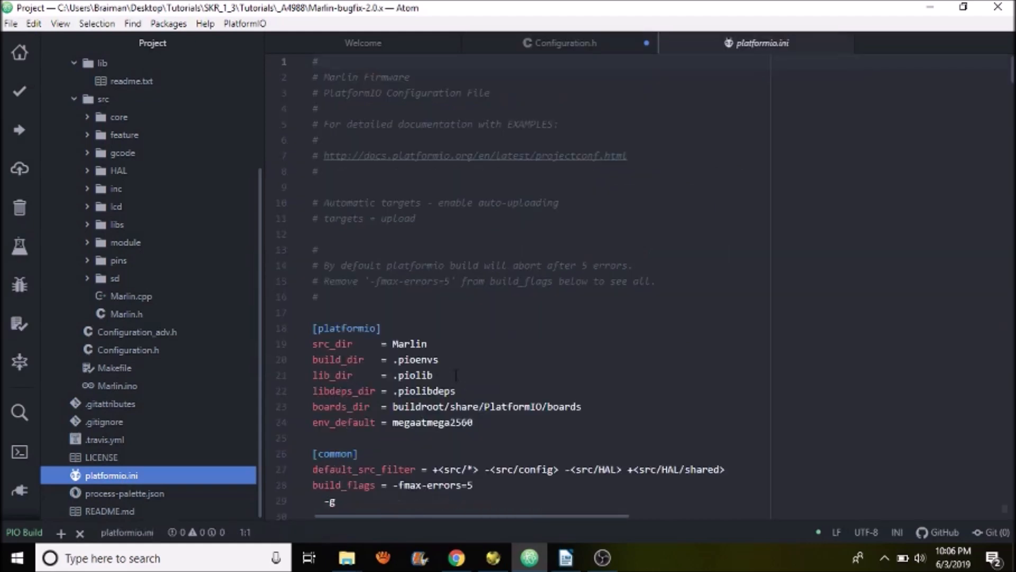
click(332, 422)
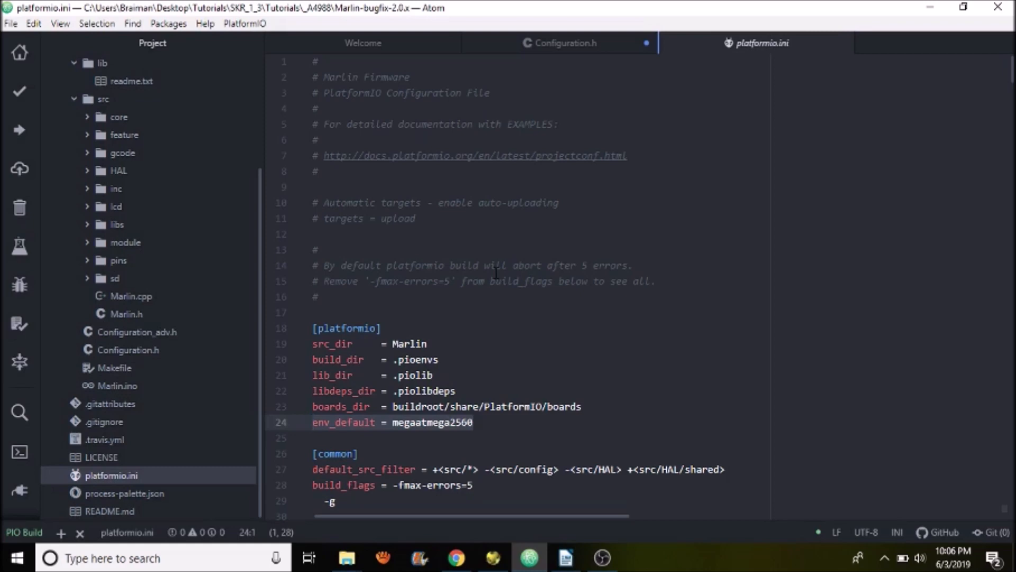
click(314, 423)
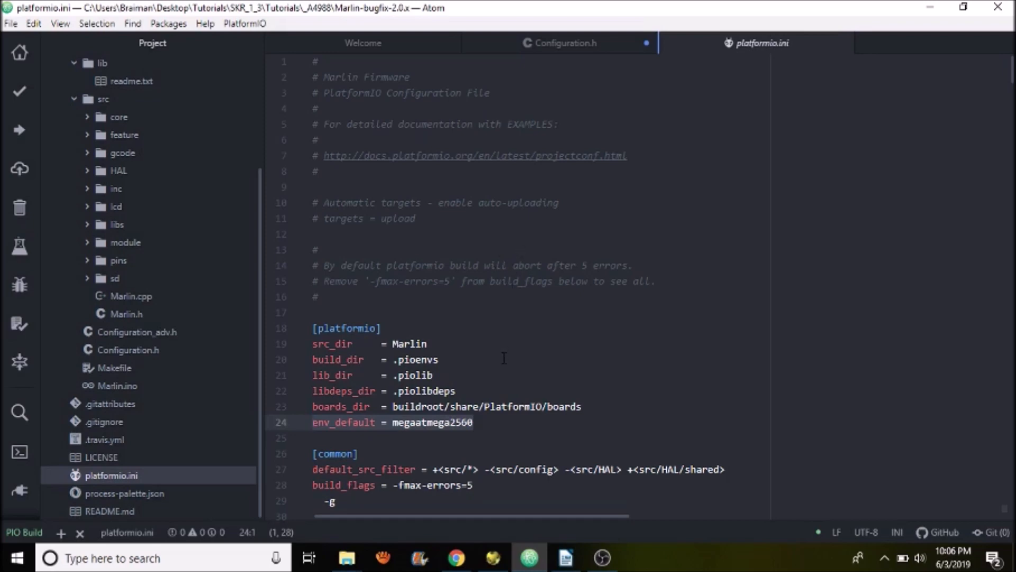
scroll(down, 3)
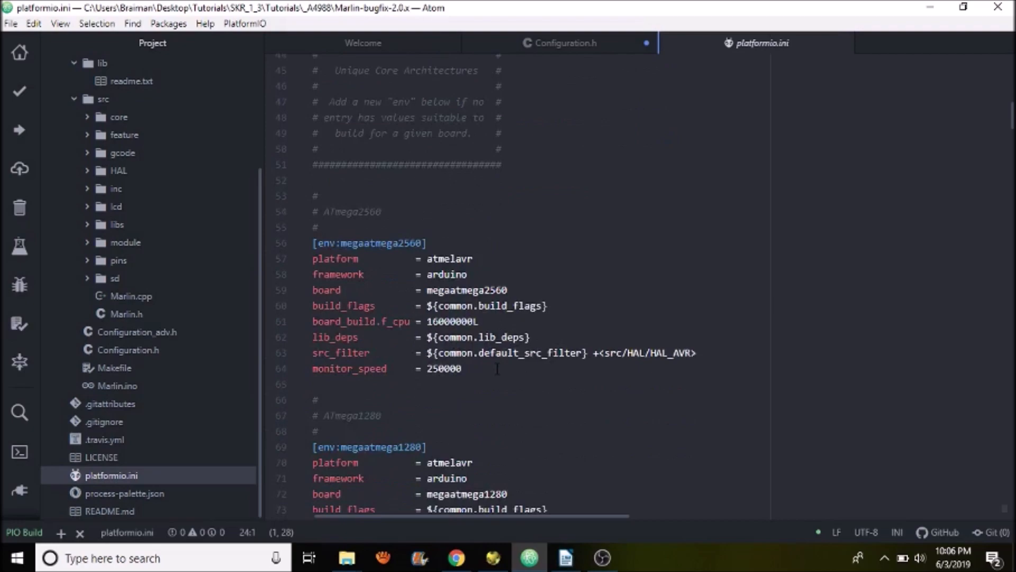
scroll(down, 3)
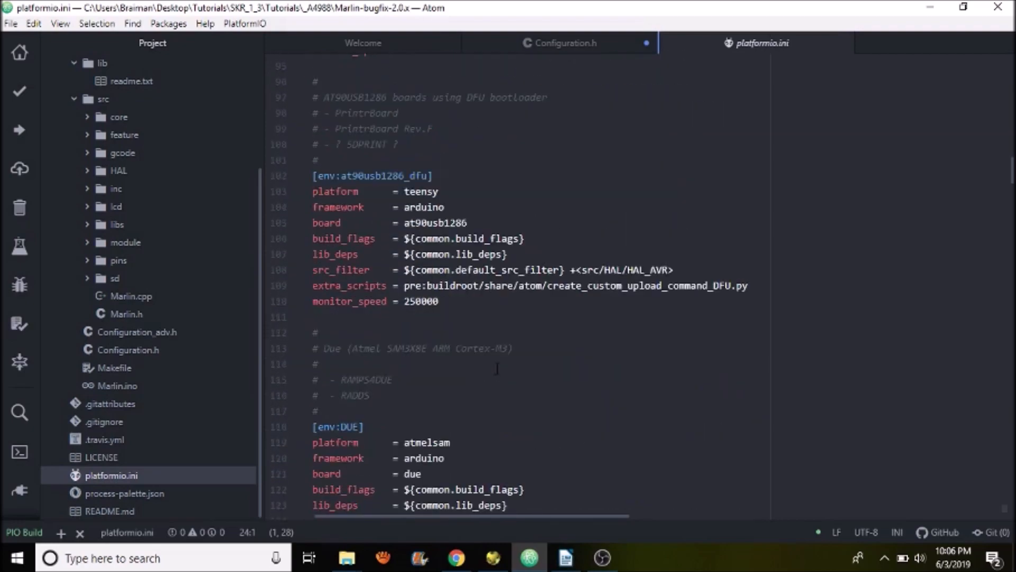
scroll(down, 3)
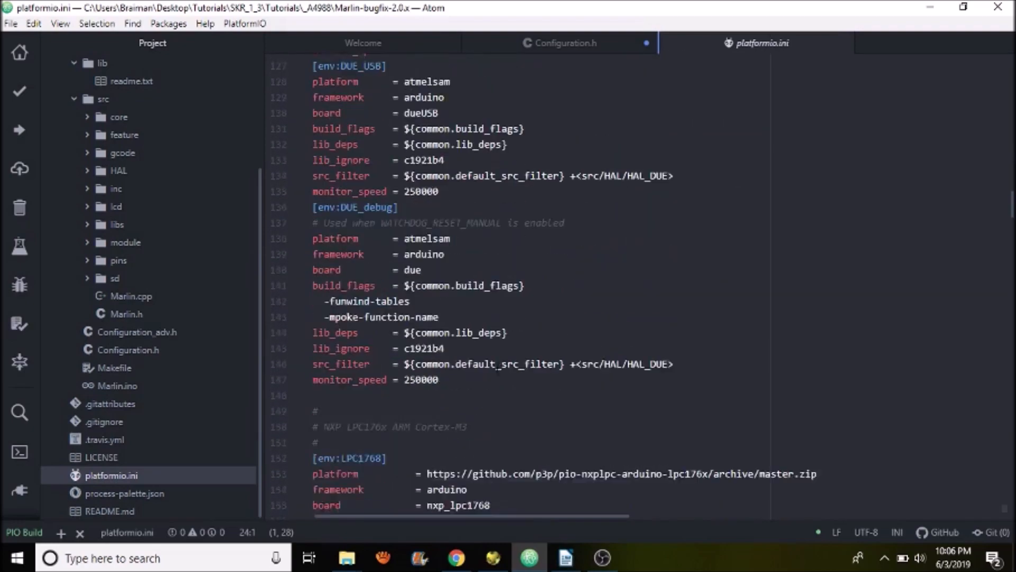
scroll(down, 3)
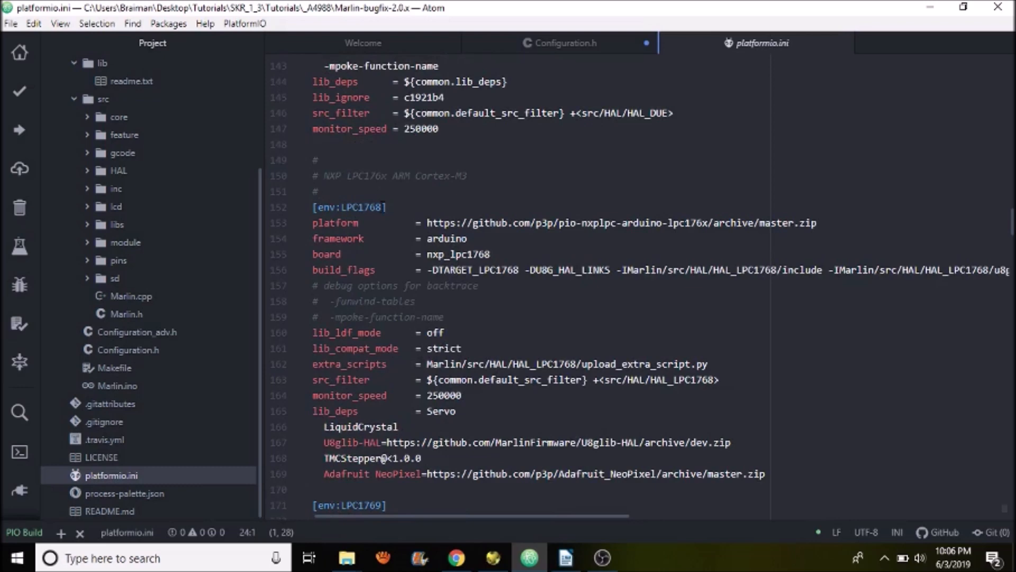
Copy the LPC1768 environment name and scroll back up to the env_default line
double_click(366, 208)
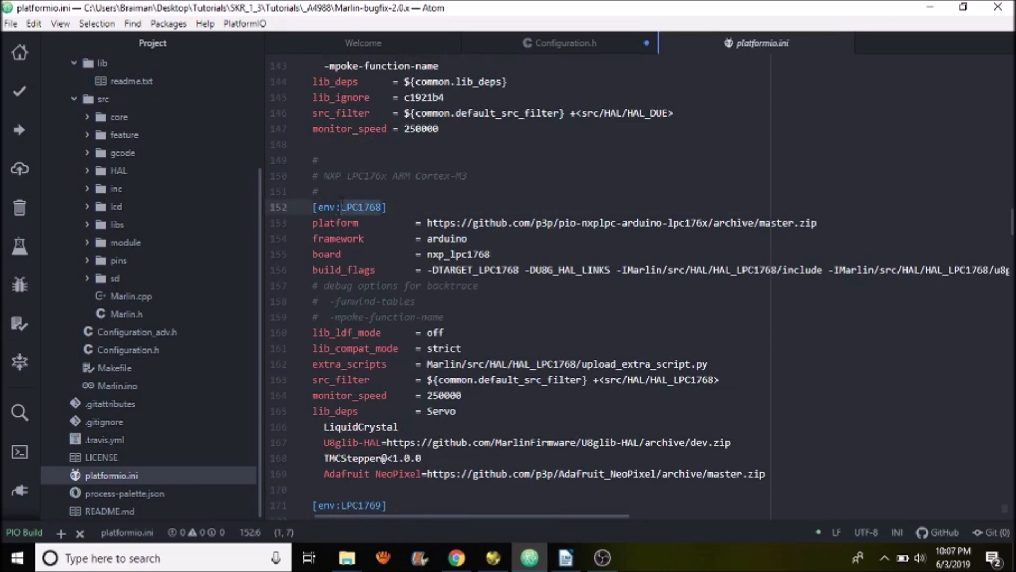
right_click(350, 206)
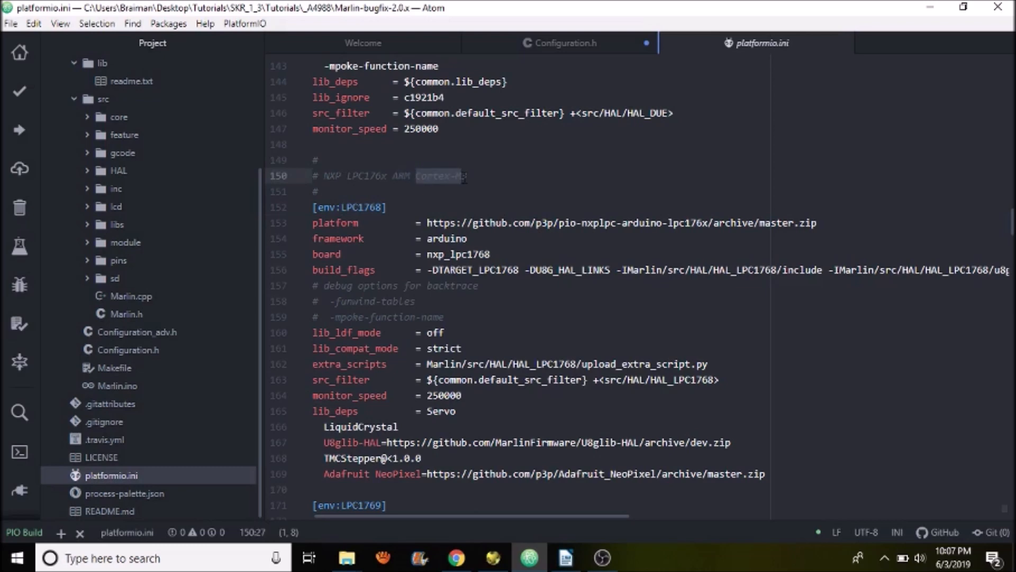
click(385, 176)
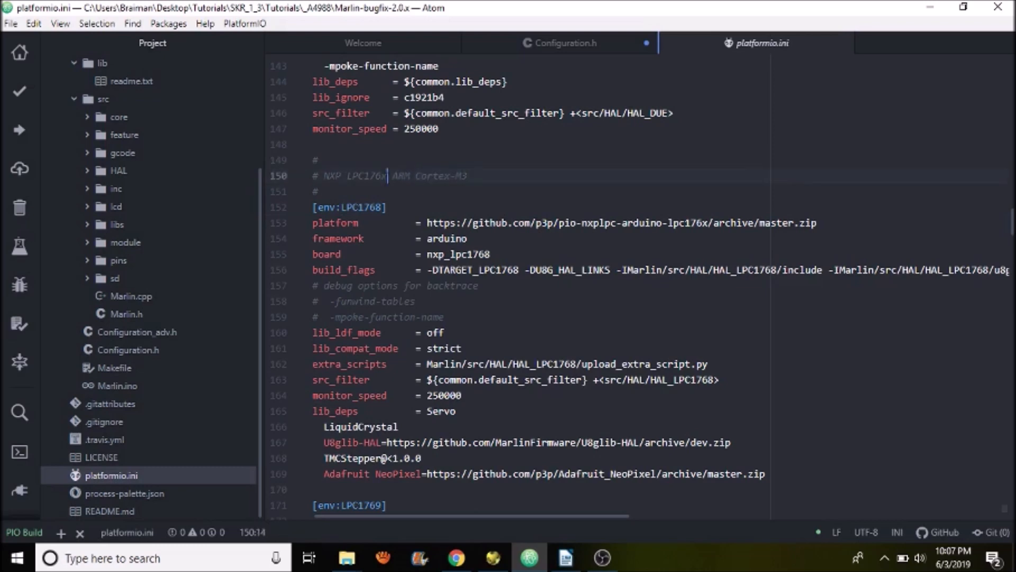
scroll(up, 3)
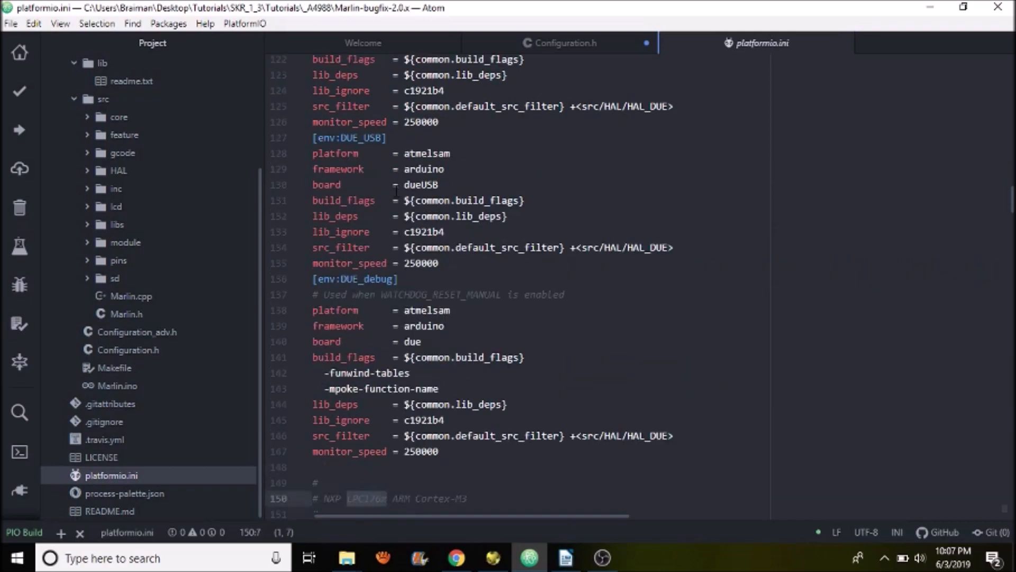
scroll(up, 3)
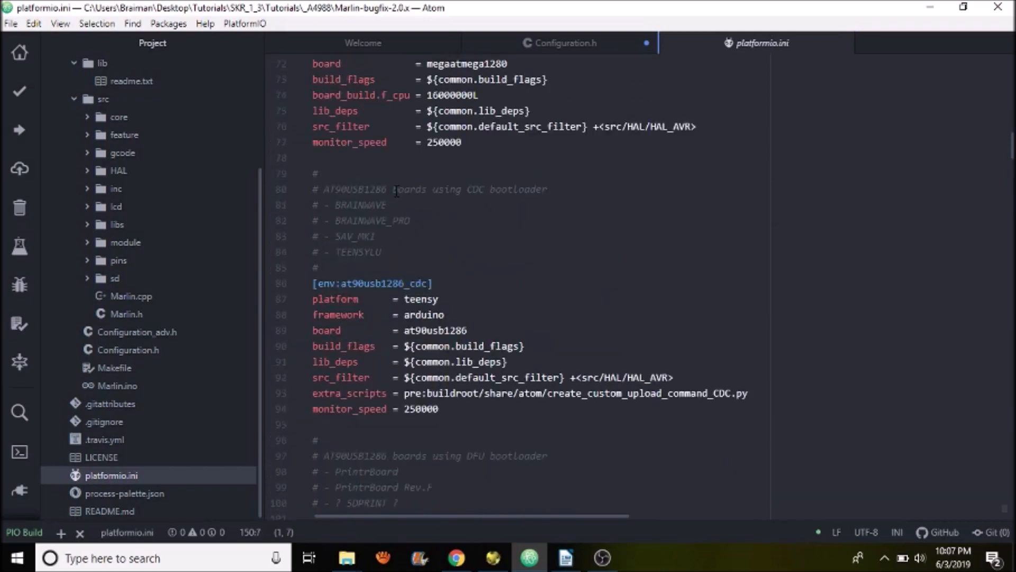
scroll(up, 3)
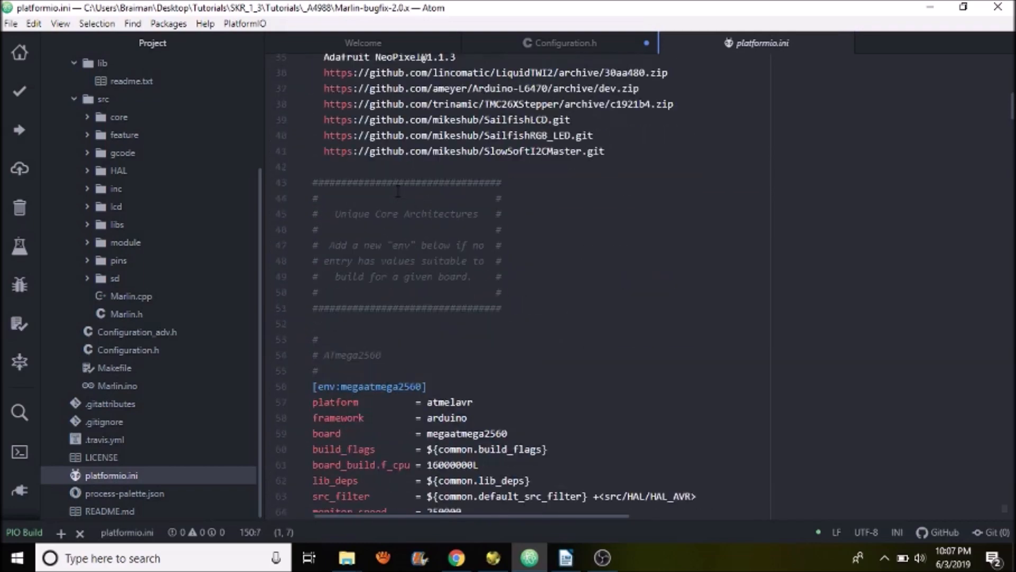
scroll(up, 3)
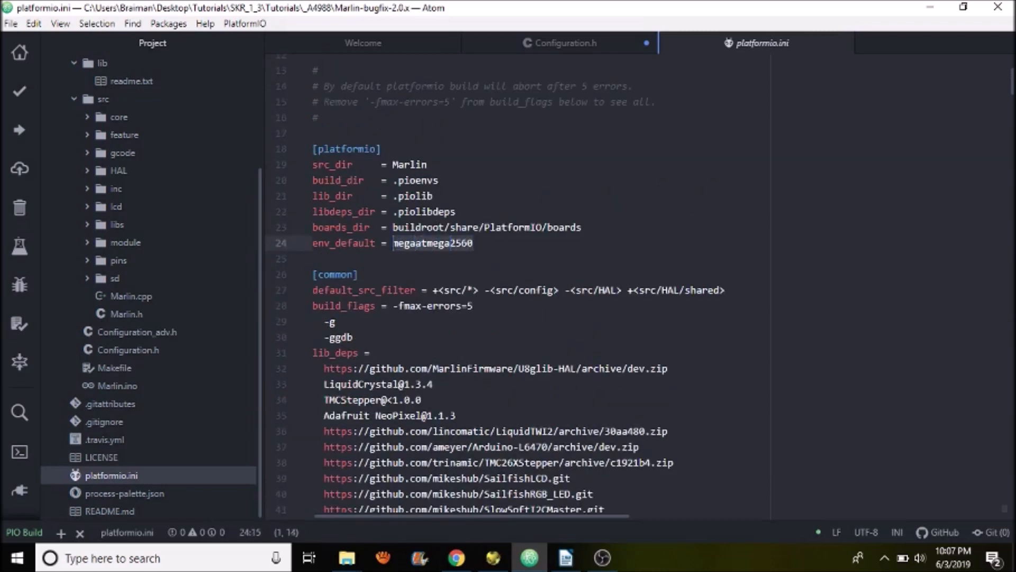
Paste LPC1768 over megaatmega2560 as the env_default value
right_click(433, 244)
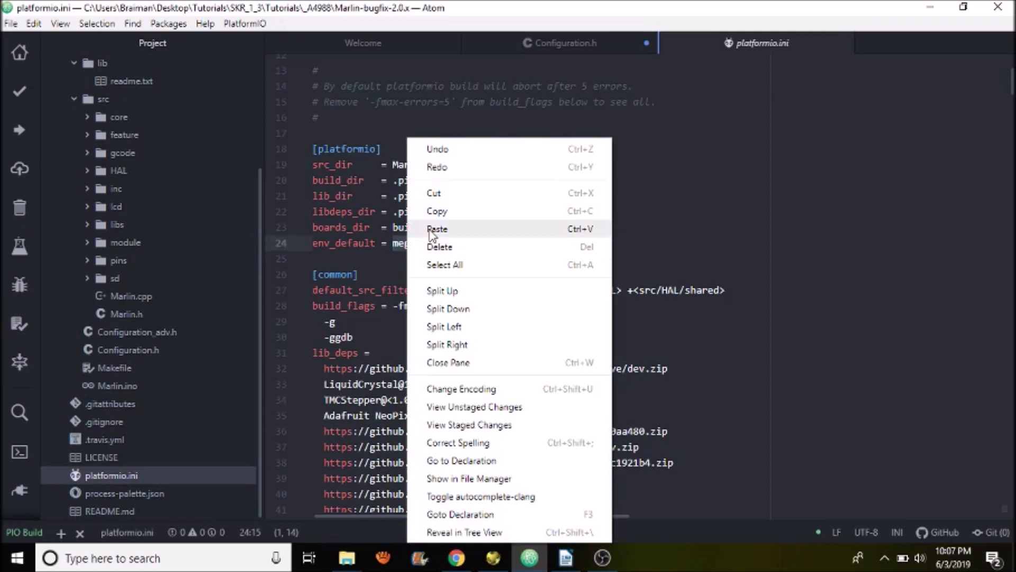
click(437, 229)
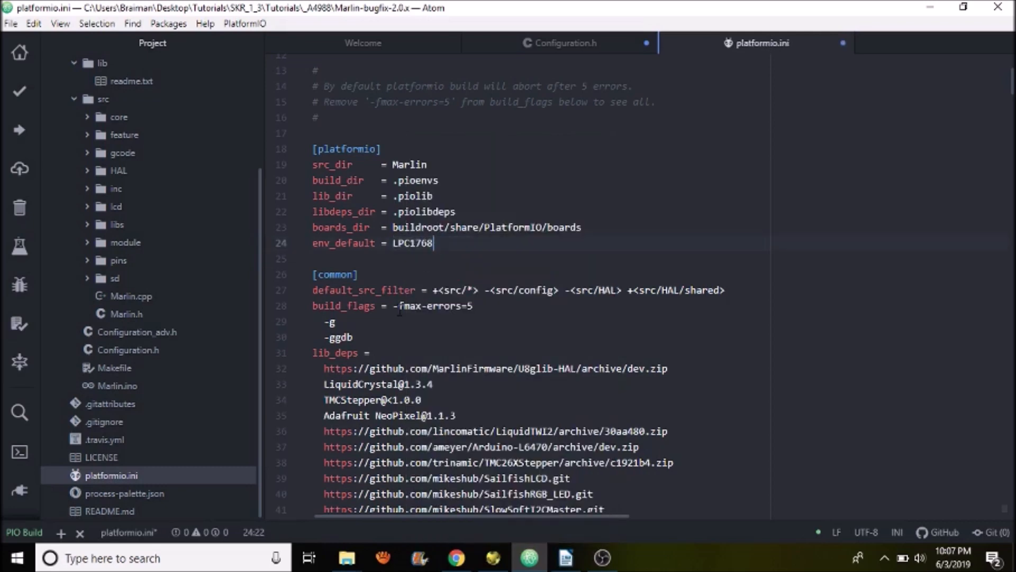
mouse_move(47, 103)
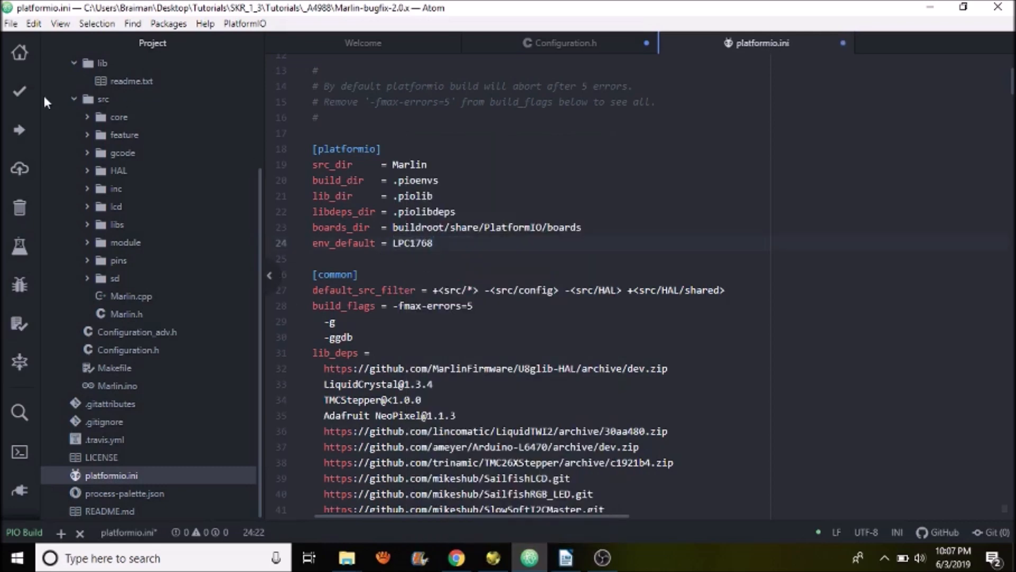
mouse_move(19, 91)
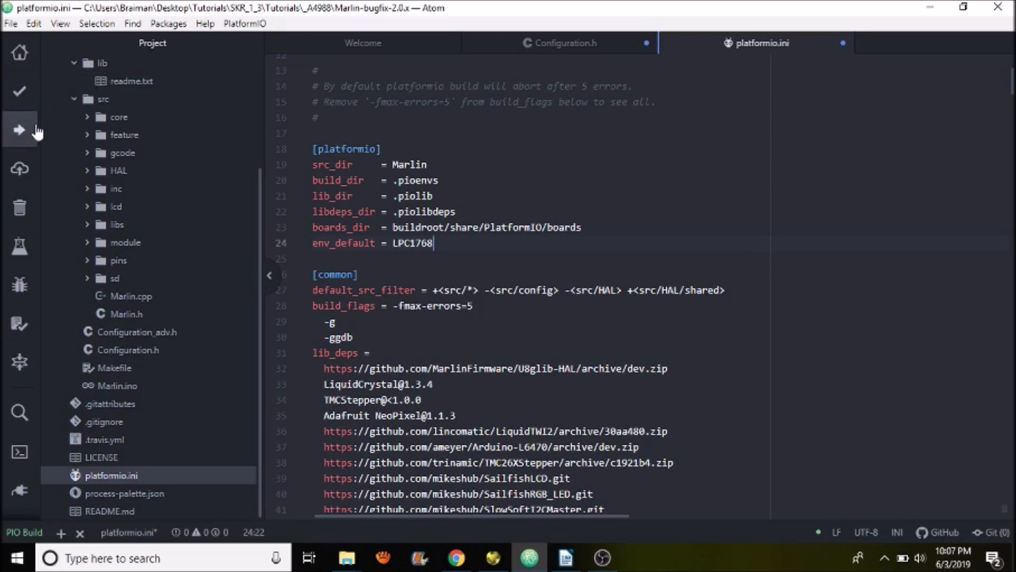
mouse_move(19, 129)
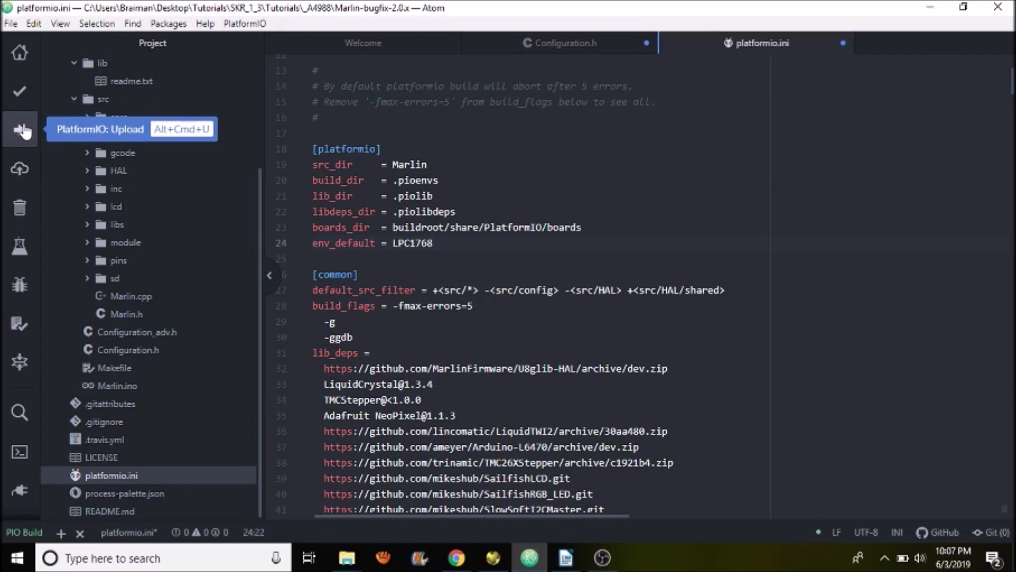
Launch PlatformIO Upload, saving Configuration.h and platformio.ini via Save and build
click(22, 128)
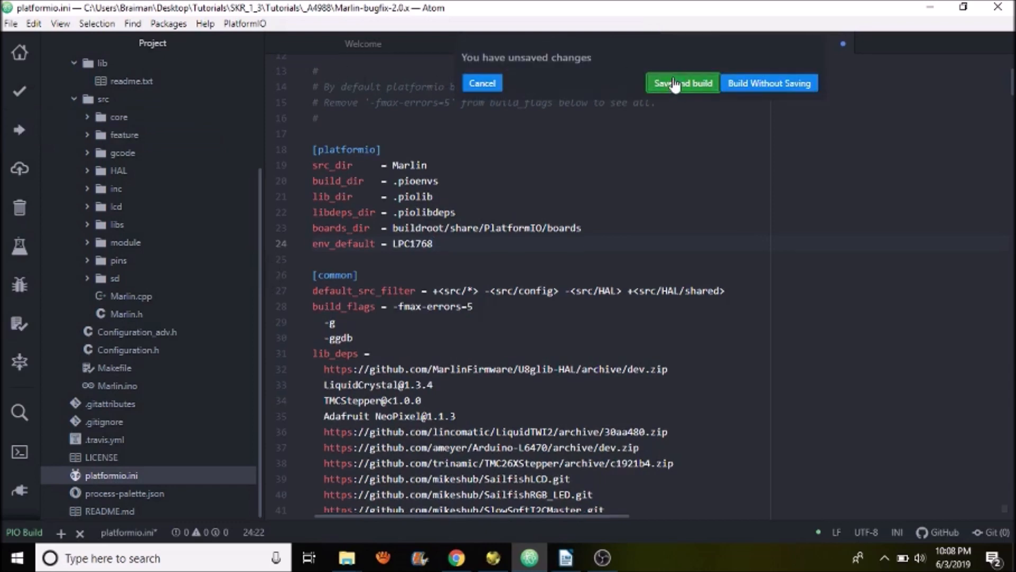
mouse_move(581, 119)
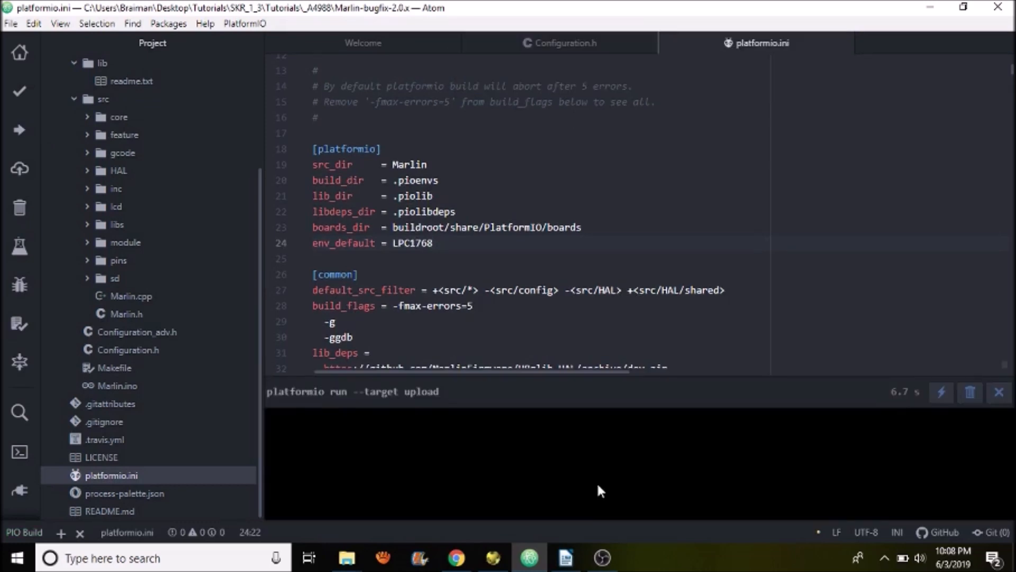
click(998, 392)
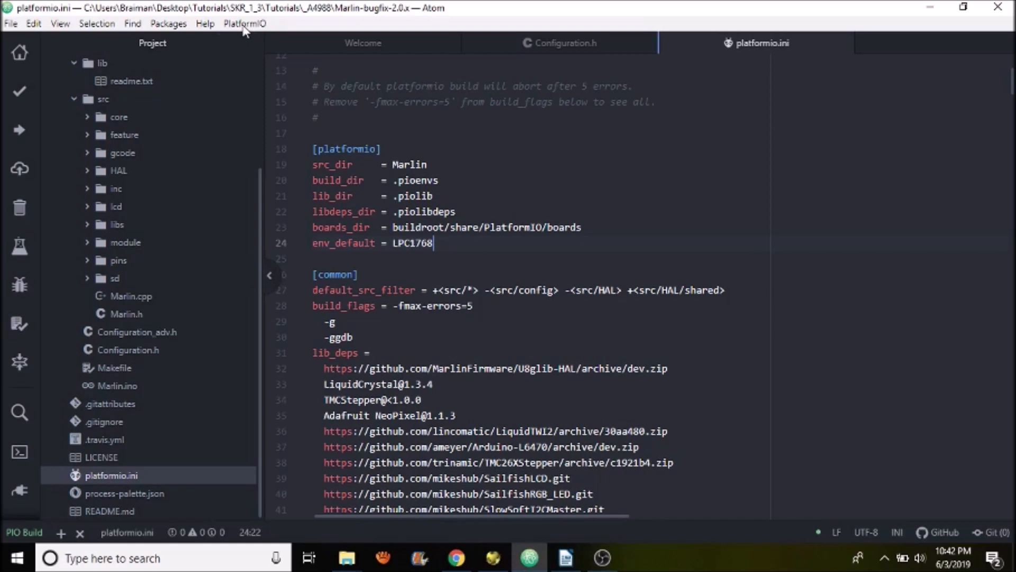
Show the build panel confirming the upload run ended in SUCCESS, then switch windows
click(244, 24)
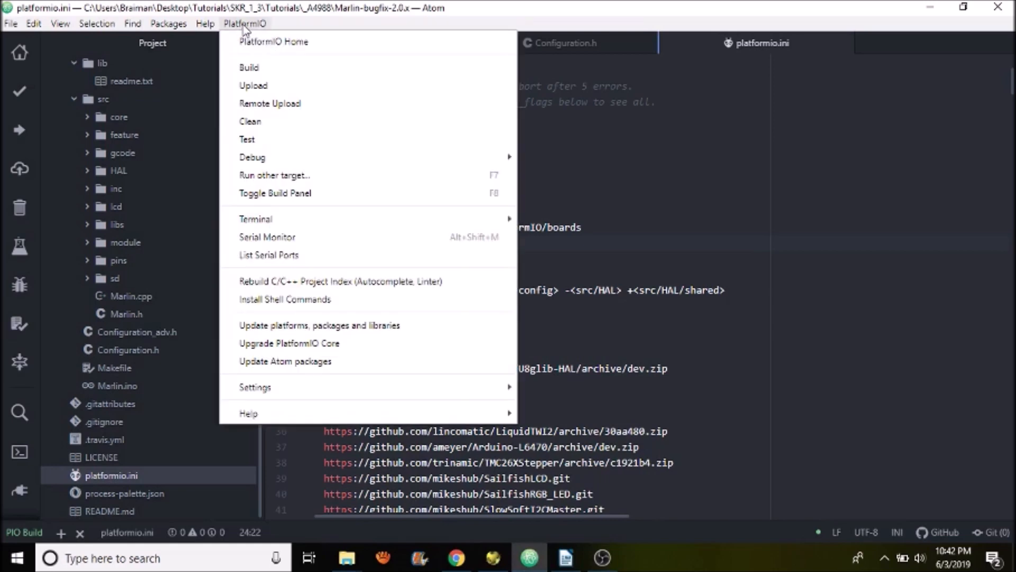
mouse_move(275, 193)
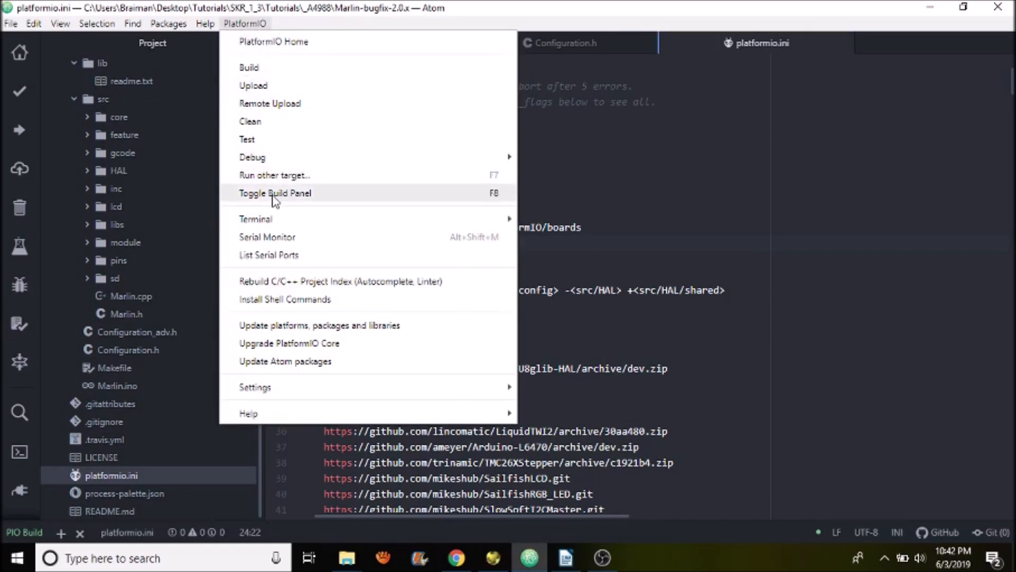
mouse_move(288, 200)
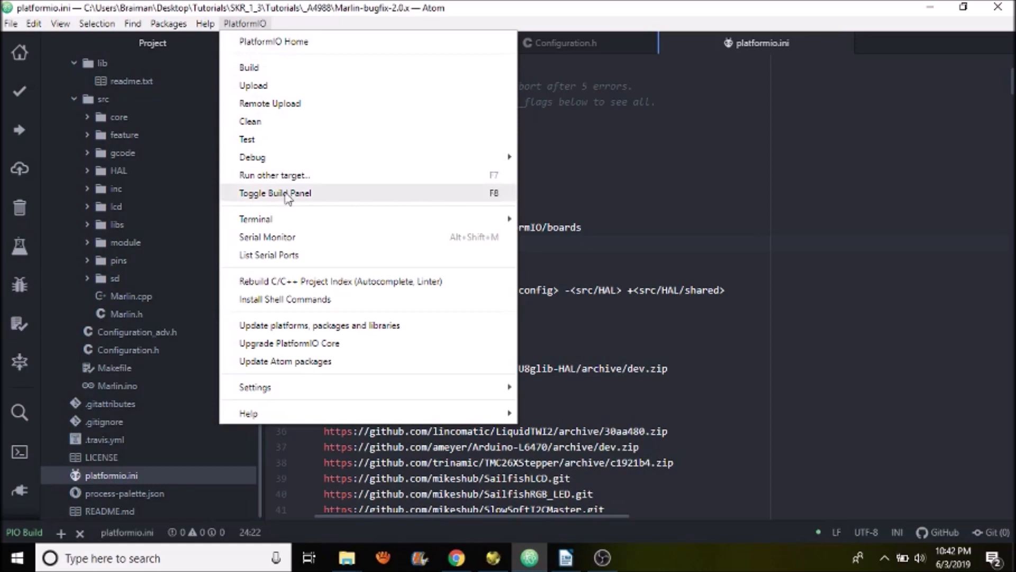
click(275, 192)
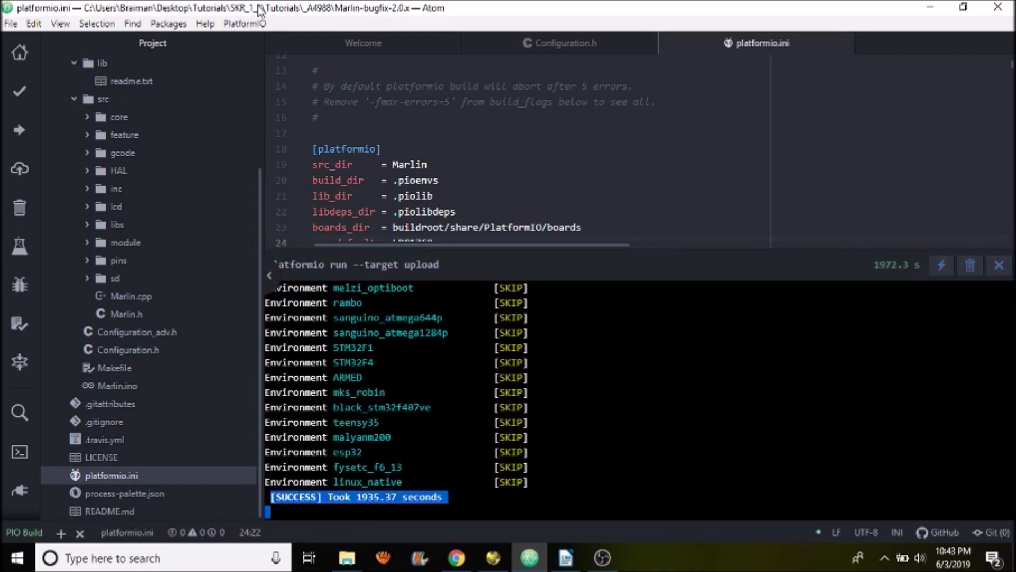
key(alt+tab)
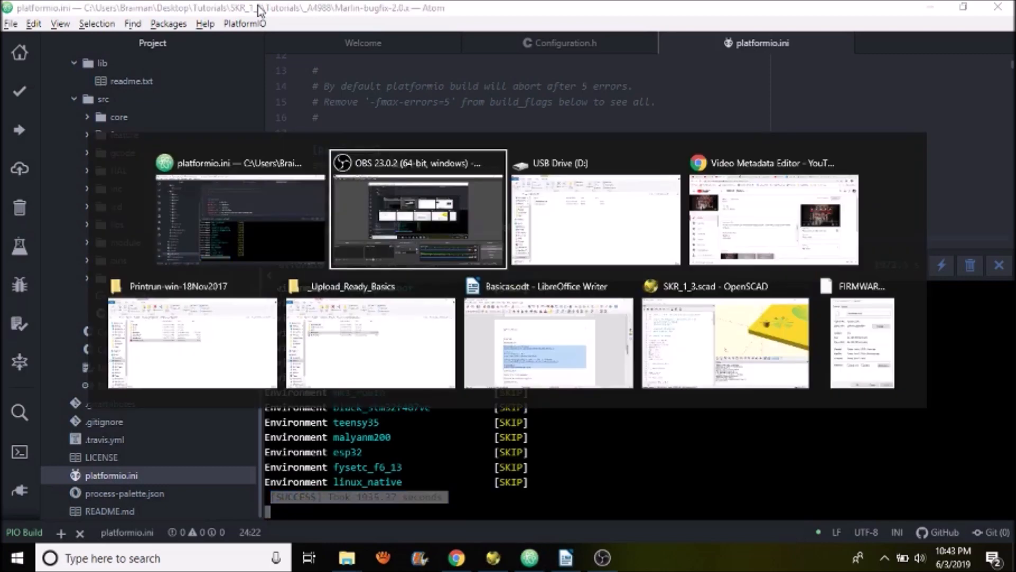
View FIRMWARE.CUR and the new firmware.bin on USB Drive (D:), then return to Atom
click(593, 220)
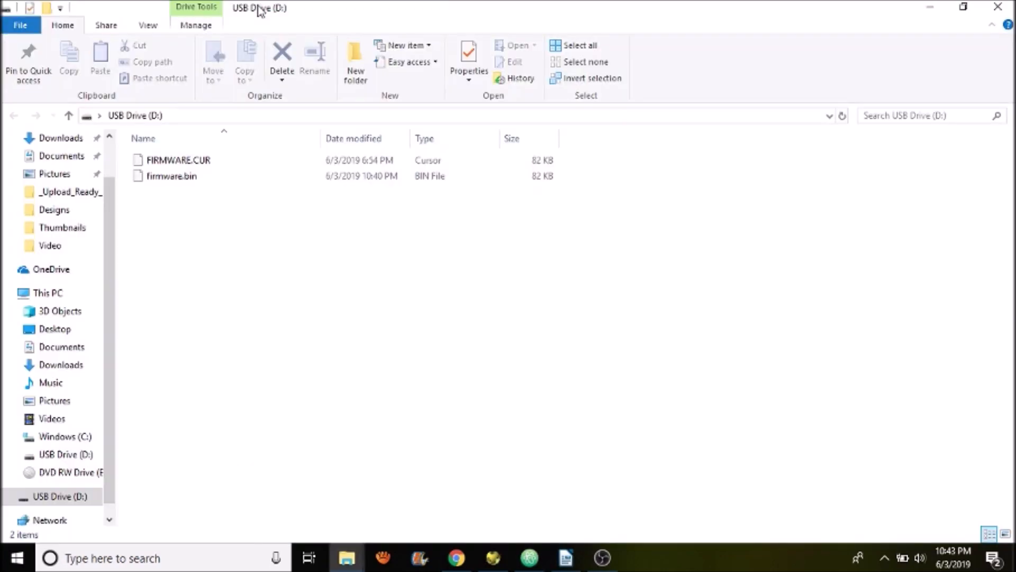
click(178, 160)
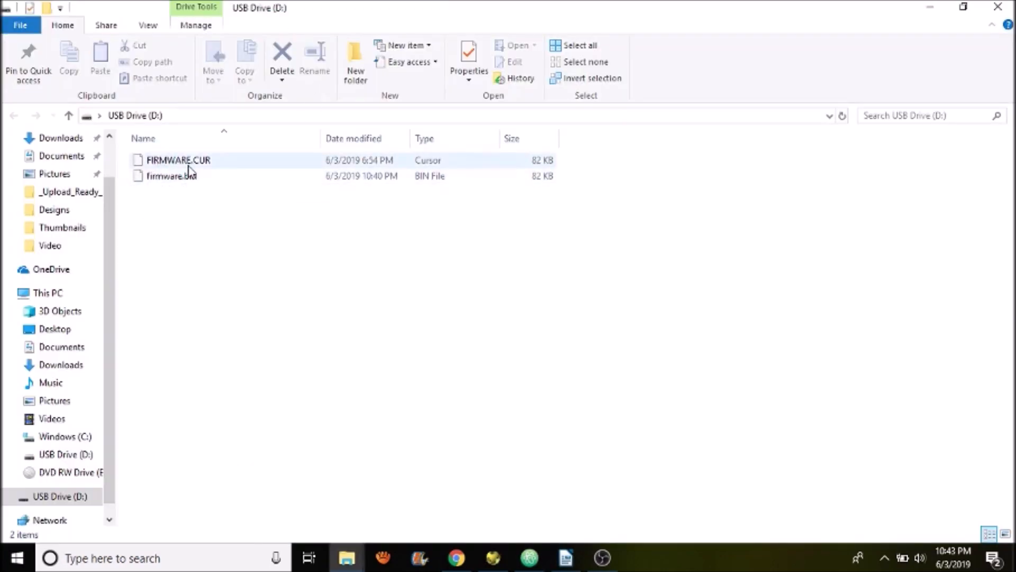
mouse_move(214, 165)
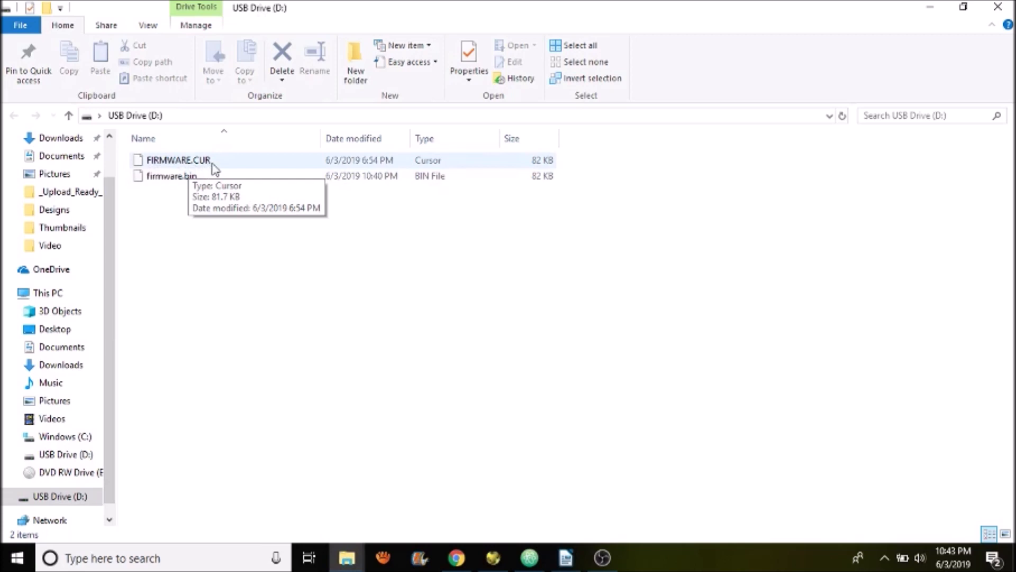
mouse_move(181, 190)
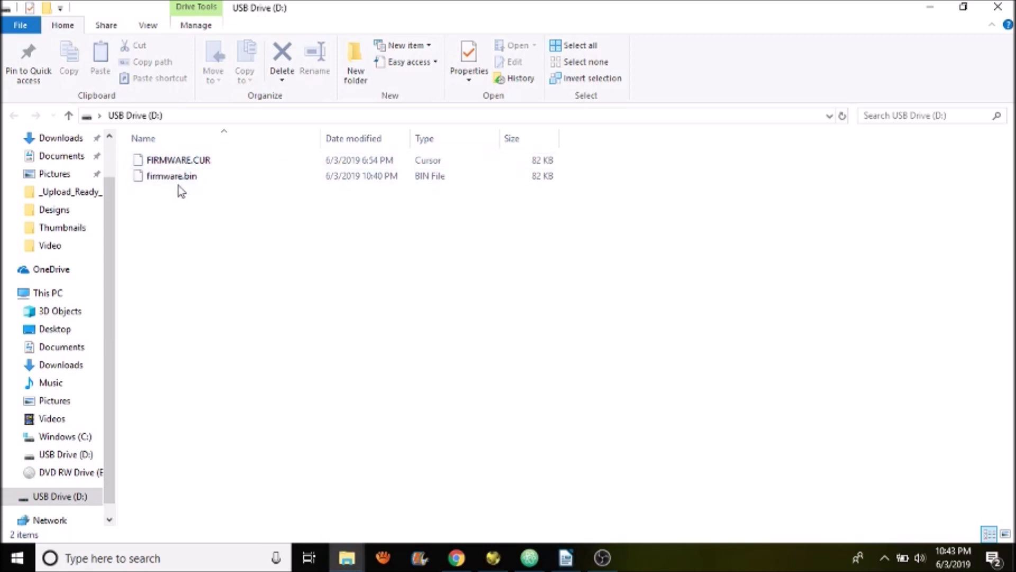
mouse_move(171, 176)
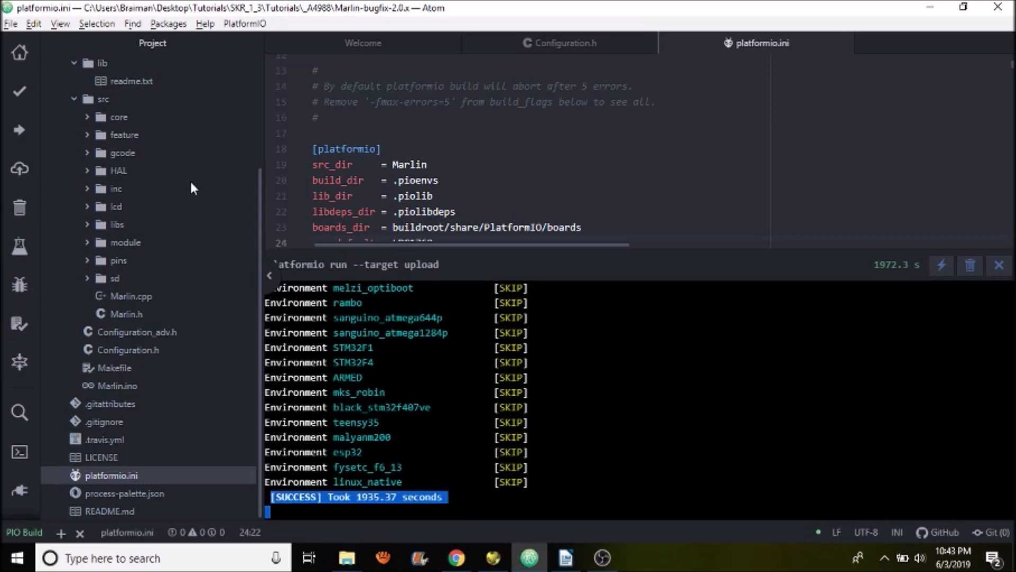
mouse_move(205, 171)
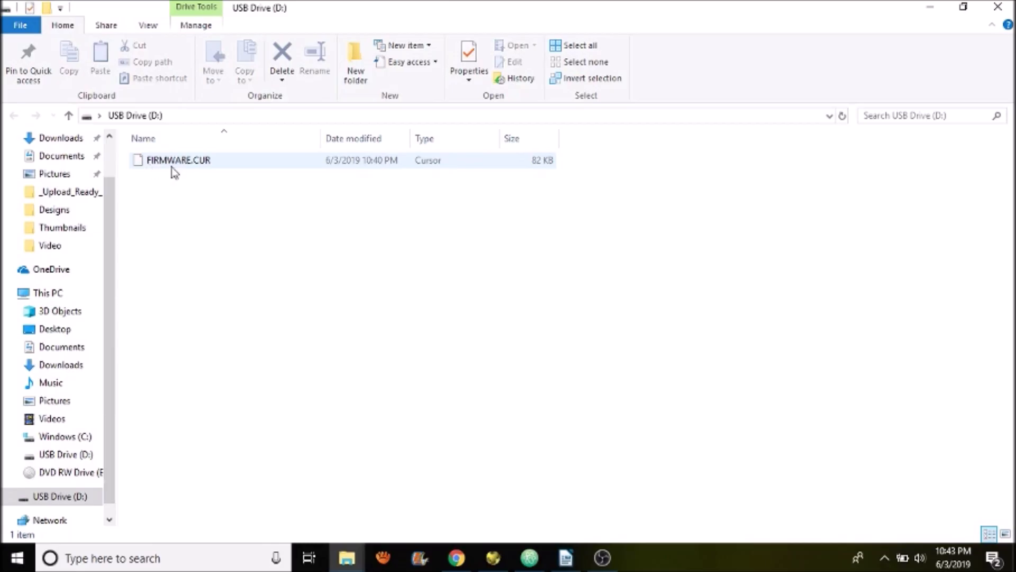
mouse_move(206, 169)
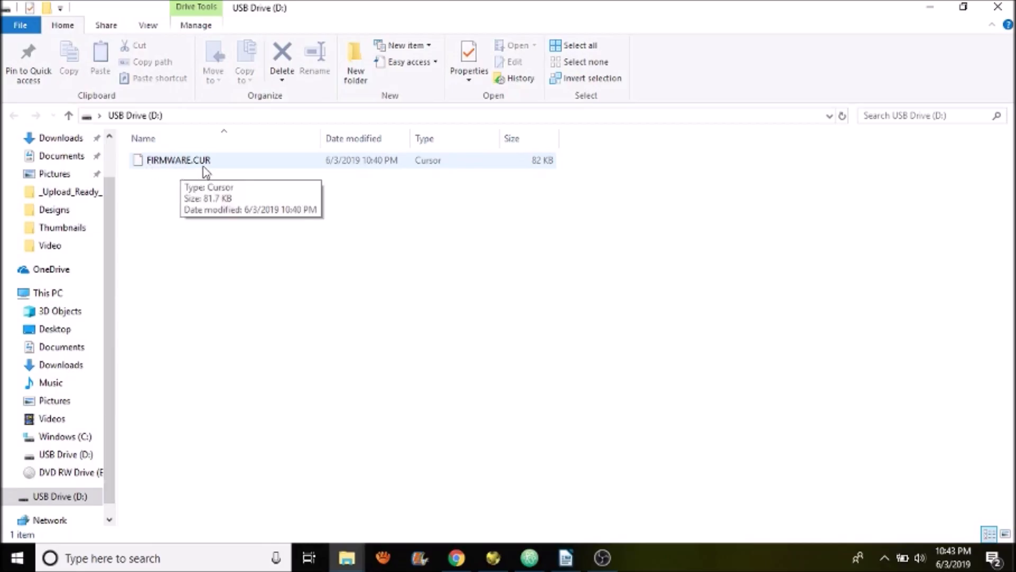
mouse_move(227, 239)
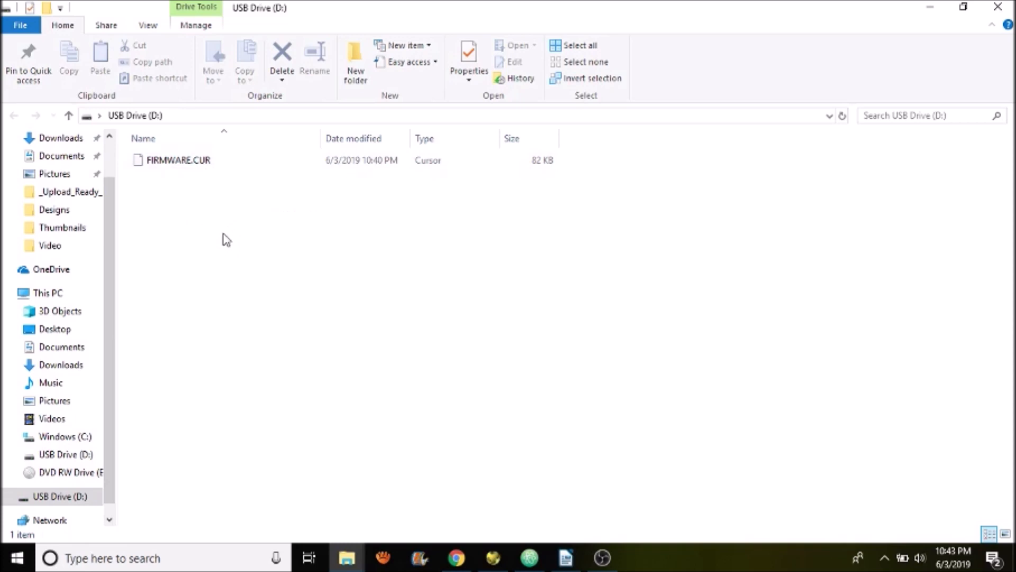
mouse_move(276, 264)
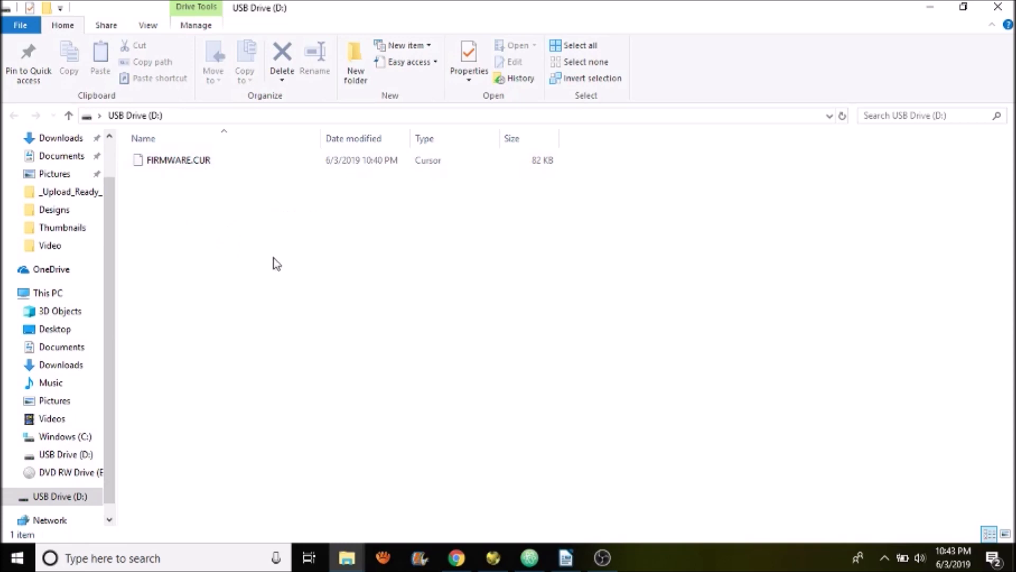
mouse_move(270, 239)
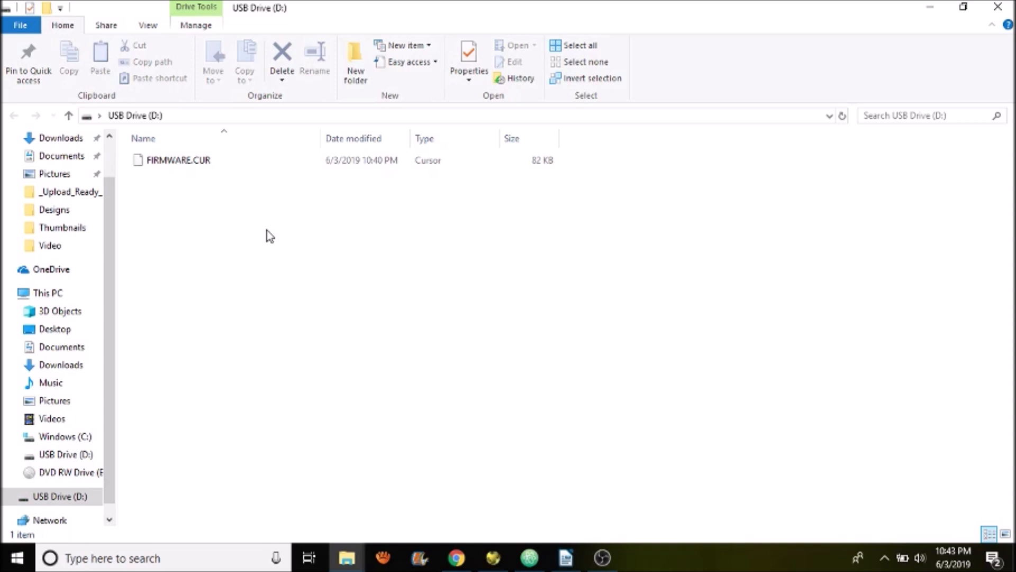
mouse_move(495, 440)
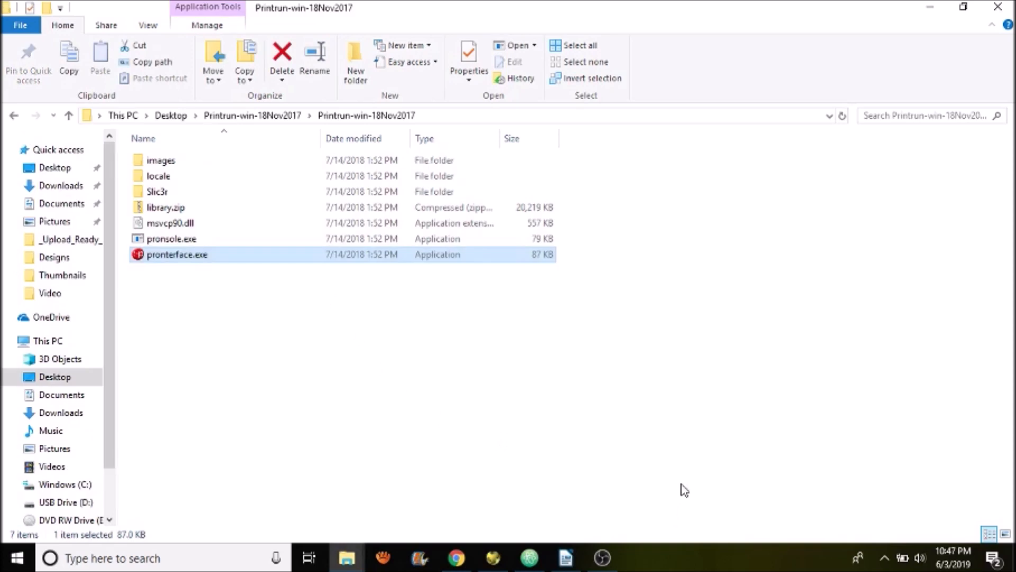
mouse_move(276, 125)
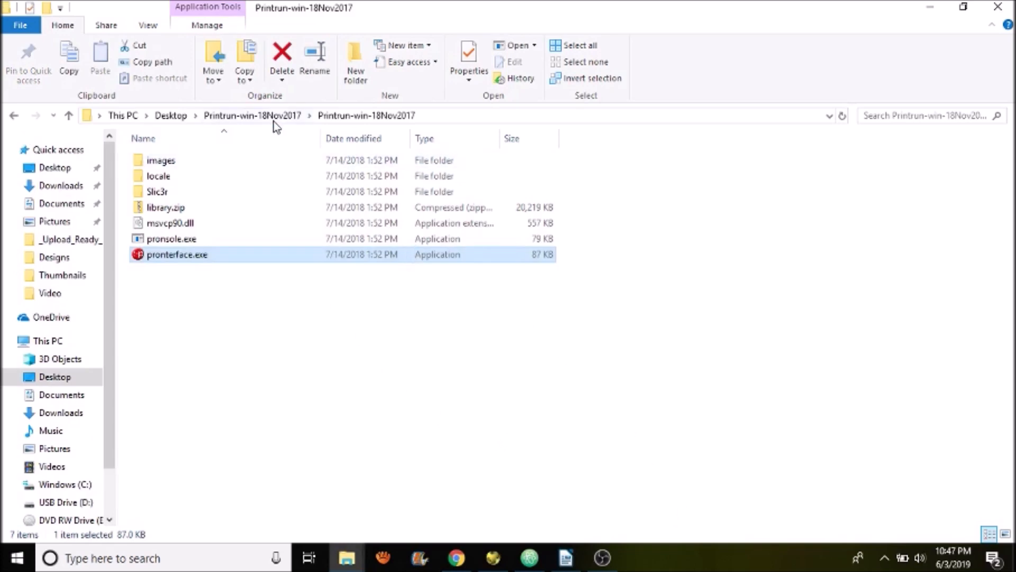
mouse_move(192, 265)
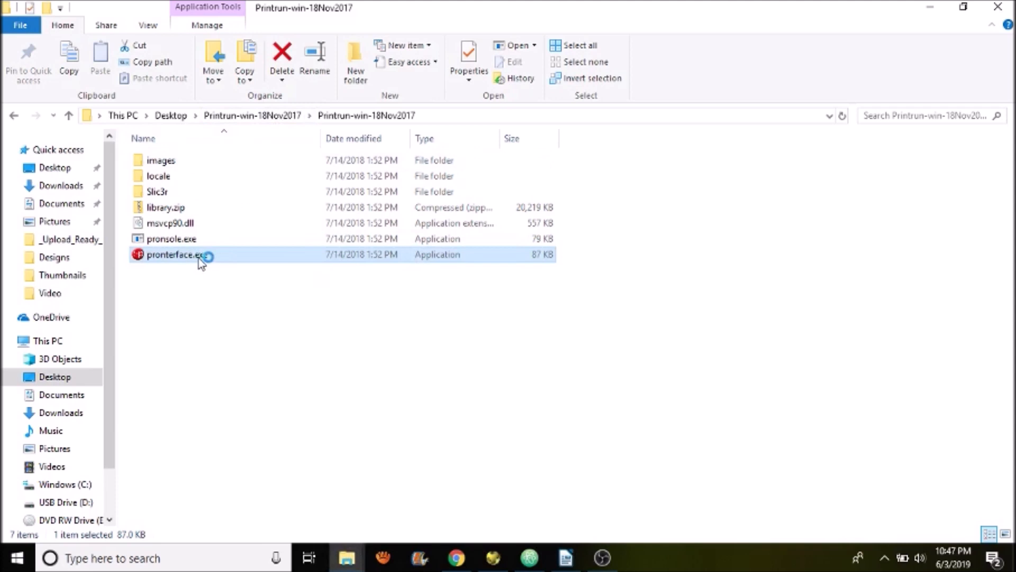
mouse_move(211, 298)
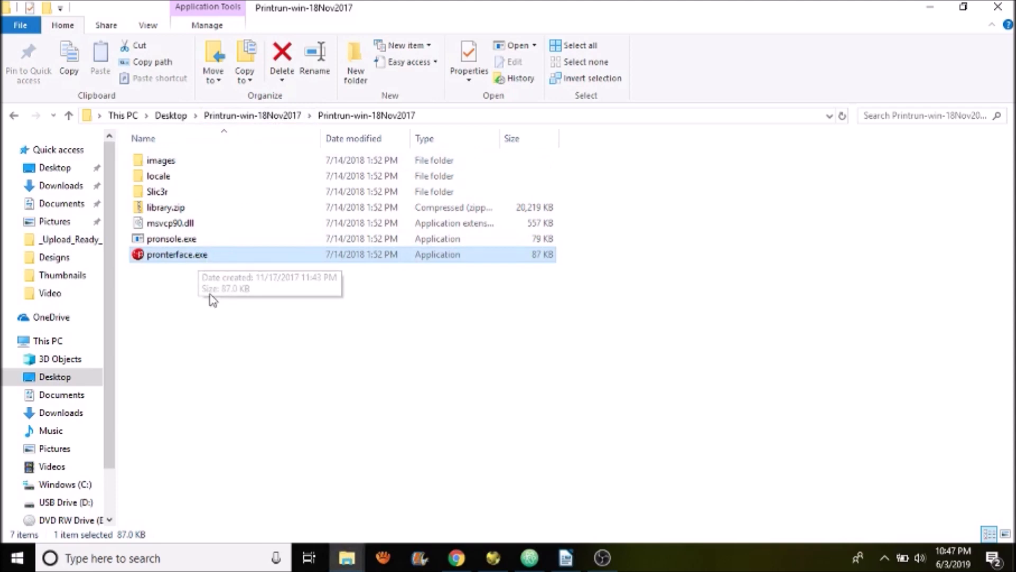
Start pronterface.exe from the Printrun folder
double_click(178, 254)
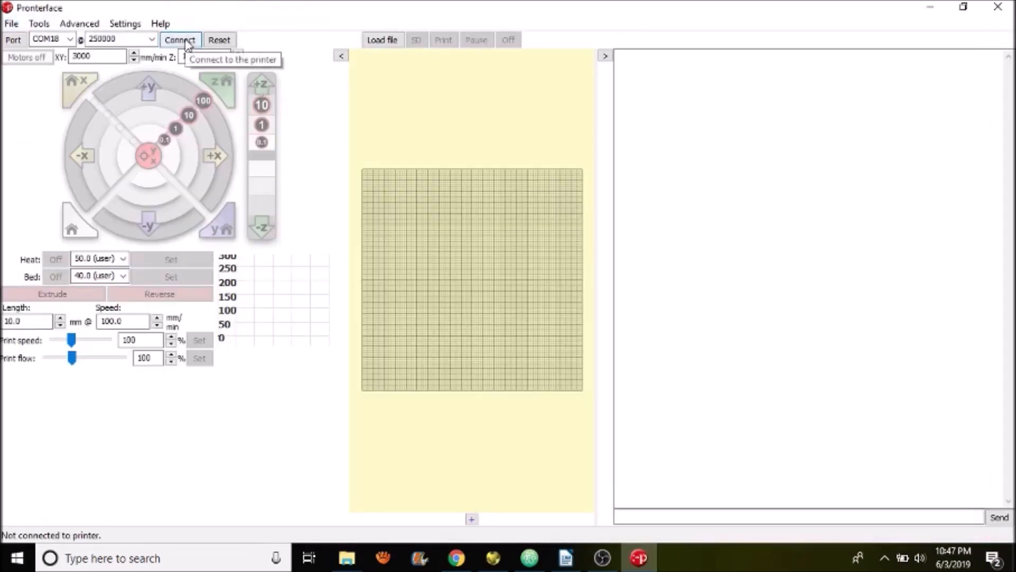
Connect Pronterface to the printer on COM18 at 250000 baud
click(180, 39)
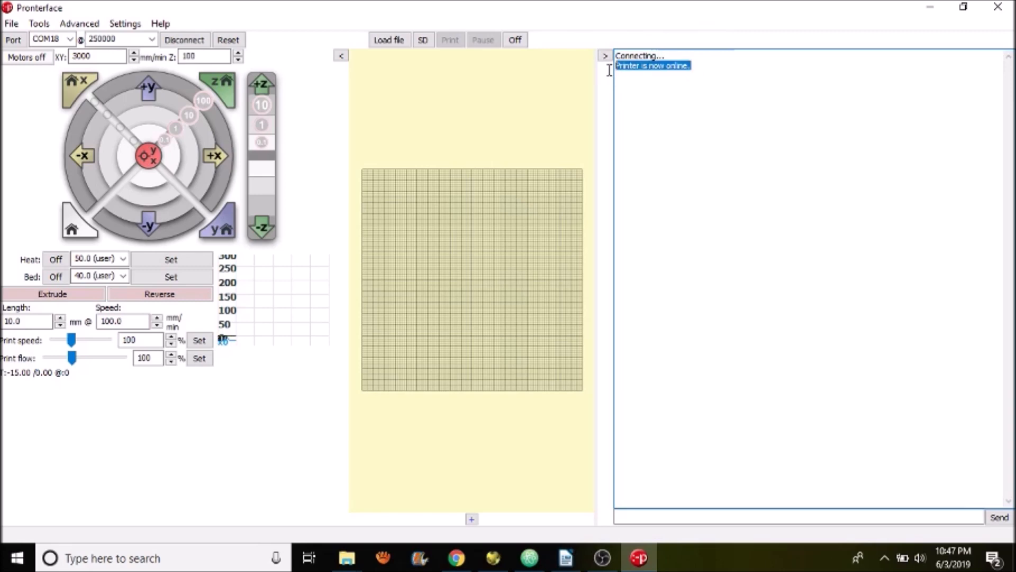
mouse_move(678, 515)
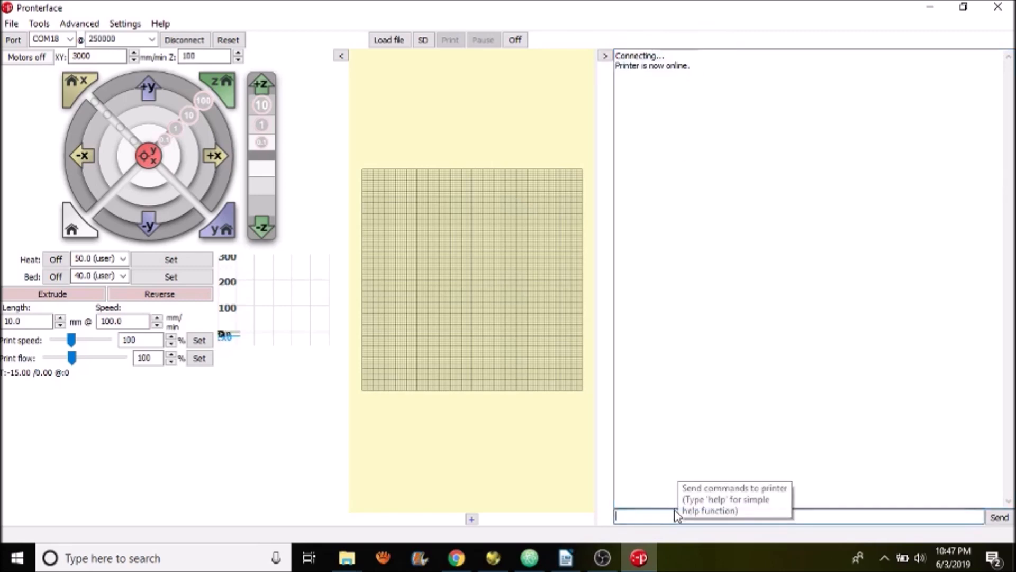
Send M119 and read endstops: x_min and y_min open, x_max and z_min TRIGGERED
text(M)
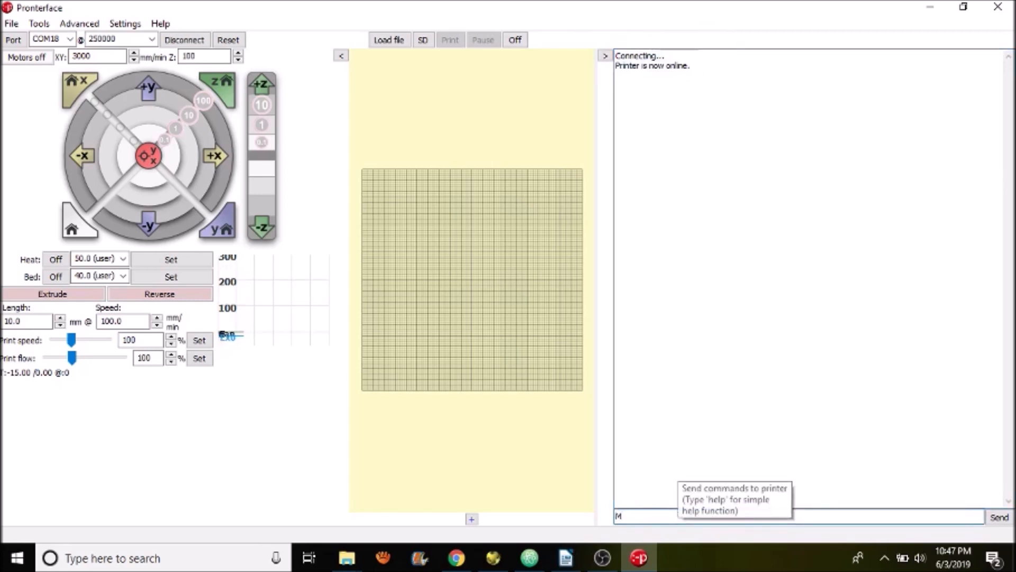
text(119)
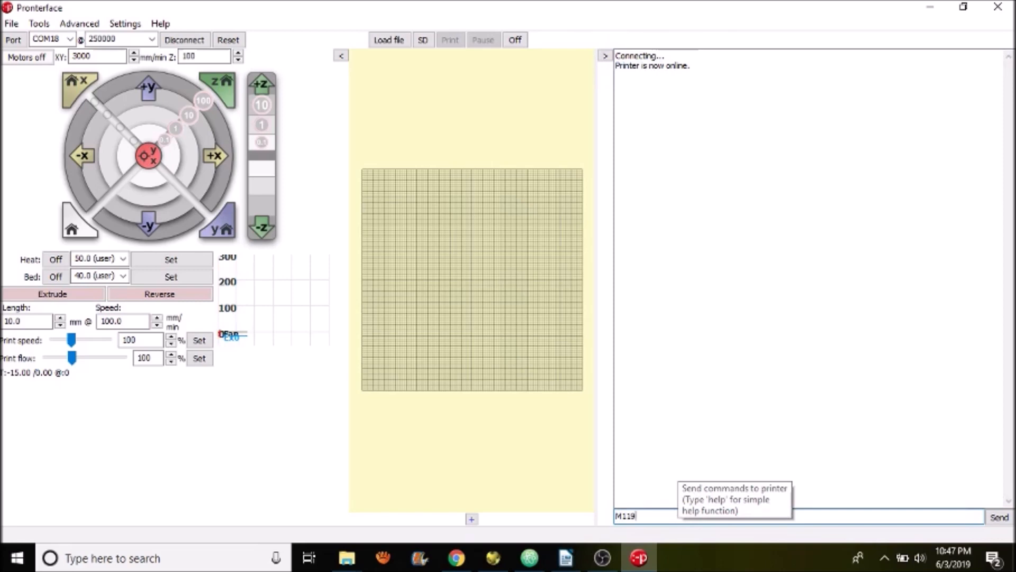
click(1000, 517)
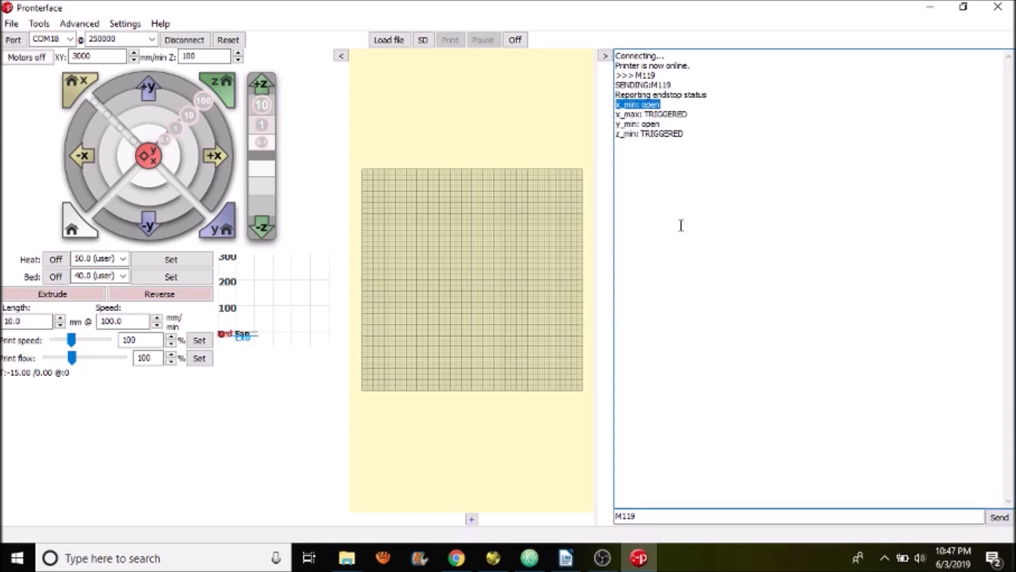
mouse_move(687, 114)
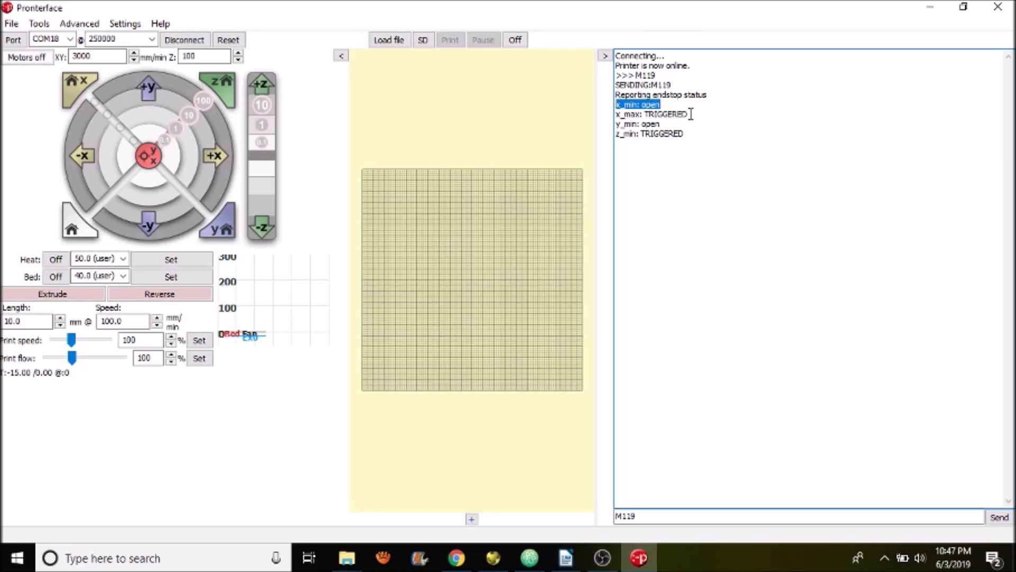
mouse_move(672, 104)
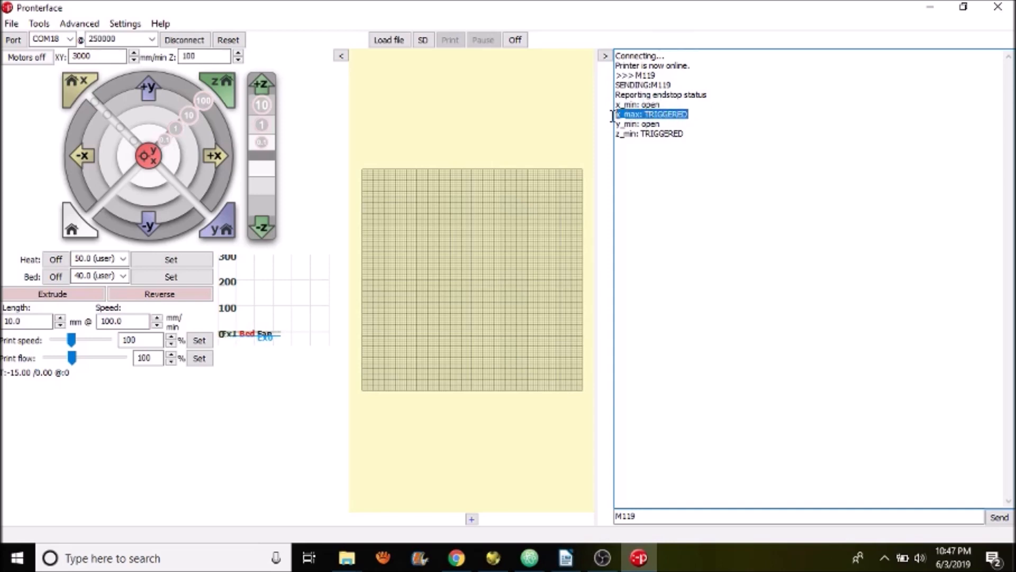
mouse_move(679, 122)
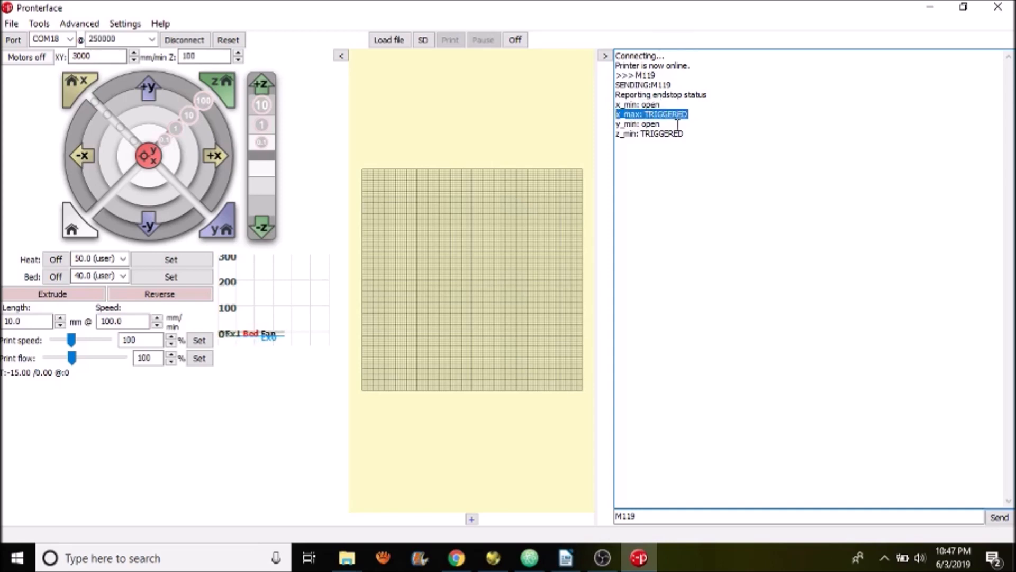
click(639, 124)
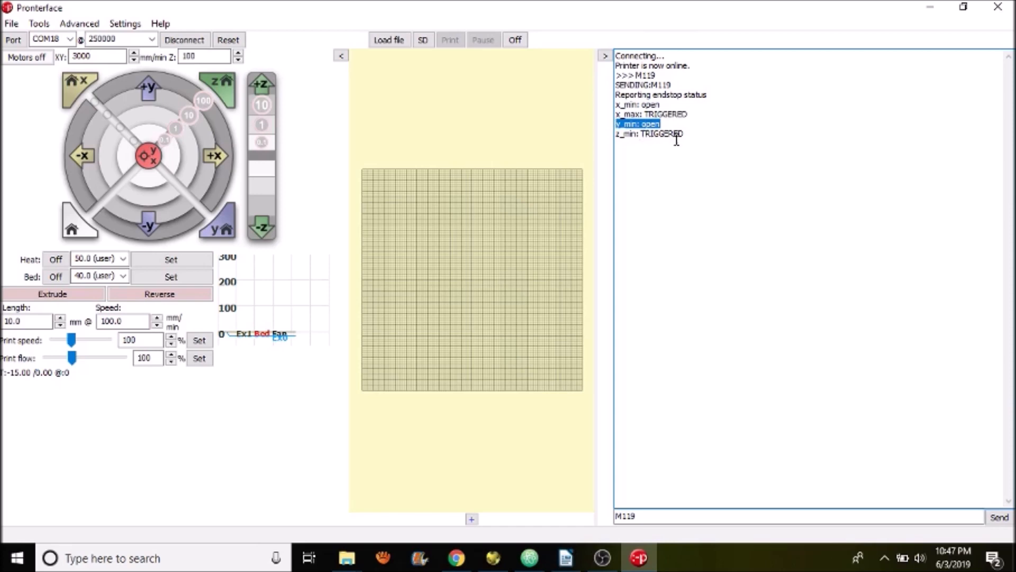
mouse_move(678, 138)
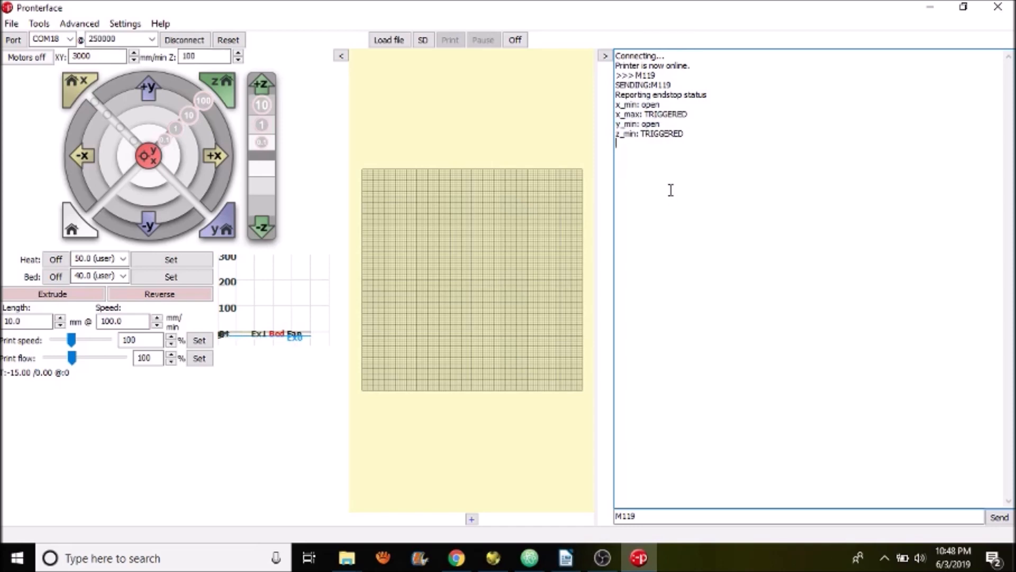
mouse_move(654, 516)
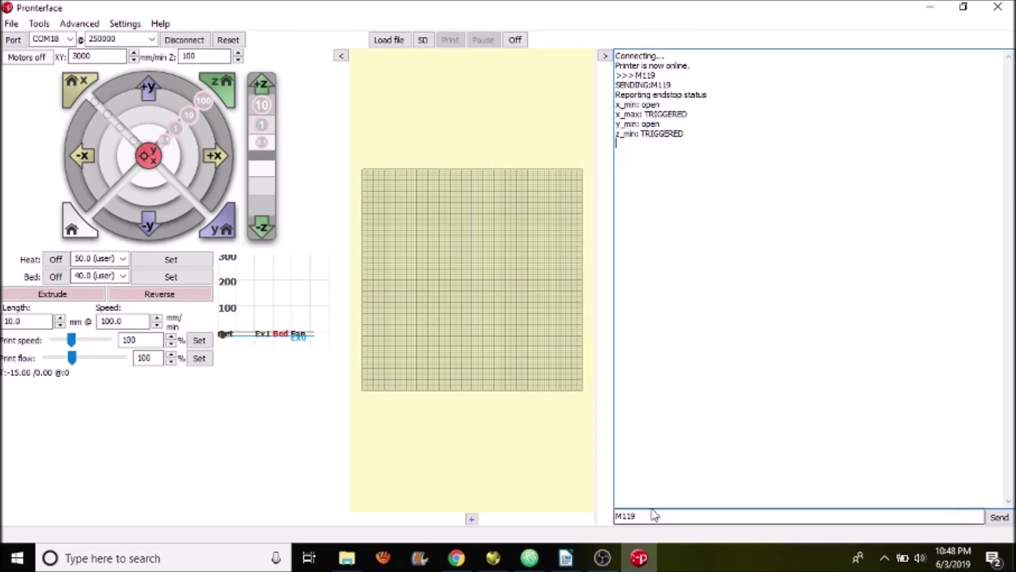
mouse_move(651, 515)
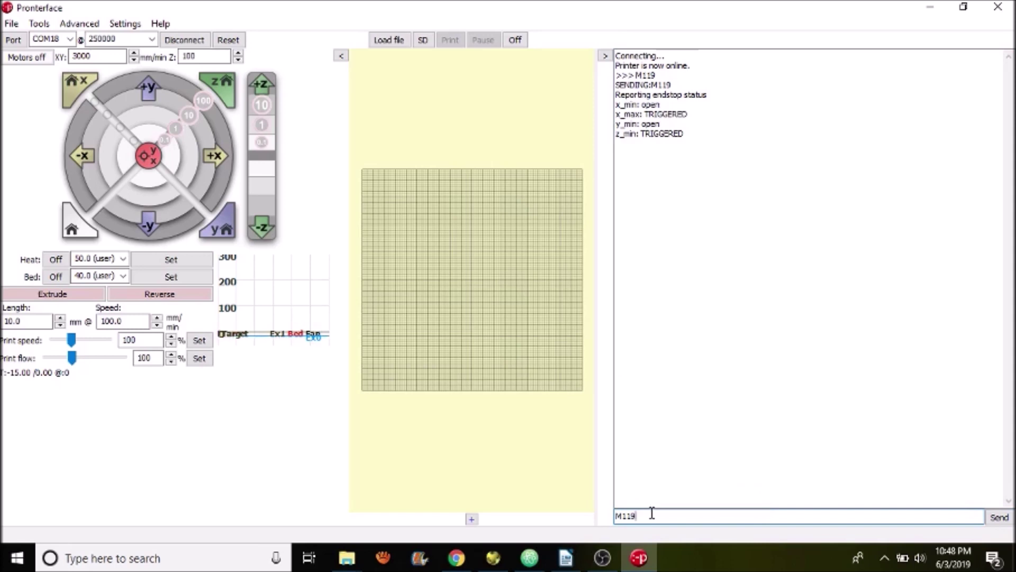
mouse_move(681, 515)
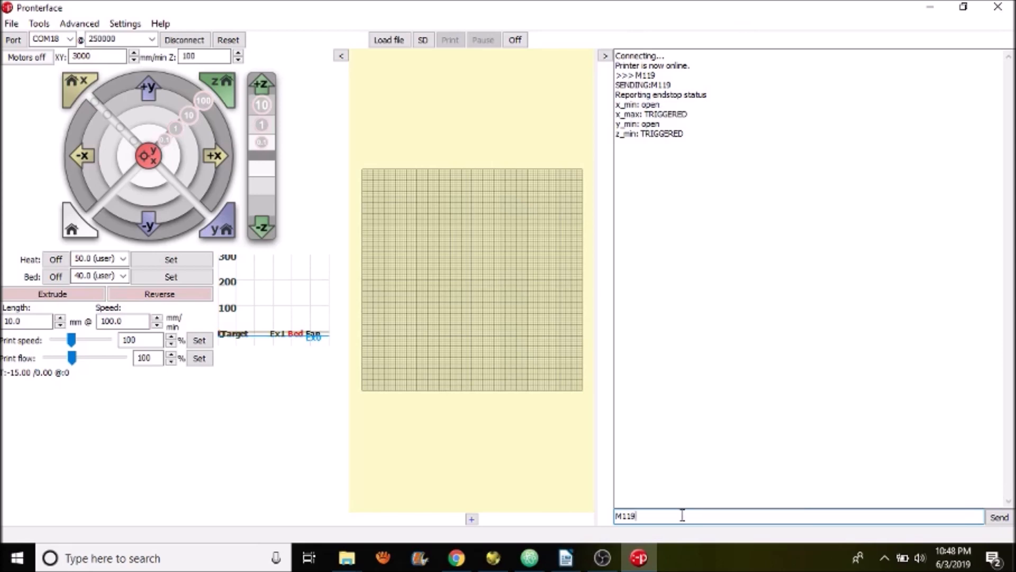
Resend M119 with the Y endstop pressed, now reporting y_min TRIGGERED too
click(999, 517)
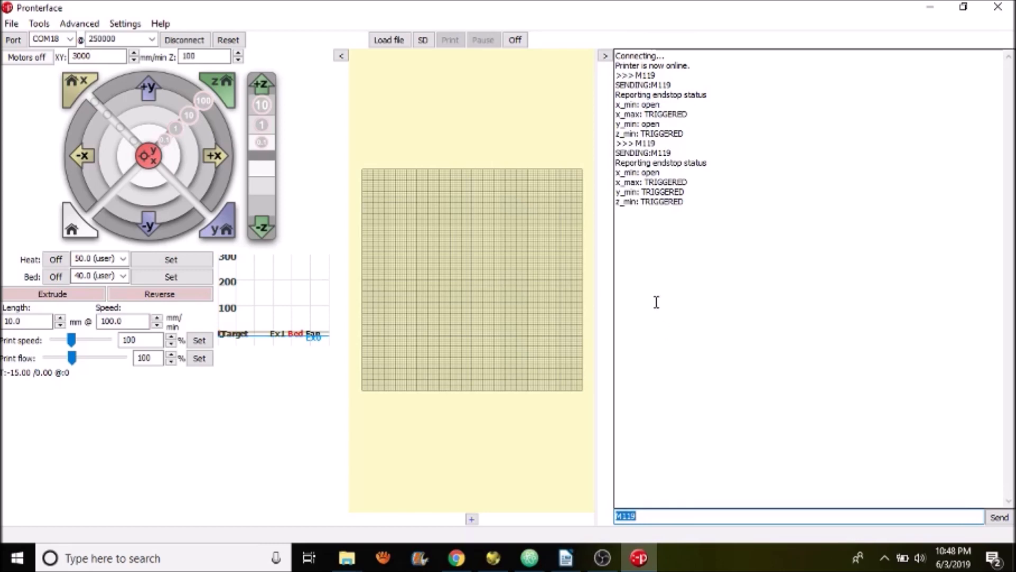
mouse_move(691, 193)
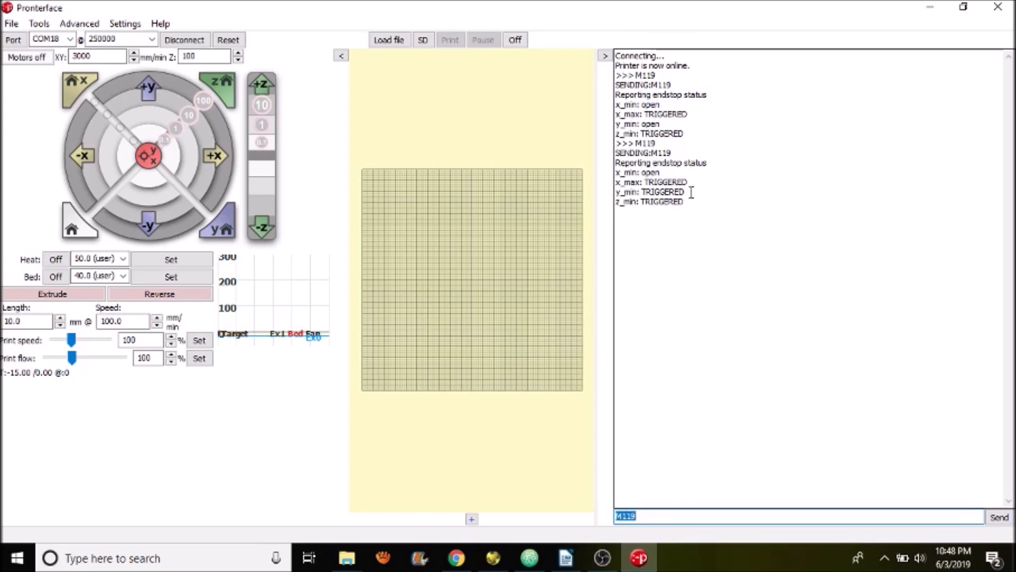